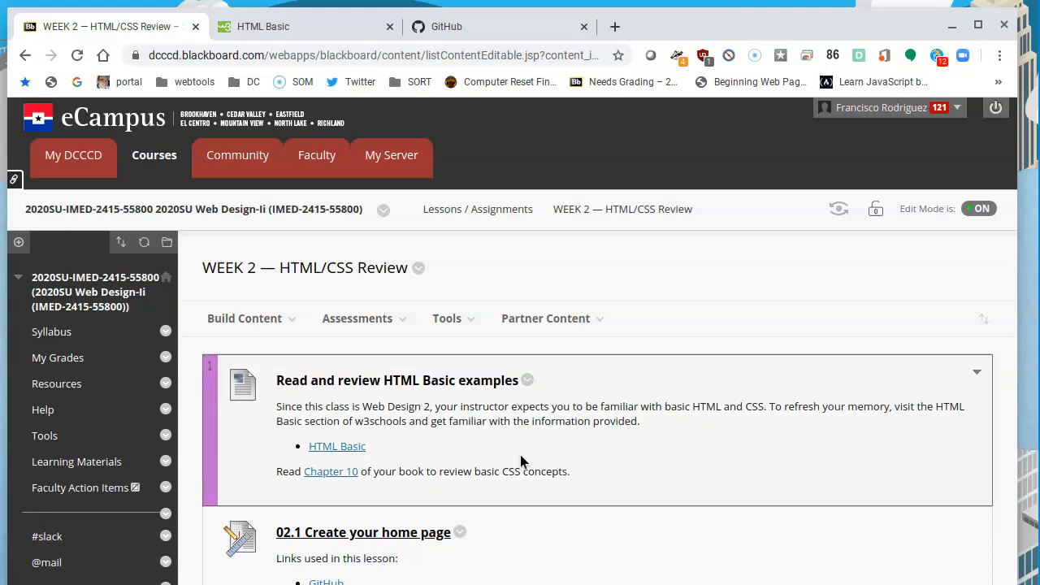
mouse_move(760, 266)
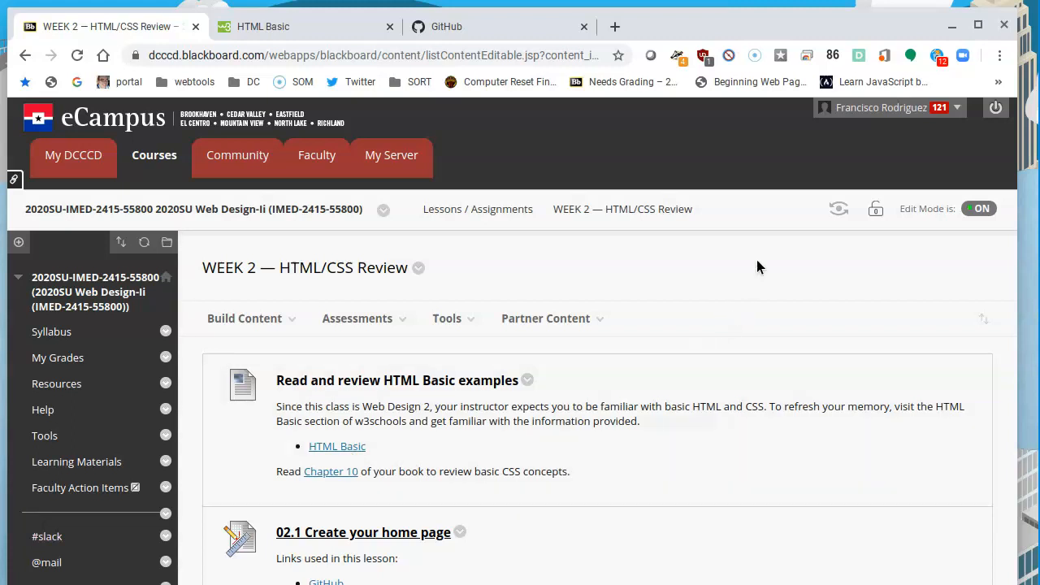
- Close the HTML Basic and old GitHub tabs, keeping the Blackboard Week 2 page
scroll("down", 3)
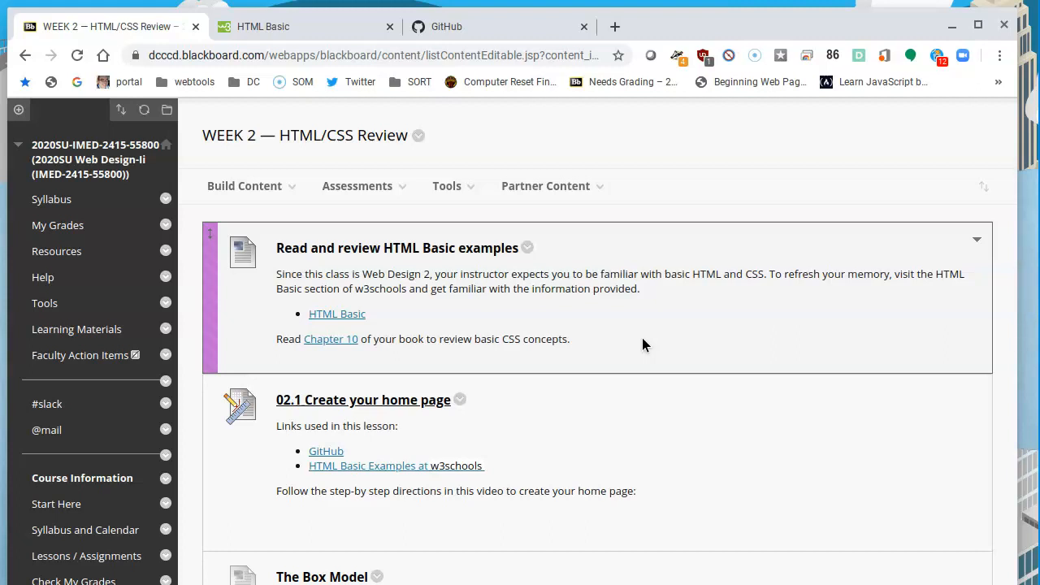
left_click(390, 26)
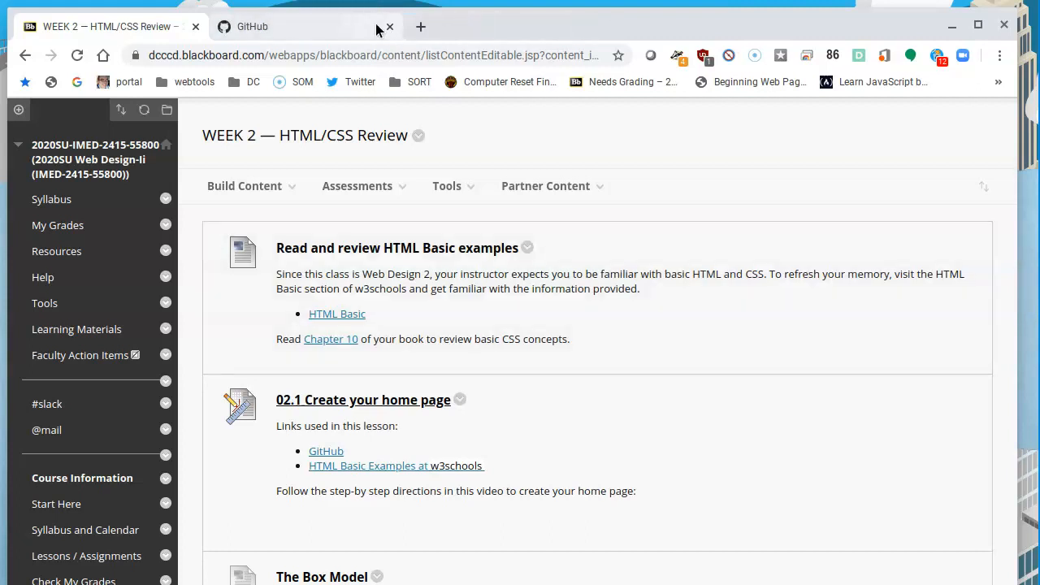
left_click(388, 26)
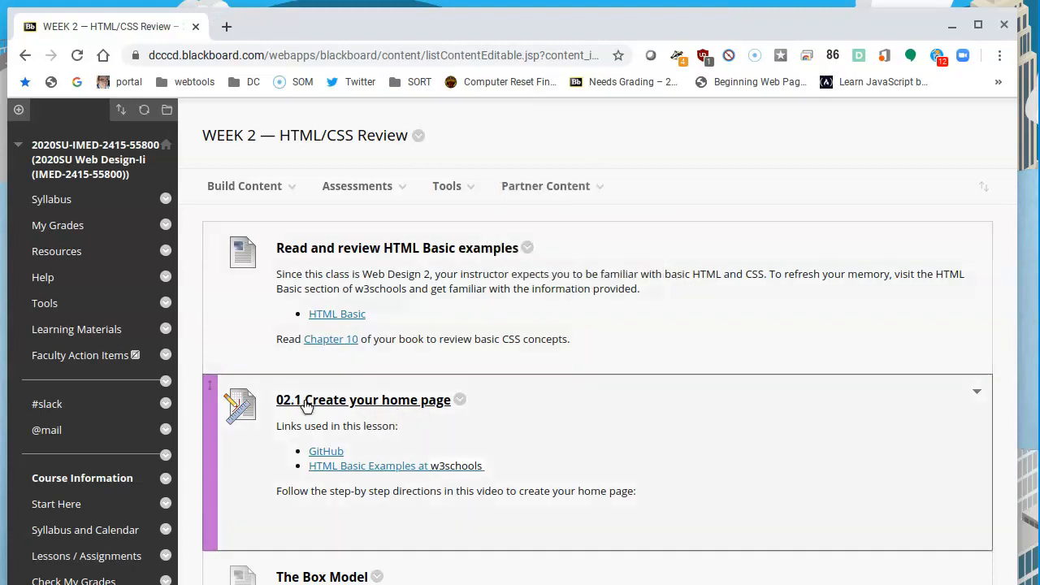
mouse_move(377, 409)
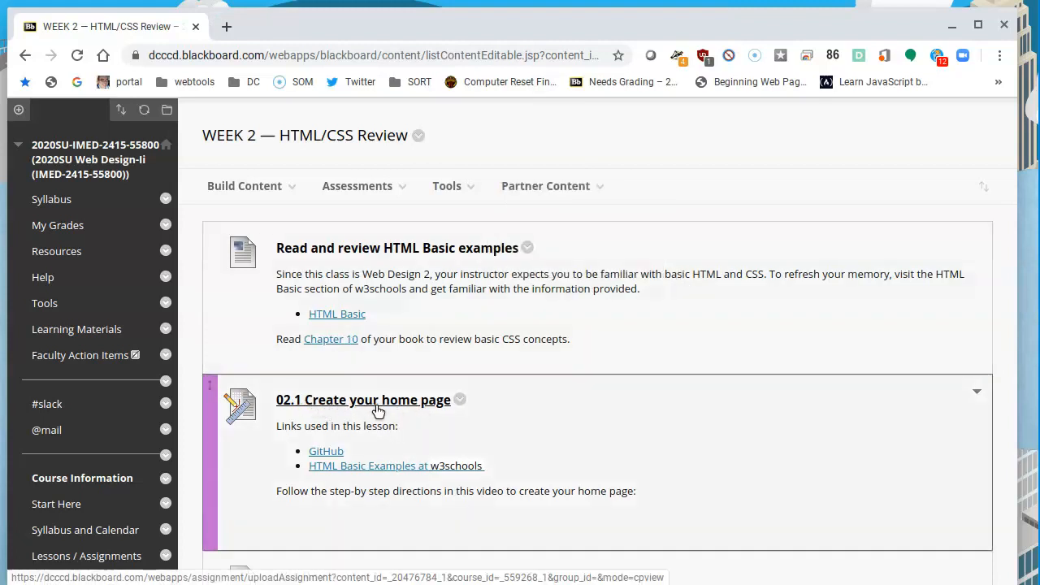
mouse_move(386, 392)
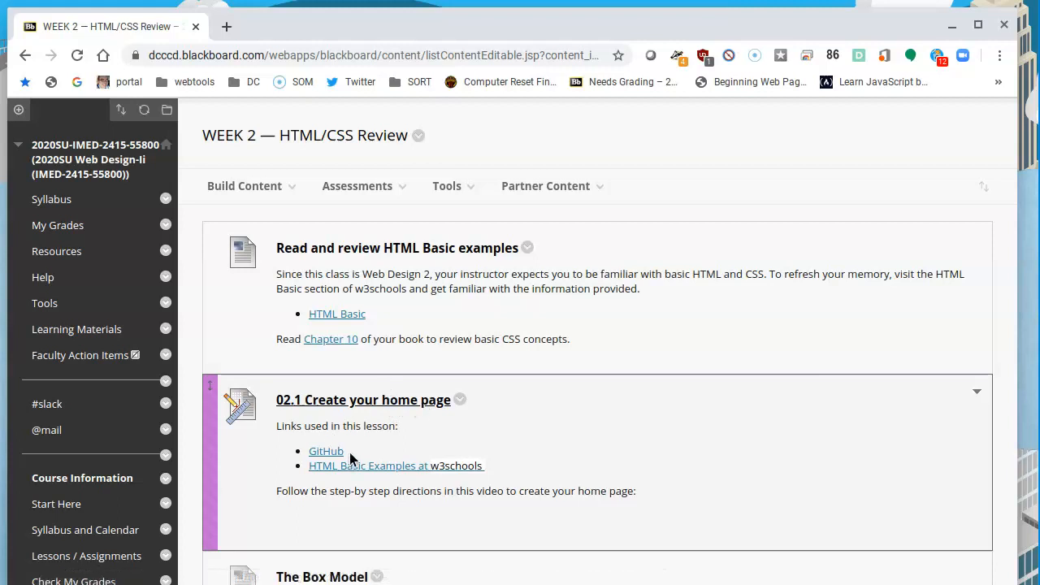
mouse_move(370, 451)
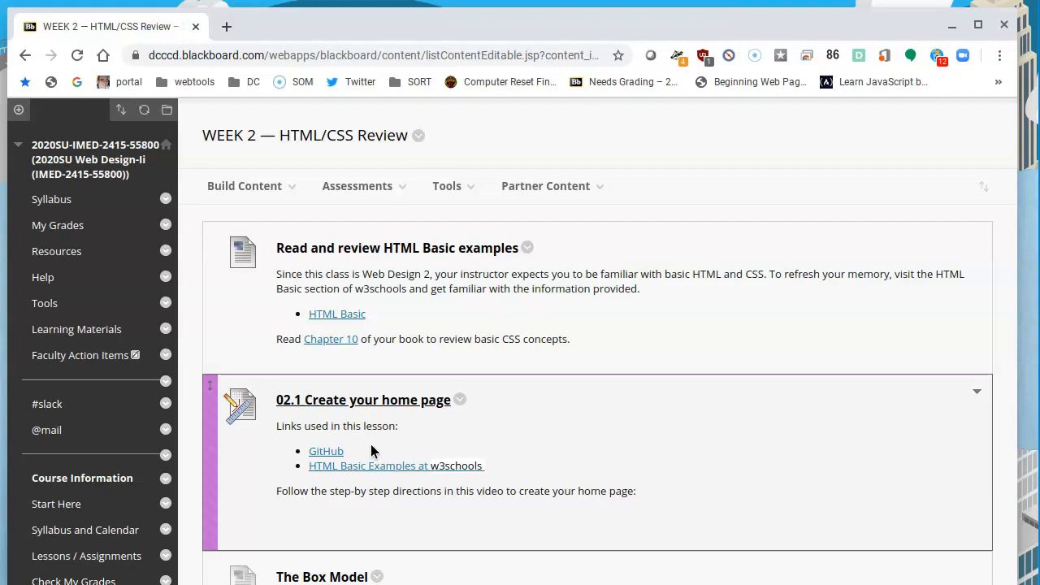
mouse_move(261, 23)
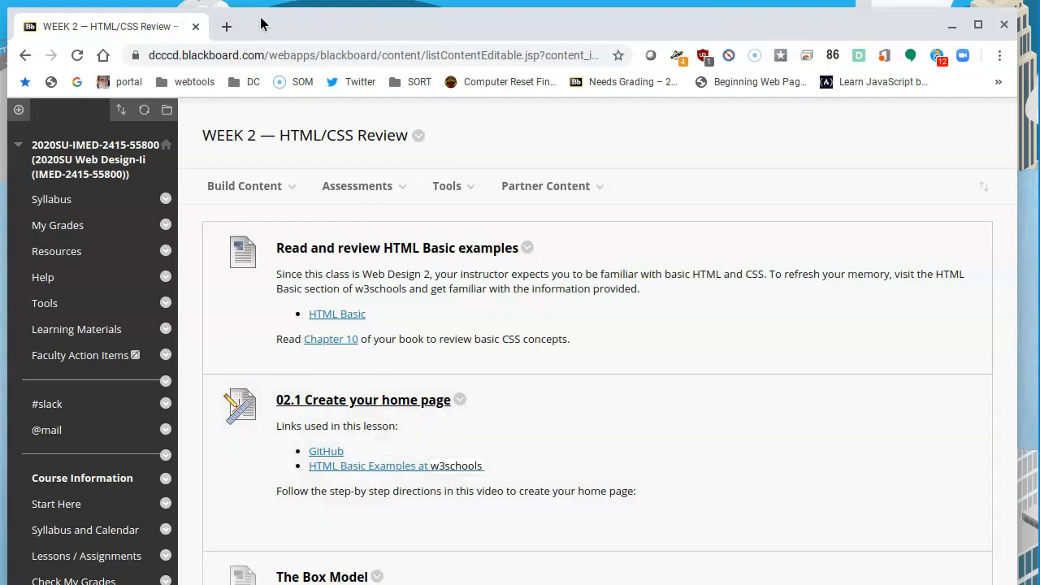
mouse_move(299, 39)
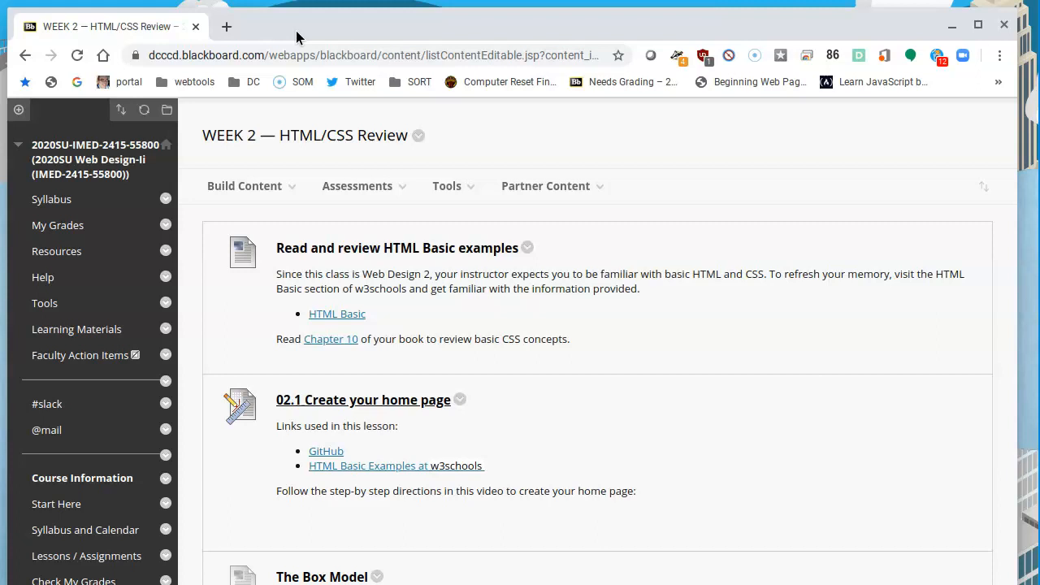
mouse_move(227, 64)
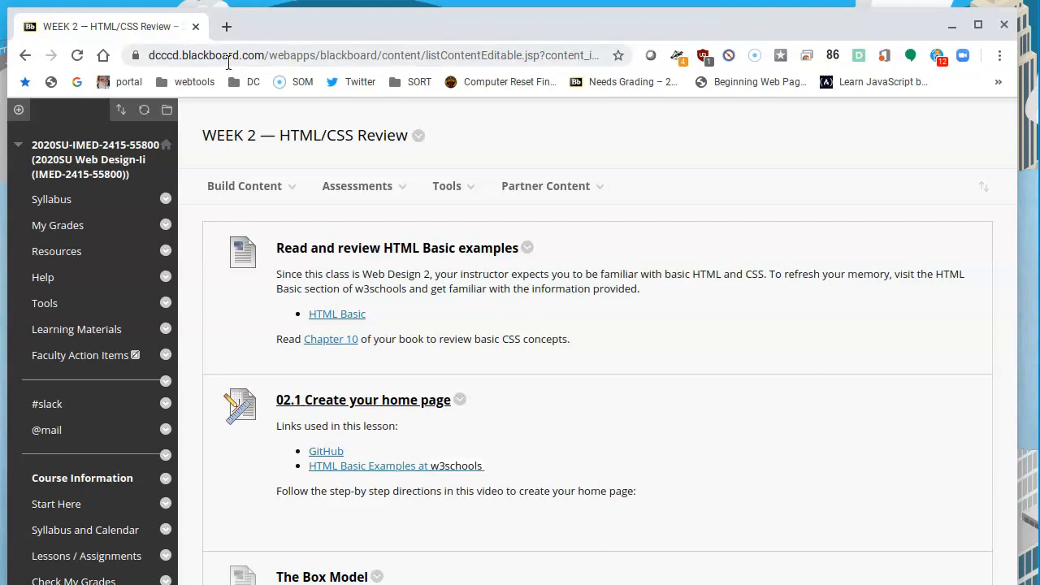
mouse_move(361, 455)
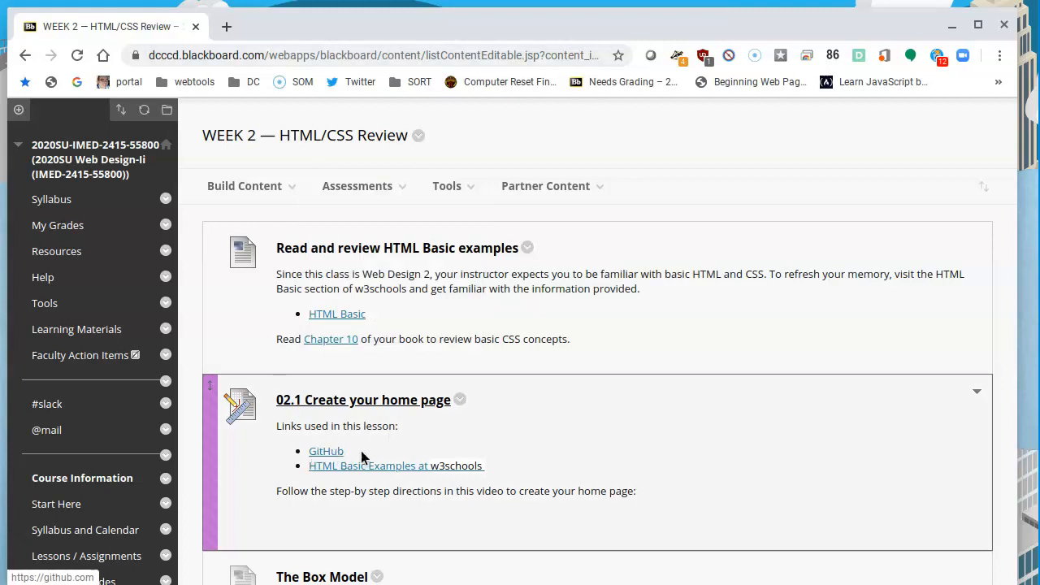
mouse_move(344, 461)
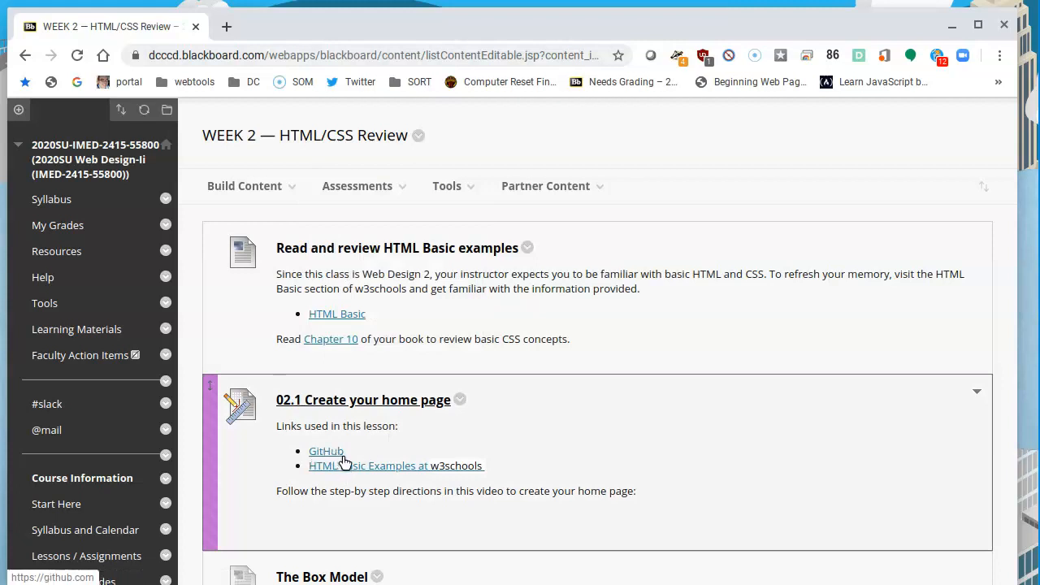
- Go to GitHub from the lesson link and load the idtsu20/idtsu20.github.io repository
left_click(325, 452)
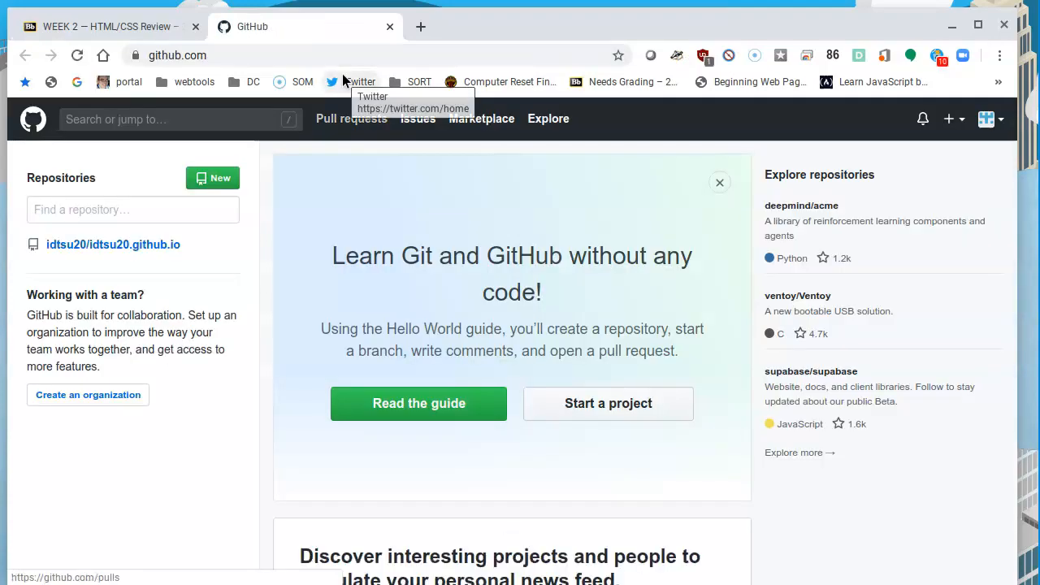
mouse_move(600, 198)
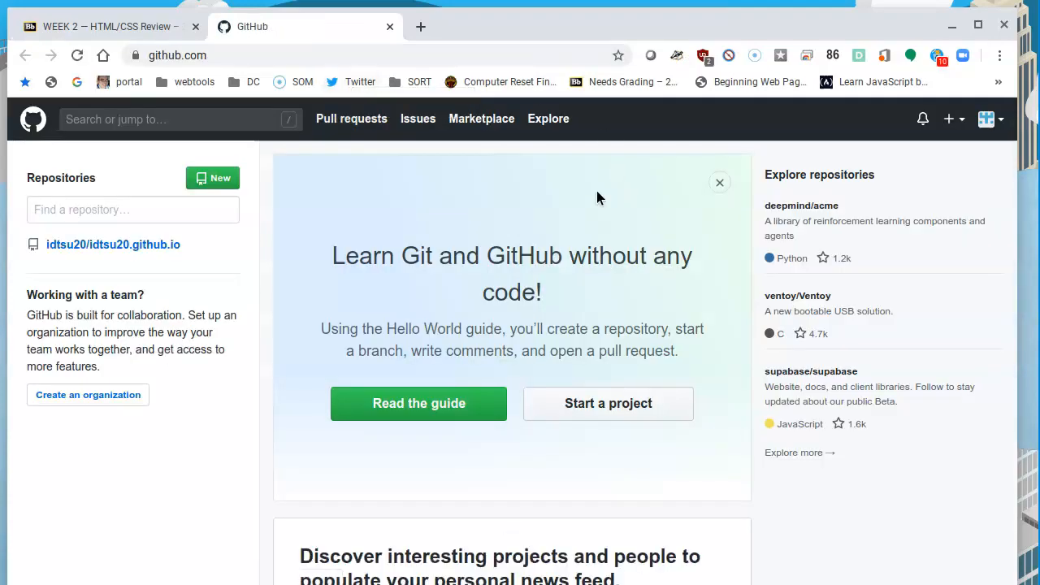
mouse_move(121, 292)
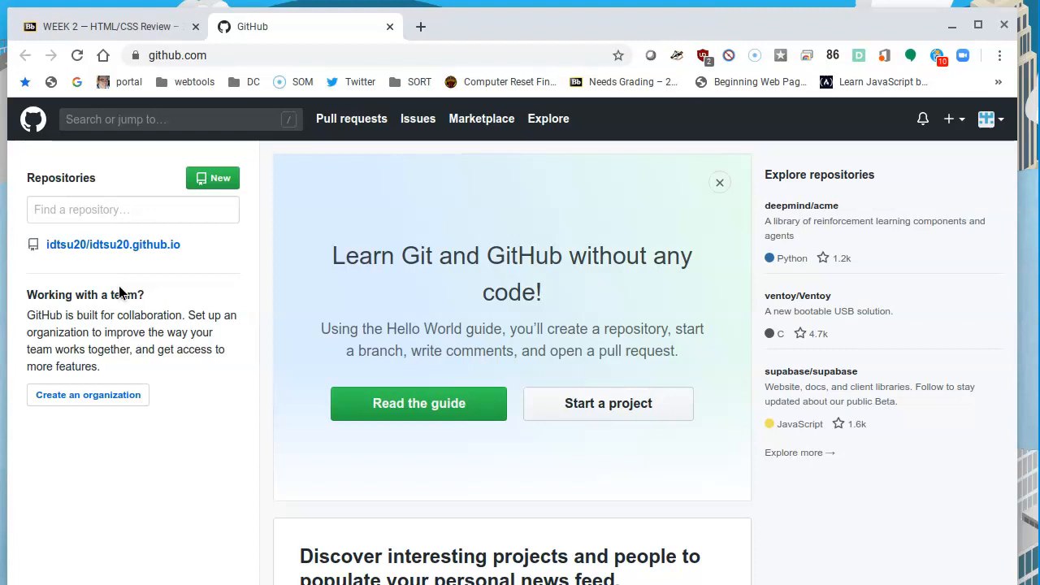
mouse_move(114, 244)
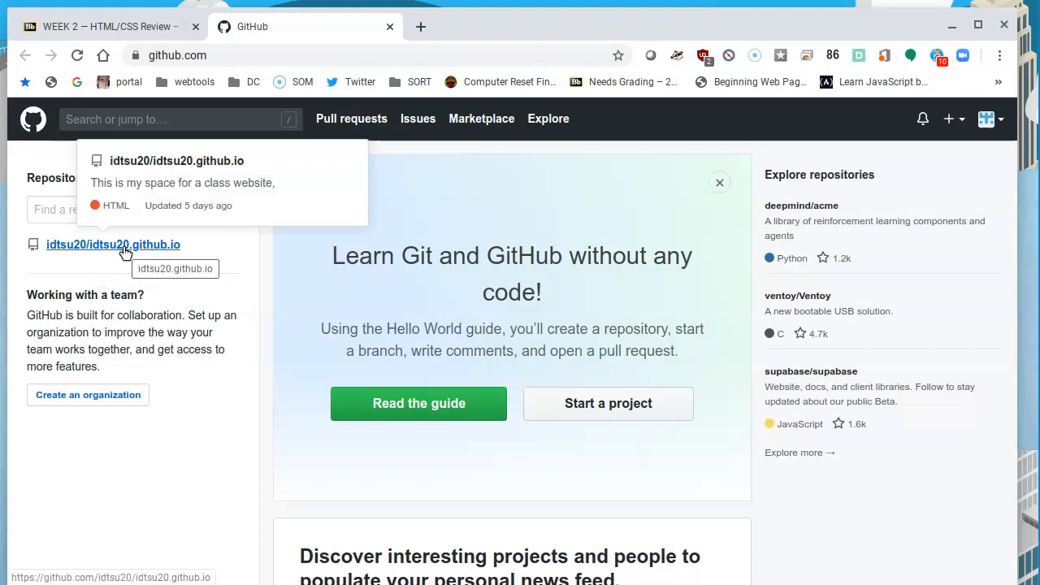
mouse_move(63, 256)
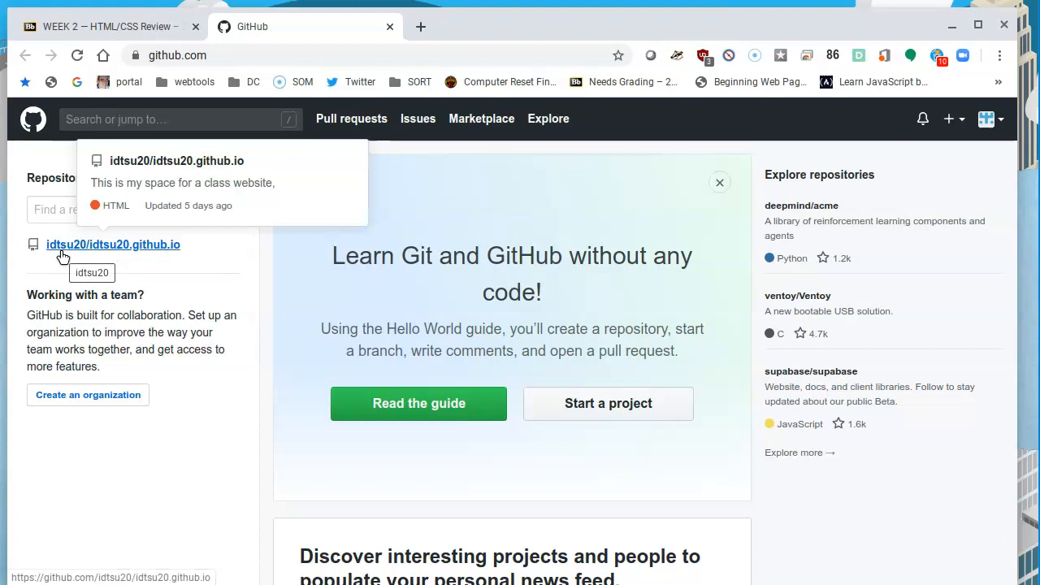
mouse_move(72, 263)
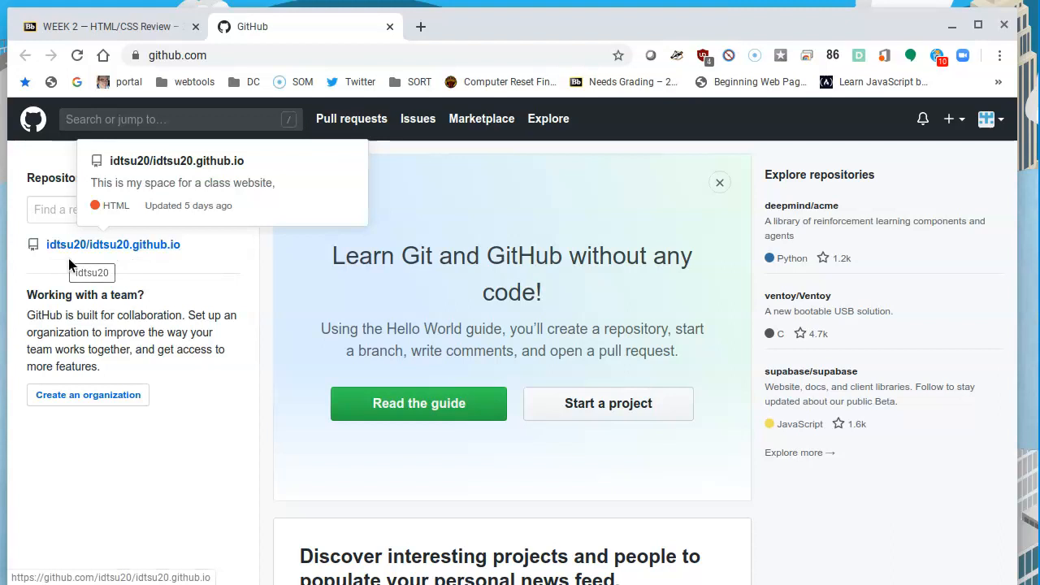
mouse_move(85, 255)
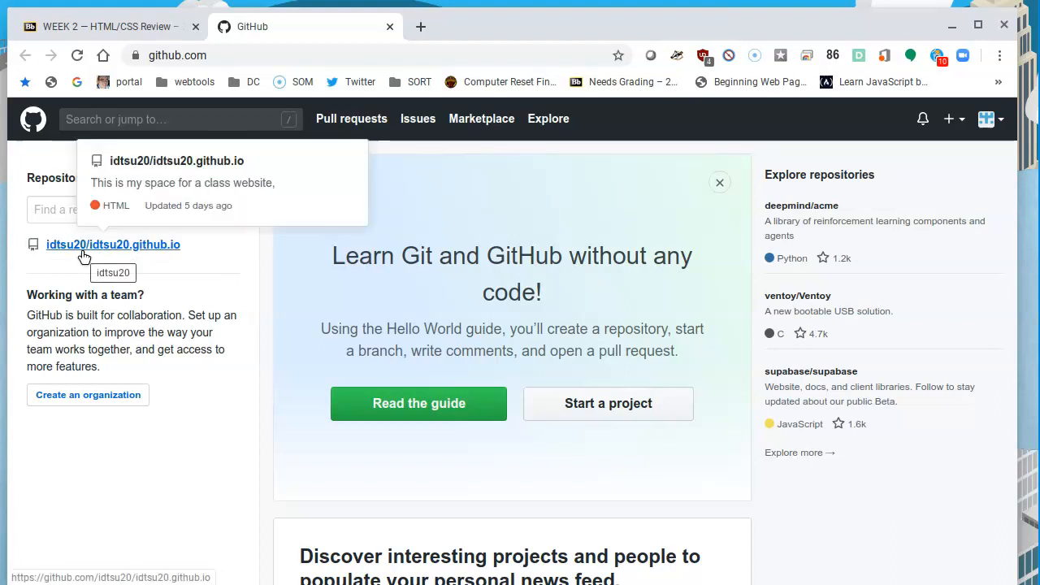
mouse_move(117, 258)
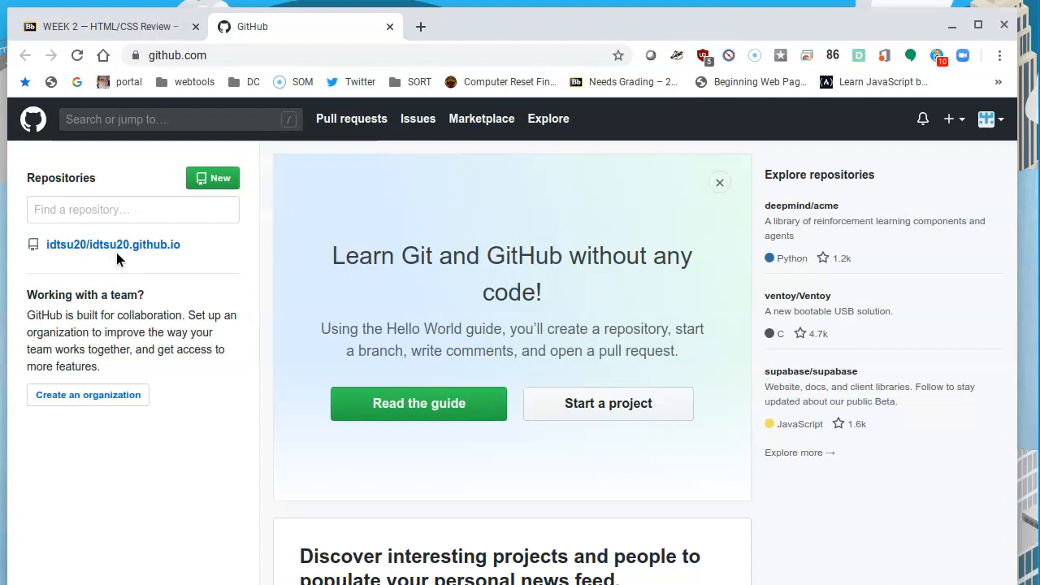
mouse_move(114, 244)
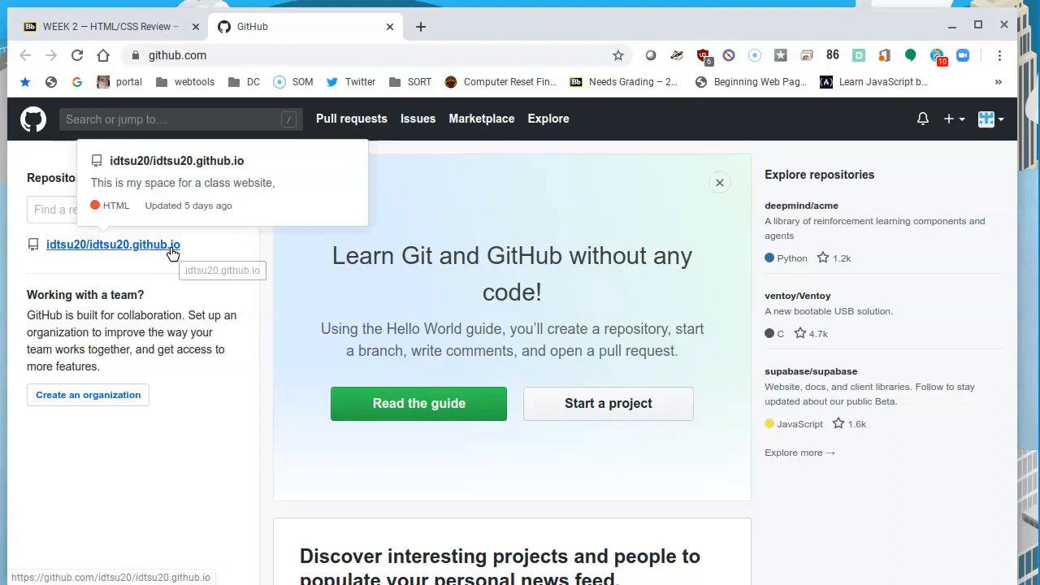
mouse_move(171, 258)
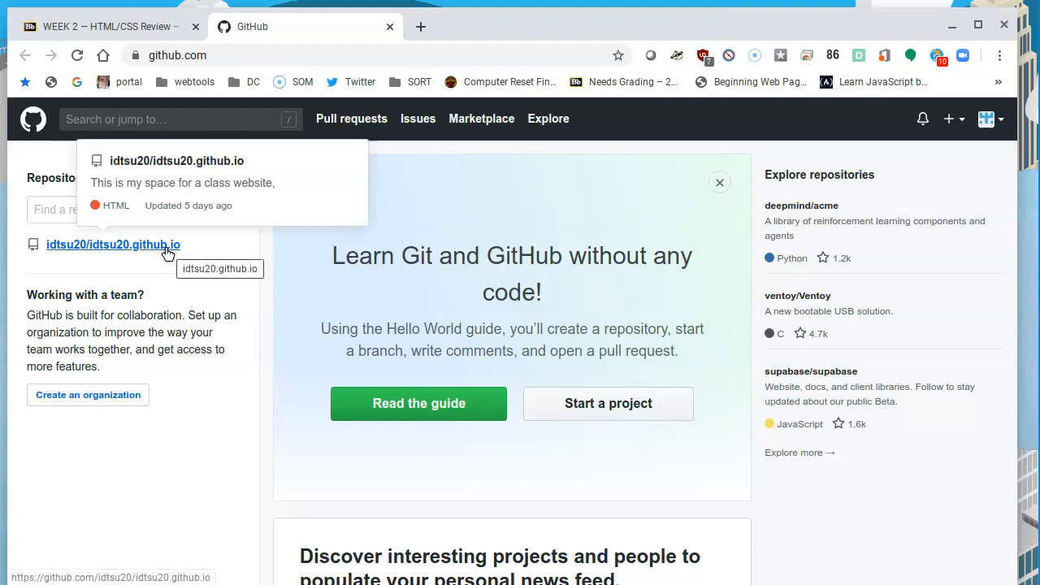
mouse_move(187, 258)
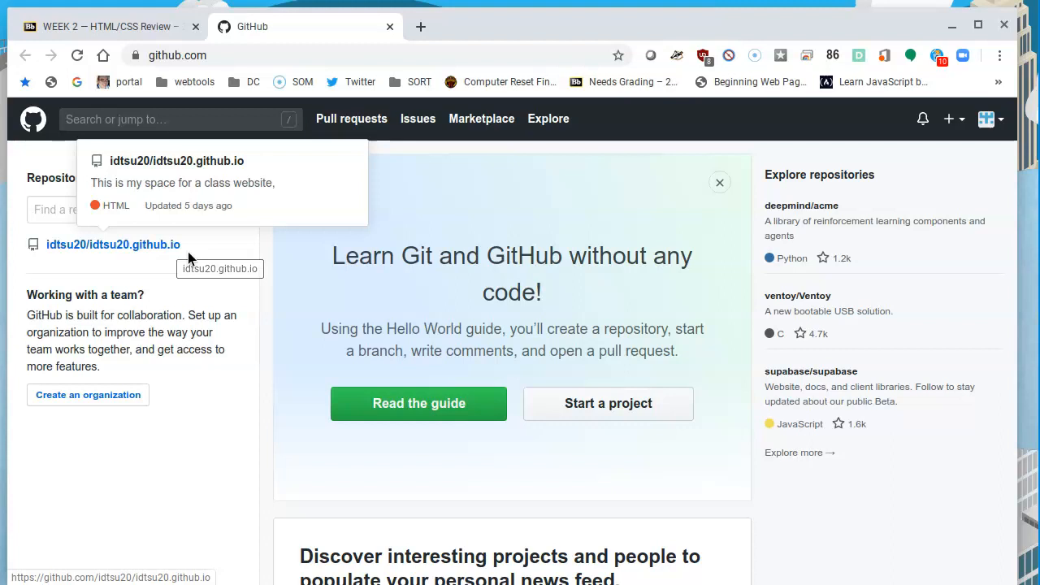
left_click(114, 243)
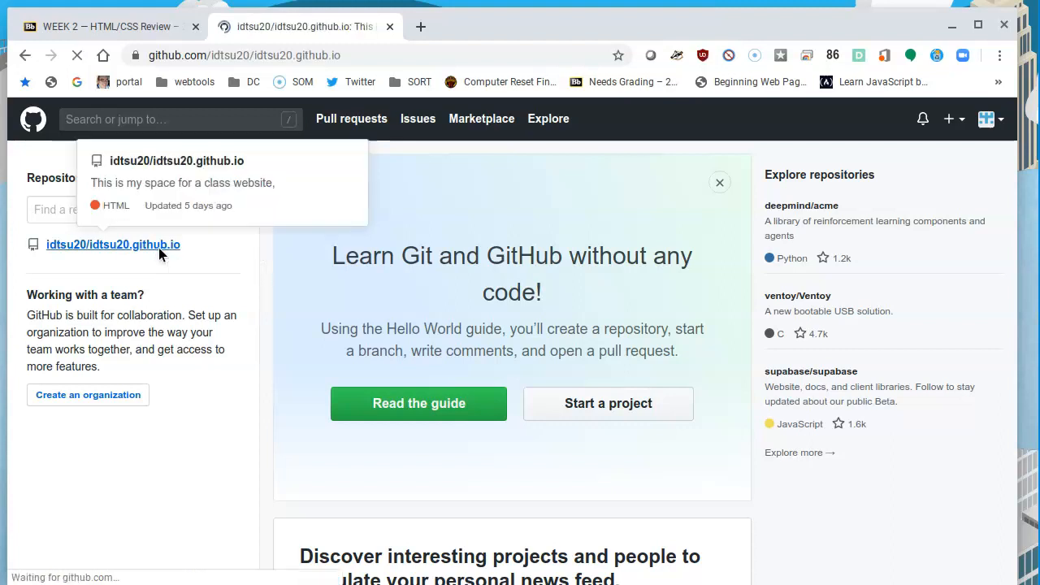
- View the idtsu20.github.io repository Code page with its commits and master-branch files
left_click(114, 243)
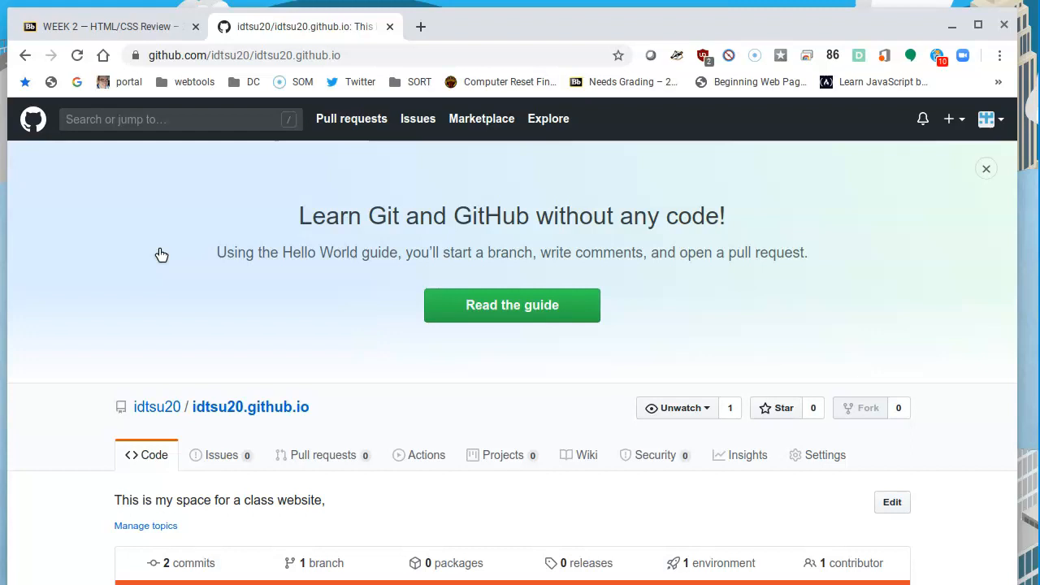
mouse_move(100, 383)
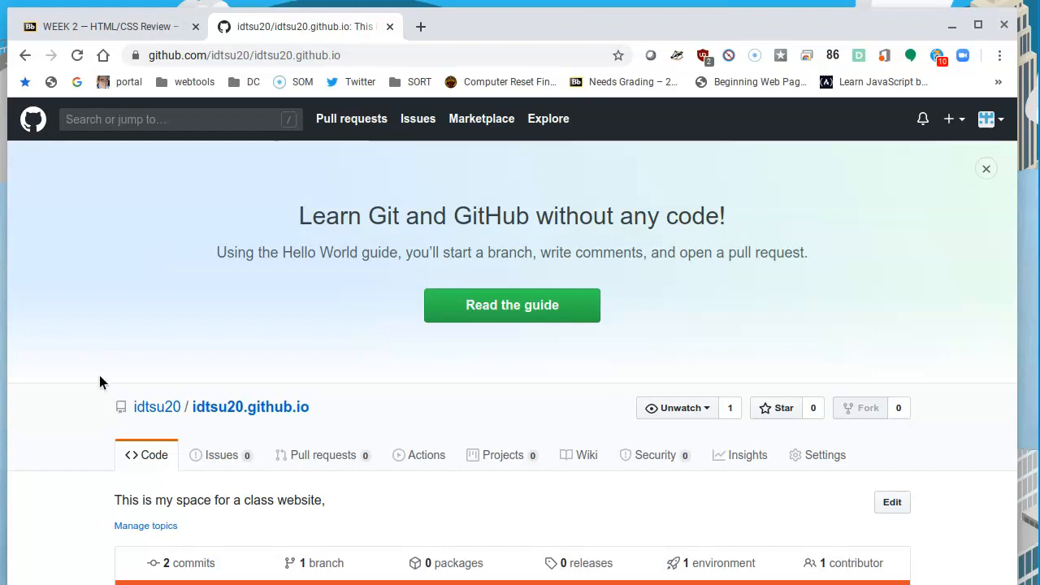
mouse_move(156, 406)
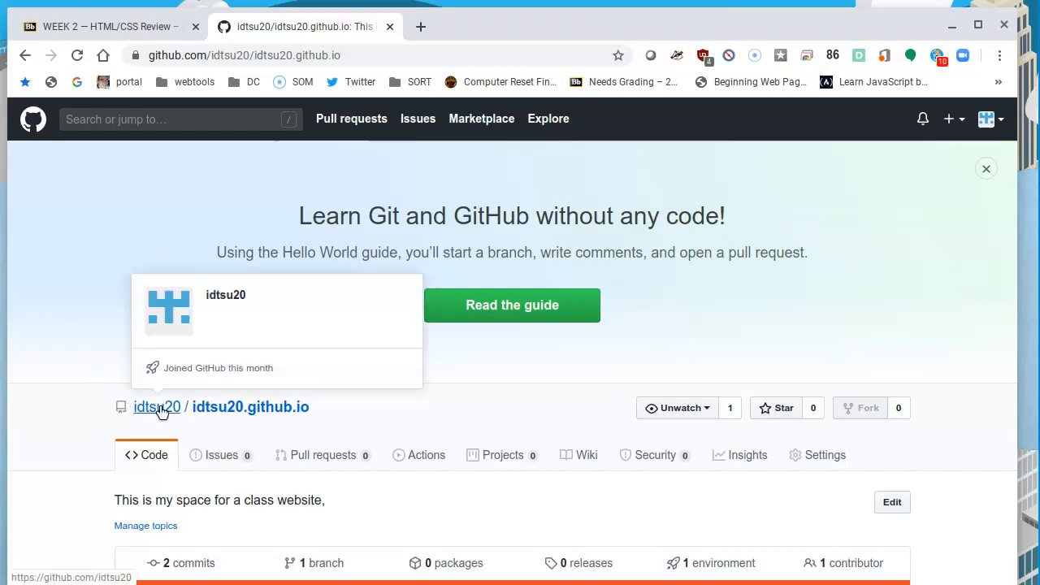
mouse_move(253, 412)
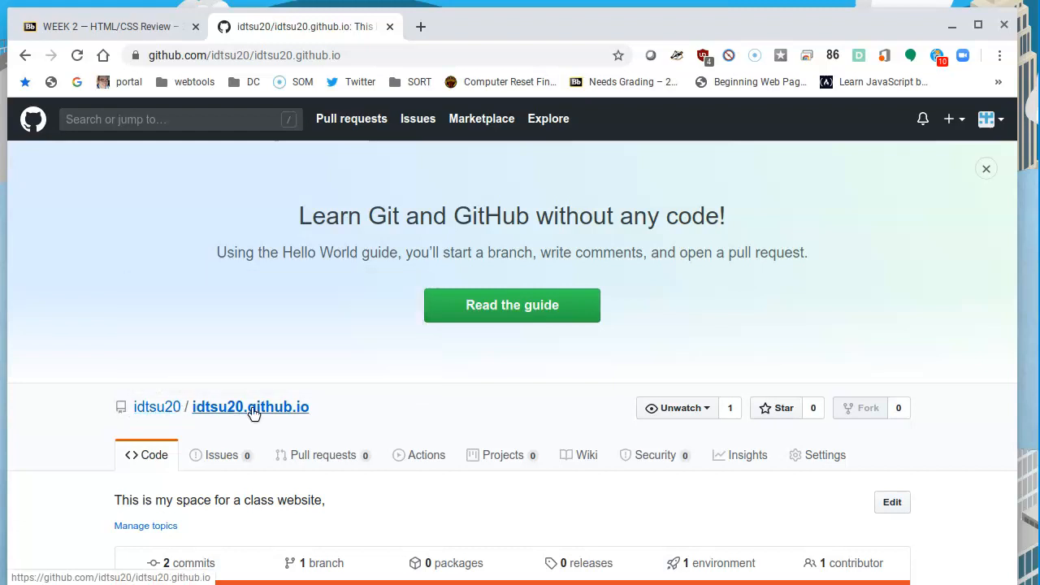
mouse_move(319, 416)
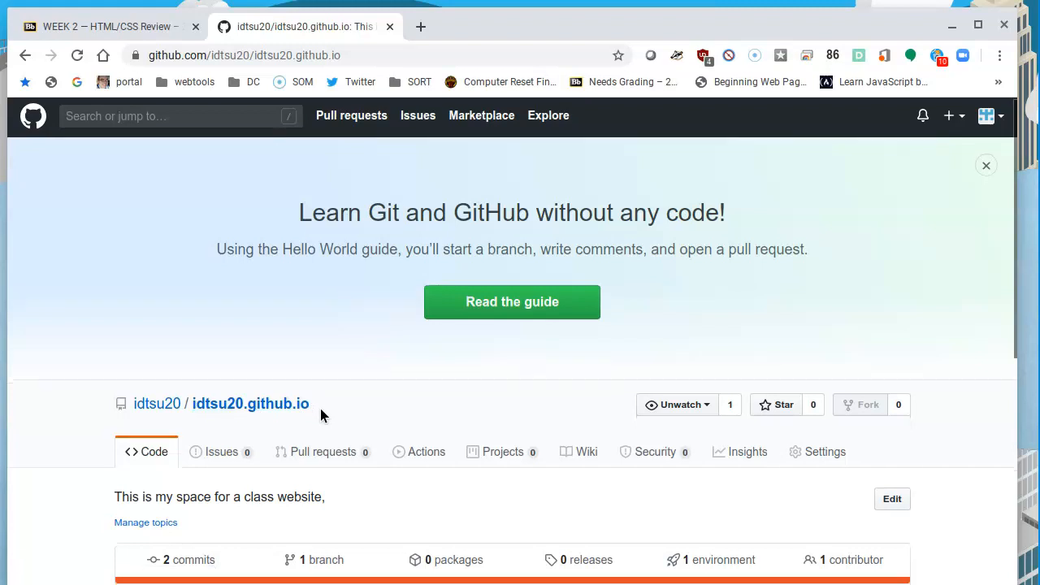
scroll("down", 3)
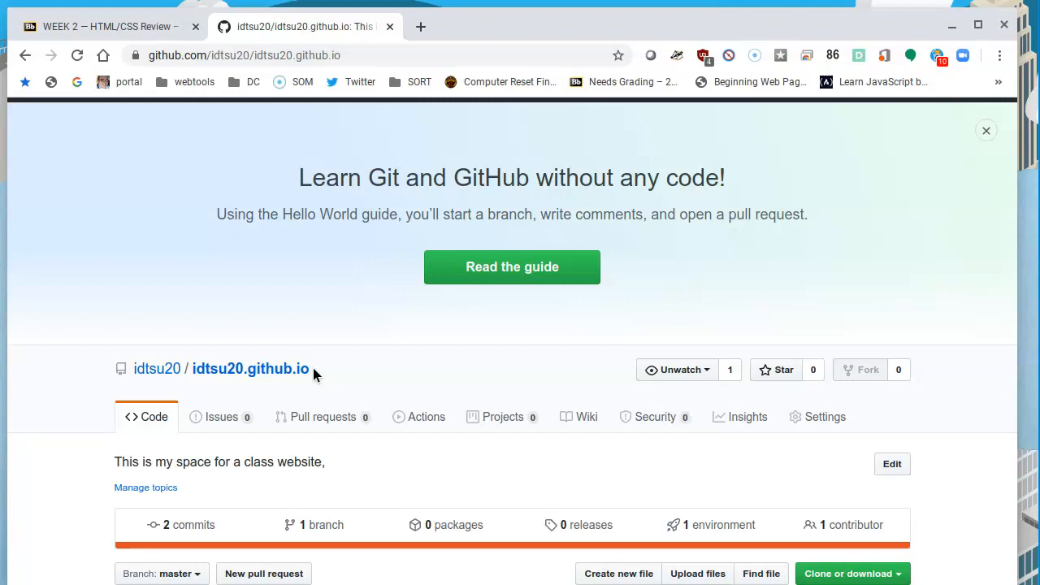
mouse_move(250, 367)
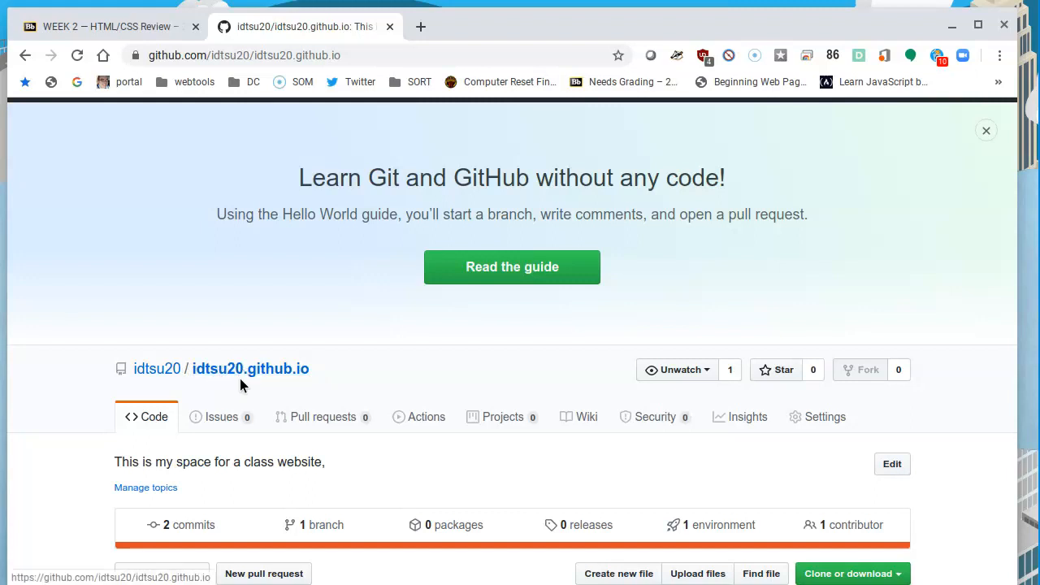
mouse_move(420, 26)
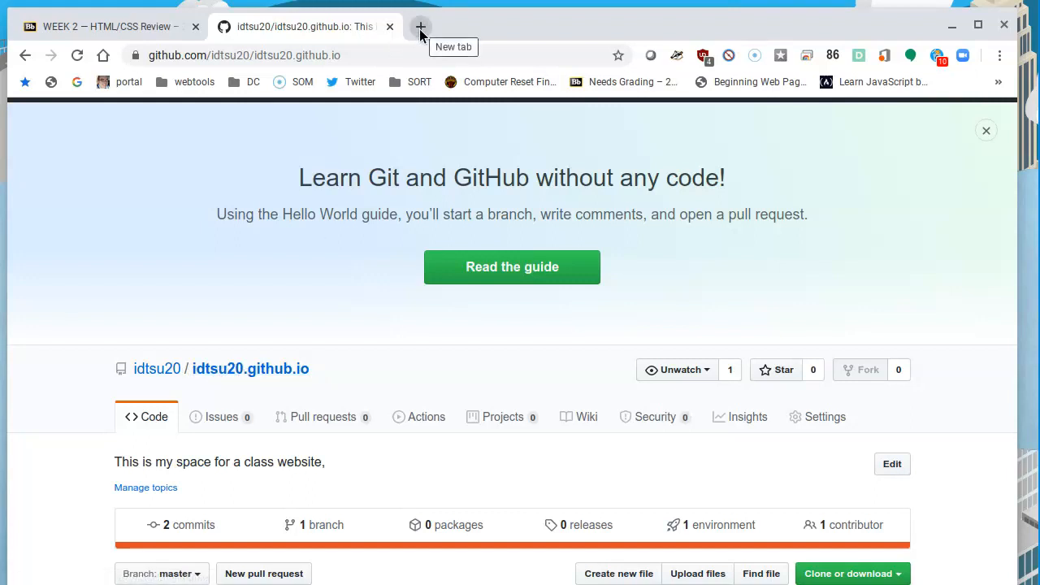
- Load the live idtsu20.github.io site in a new tab, then return to the repository page
left_click(420, 26)
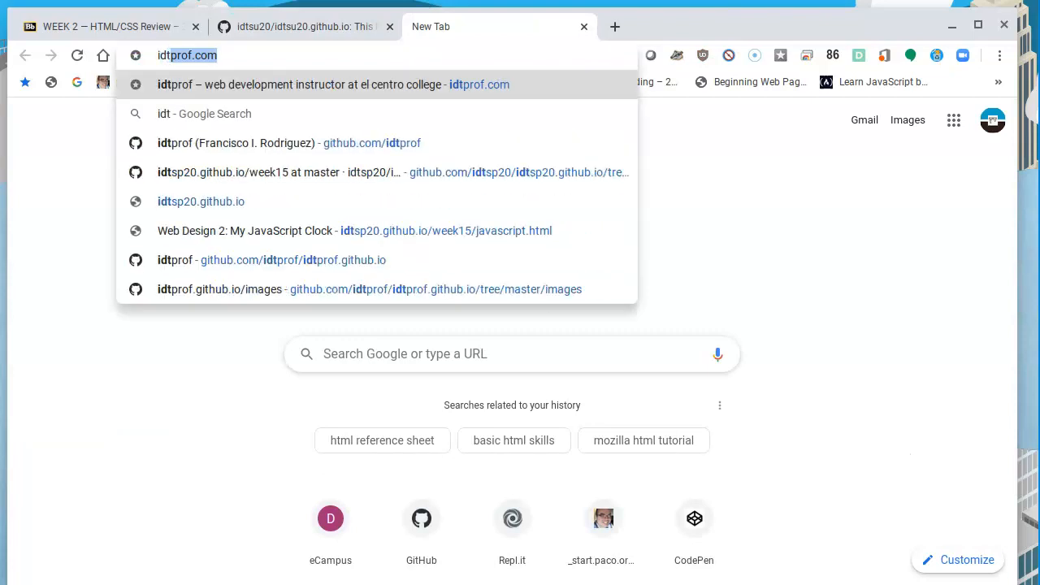
type("idtsu20.github.io")
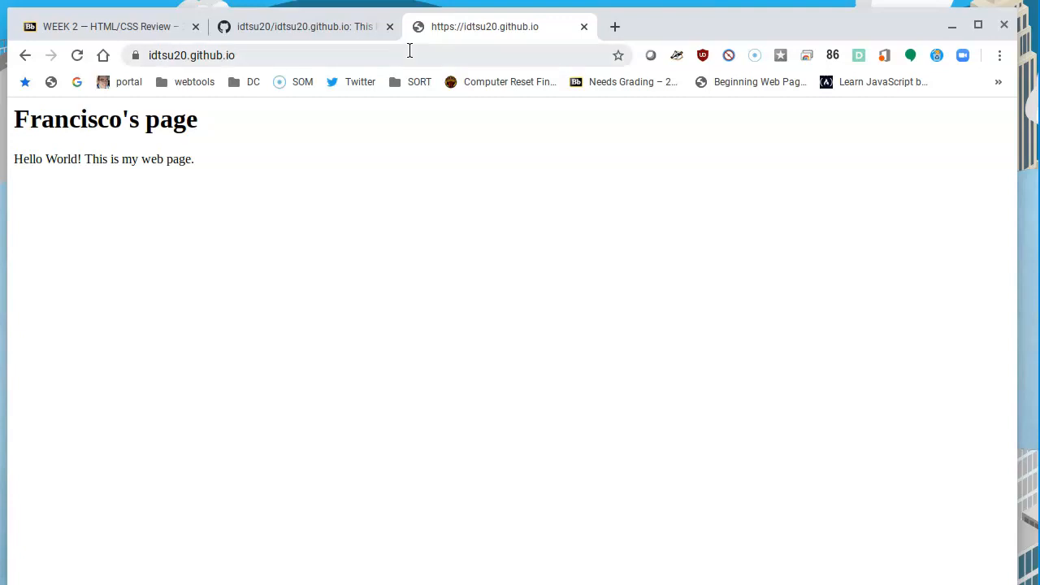
left_click(306, 26)
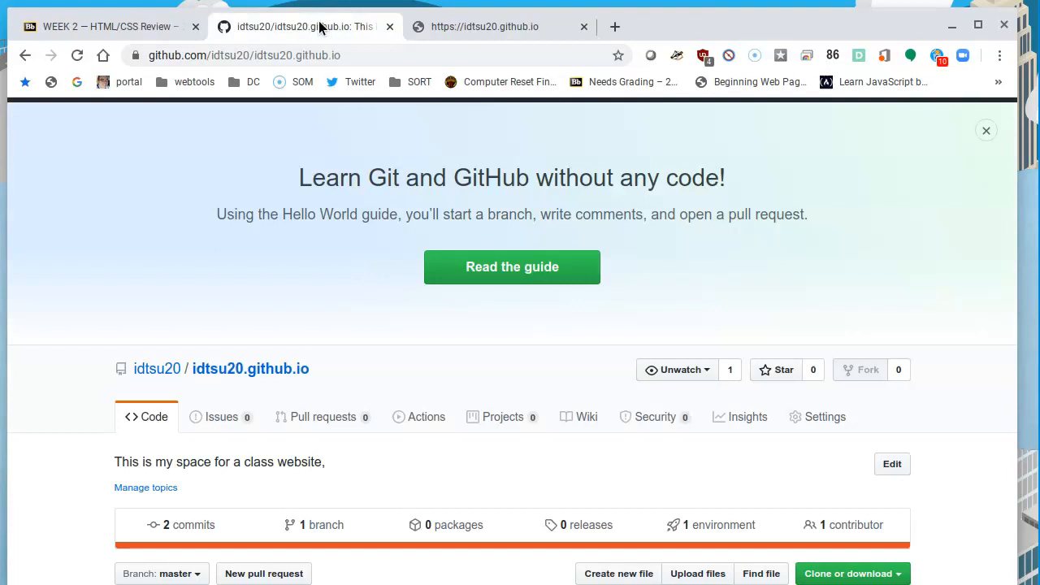
mouse_move(146, 3)
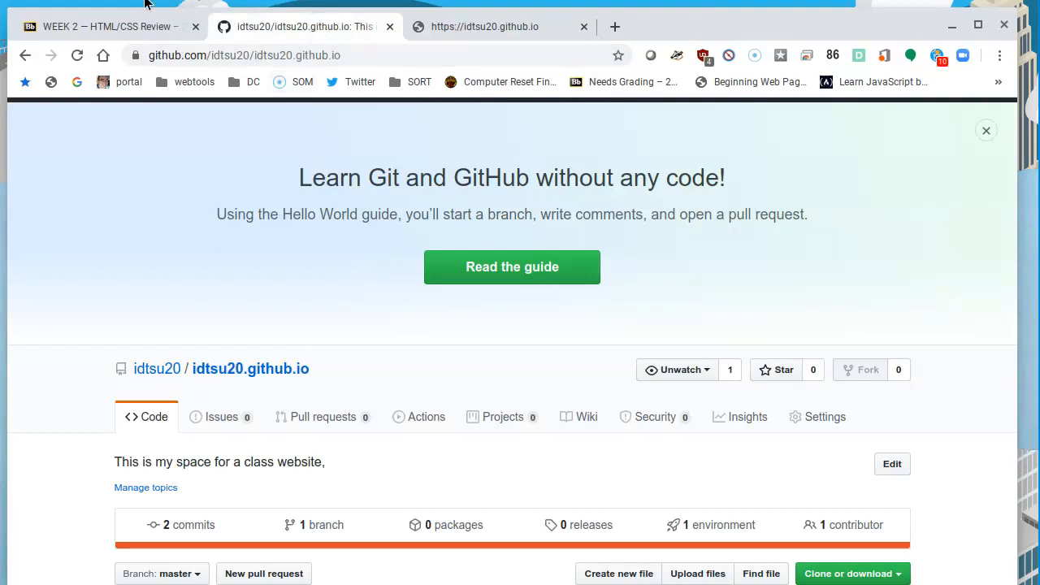
- Switch back to the Blackboard Week 2 HTML/CSS Review content page
left_click(98, 26)
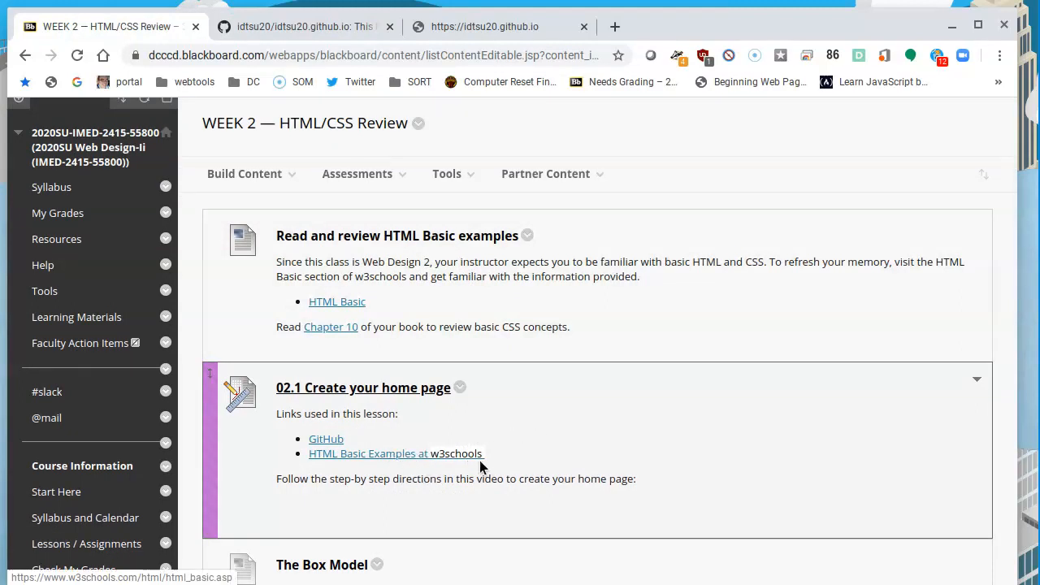
mouse_move(487, 465)
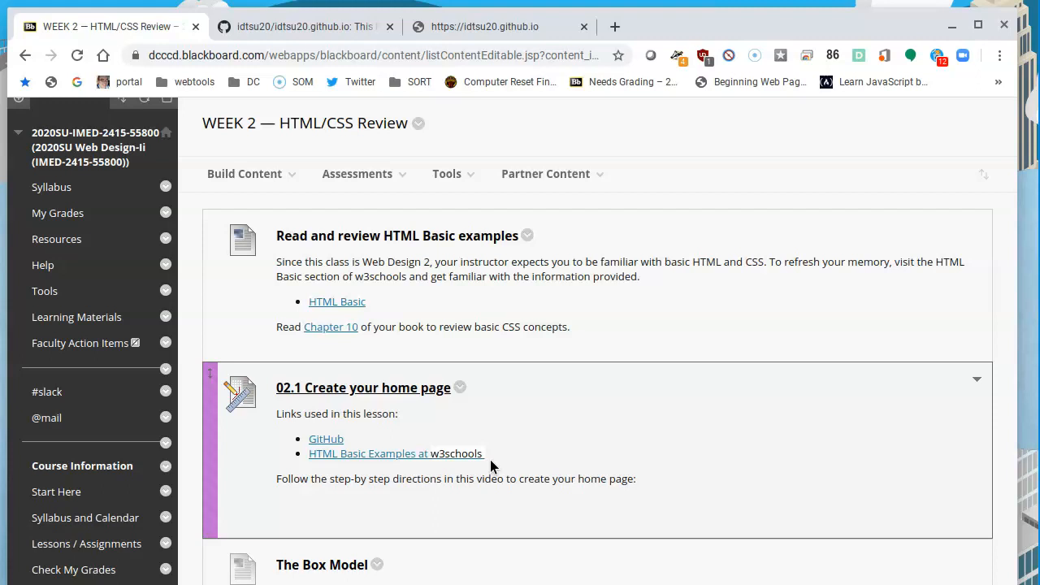
mouse_move(372, 455)
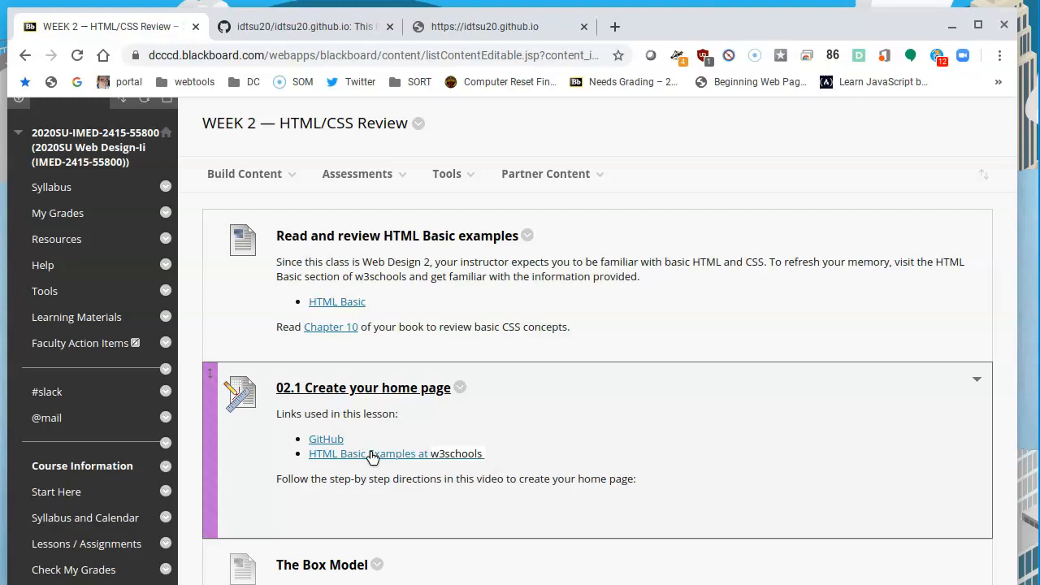
- View the w3schools HTML Basic Examples, then show the live site's page source
left_click(396, 454)
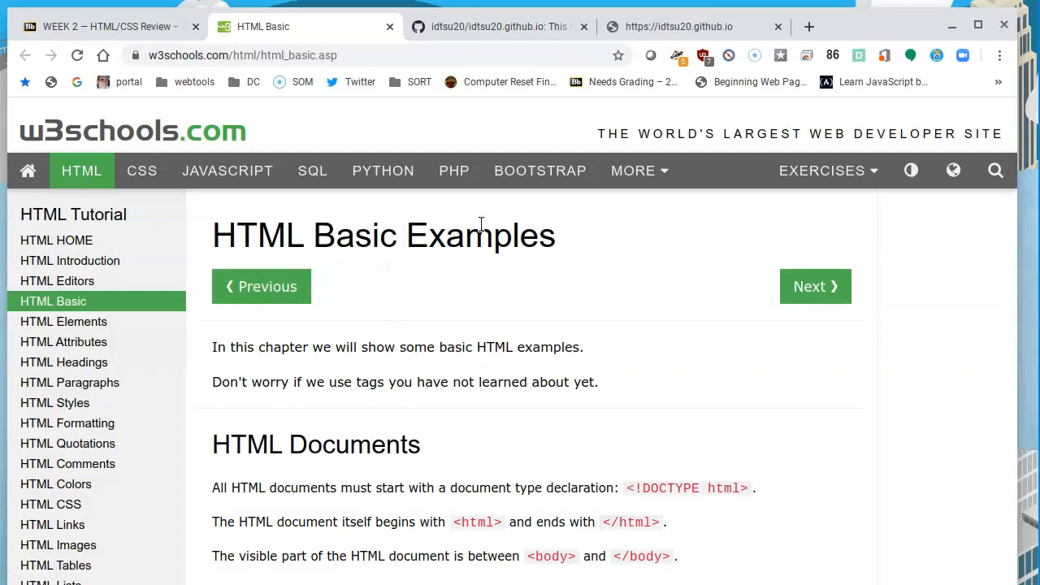
scroll("down", 3)
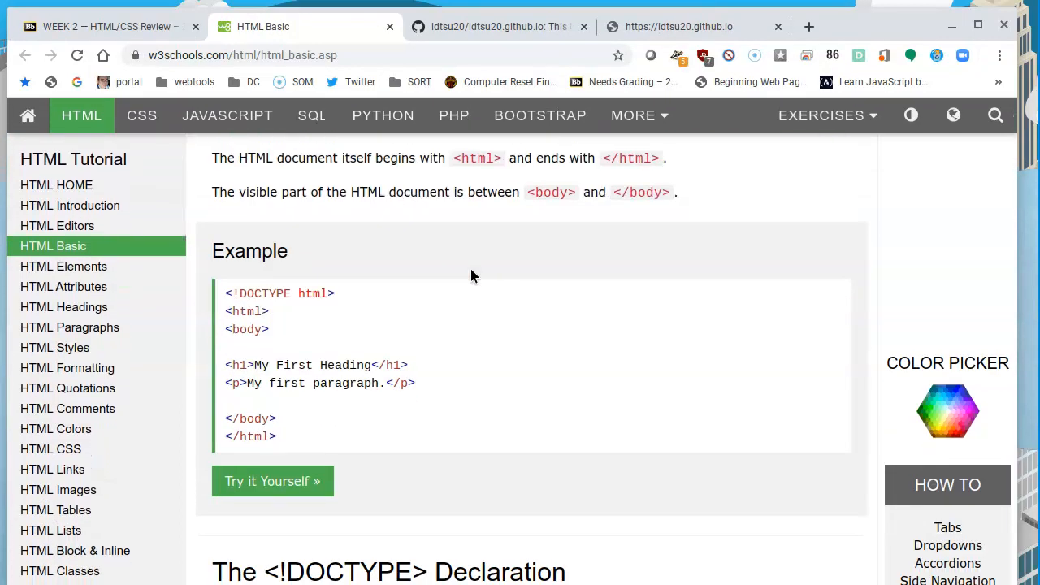
mouse_move(306, 283)
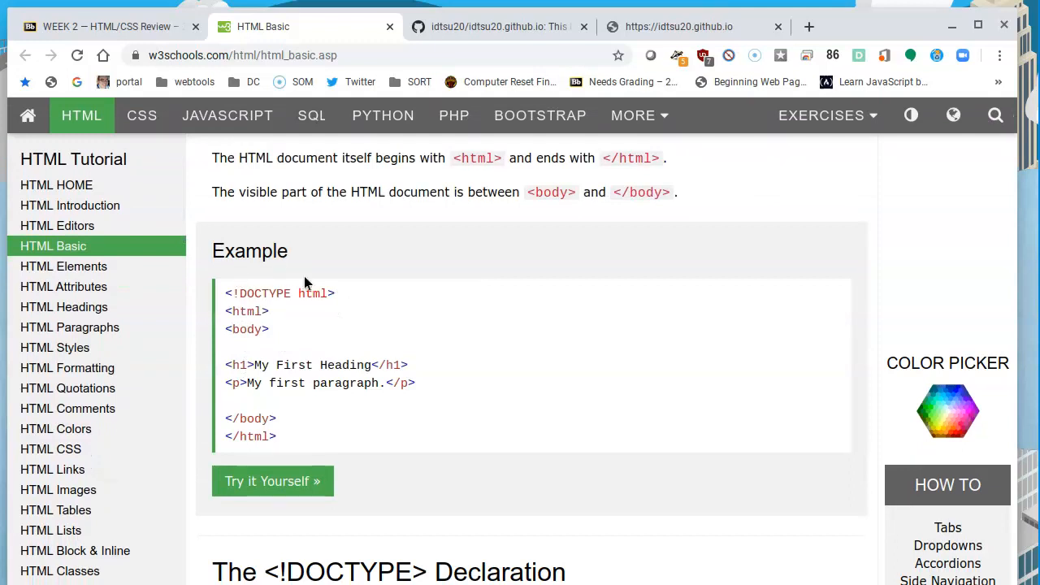
mouse_move(322, 409)
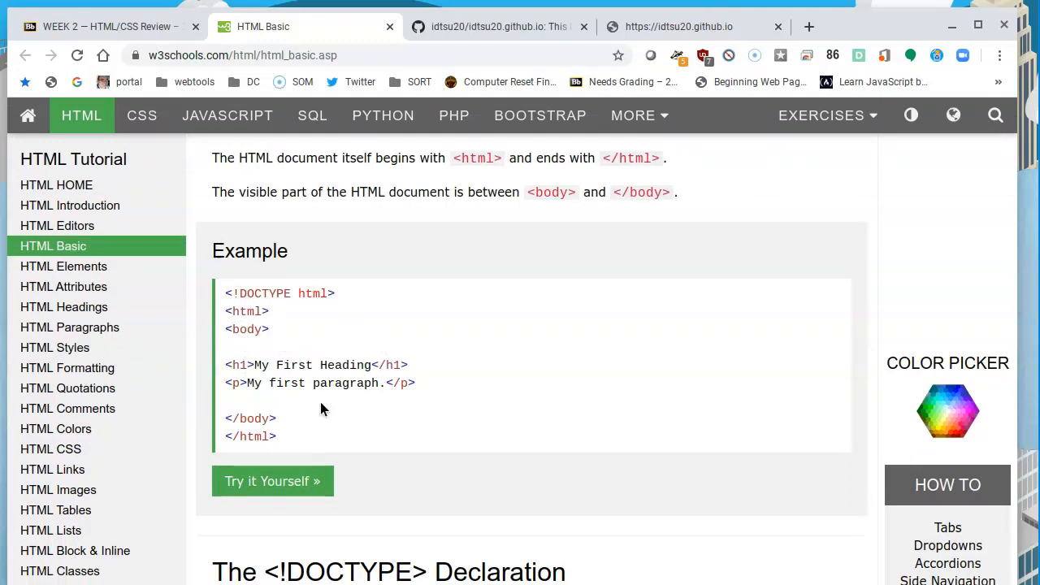
mouse_move(290, 366)
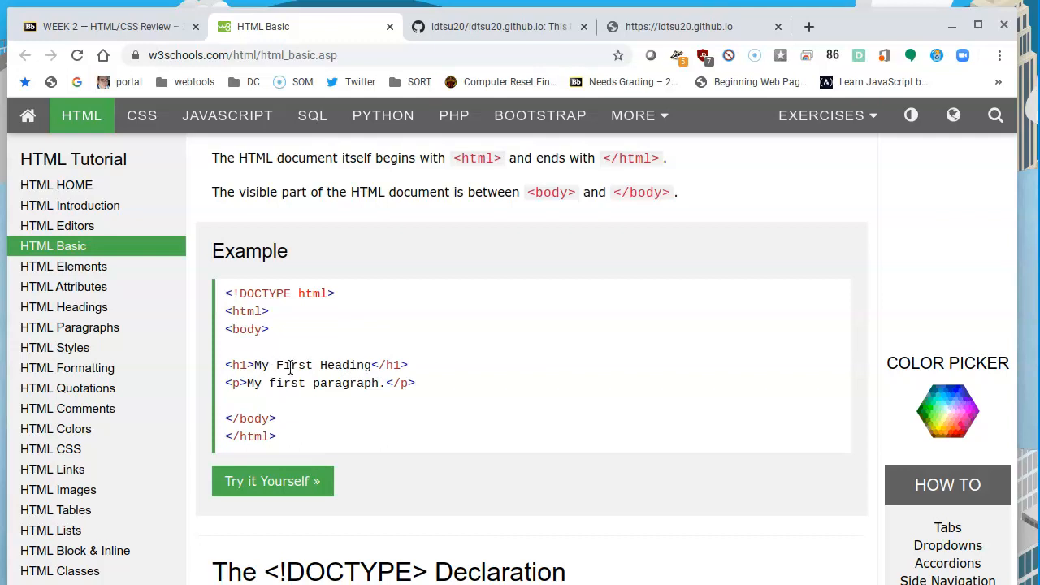
left_click(679, 26)
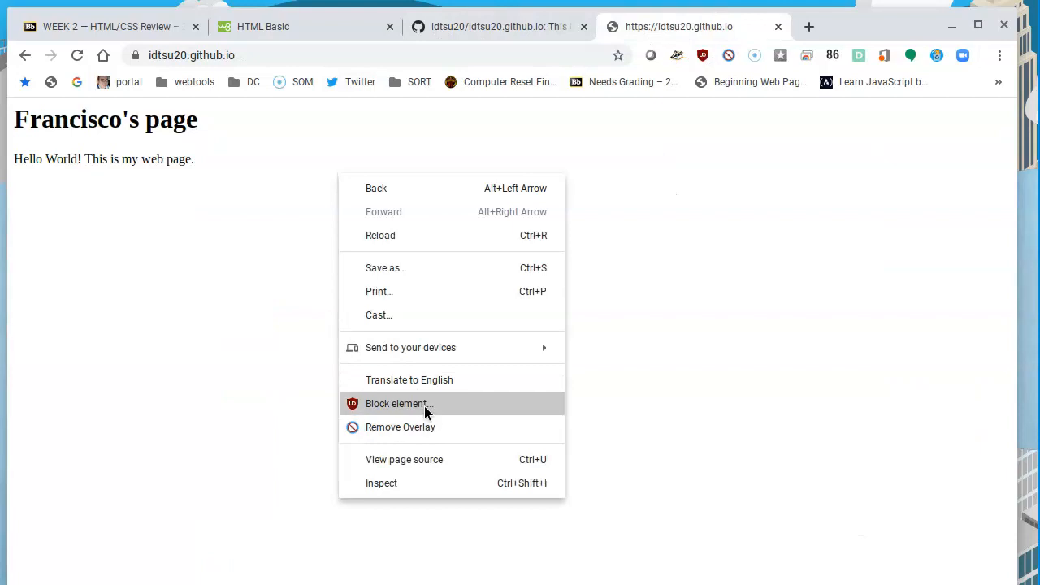
mouse_move(439, 380)
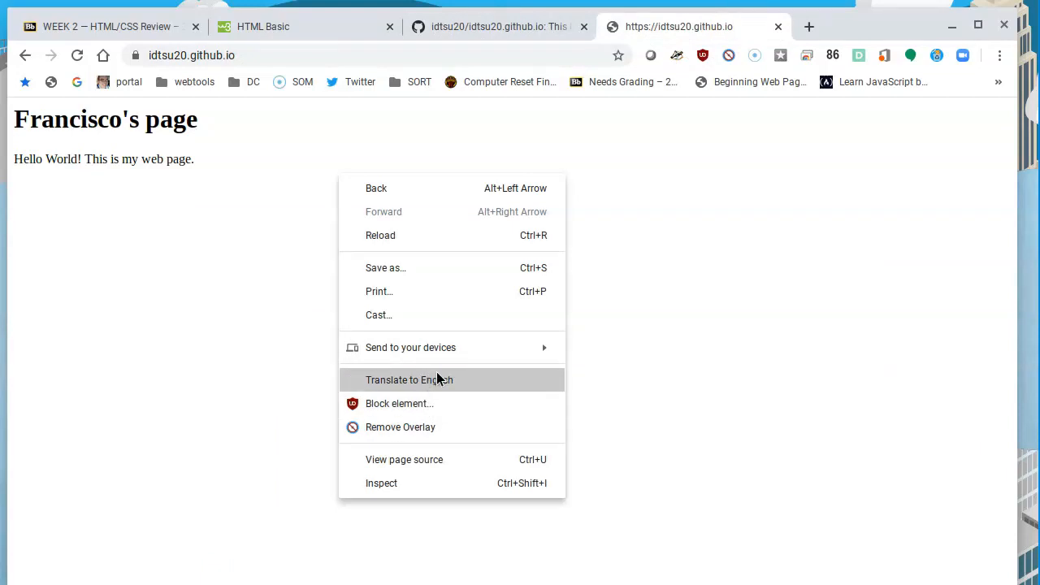
mouse_move(452, 426)
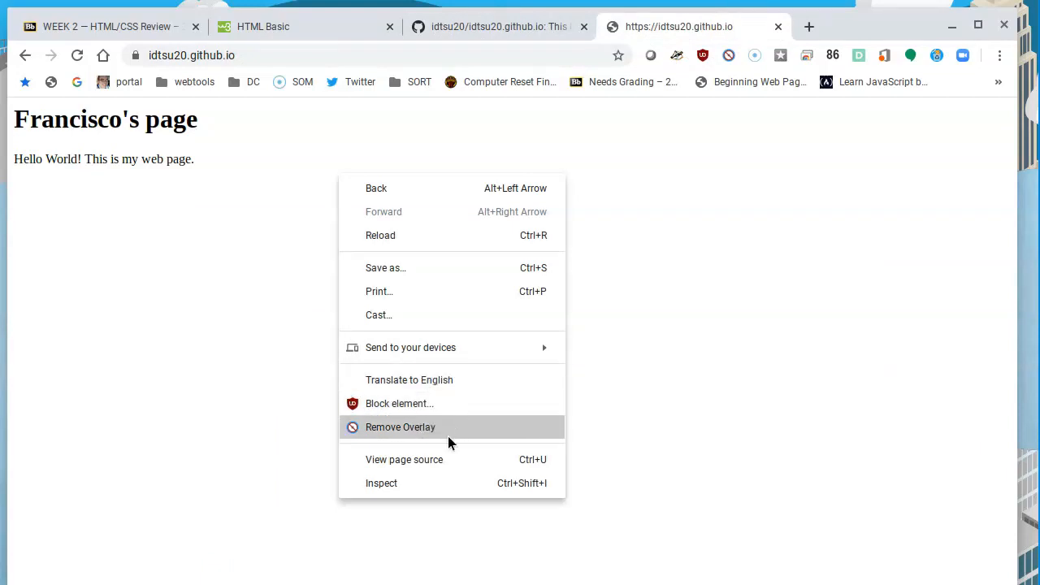
left_click(403, 459)
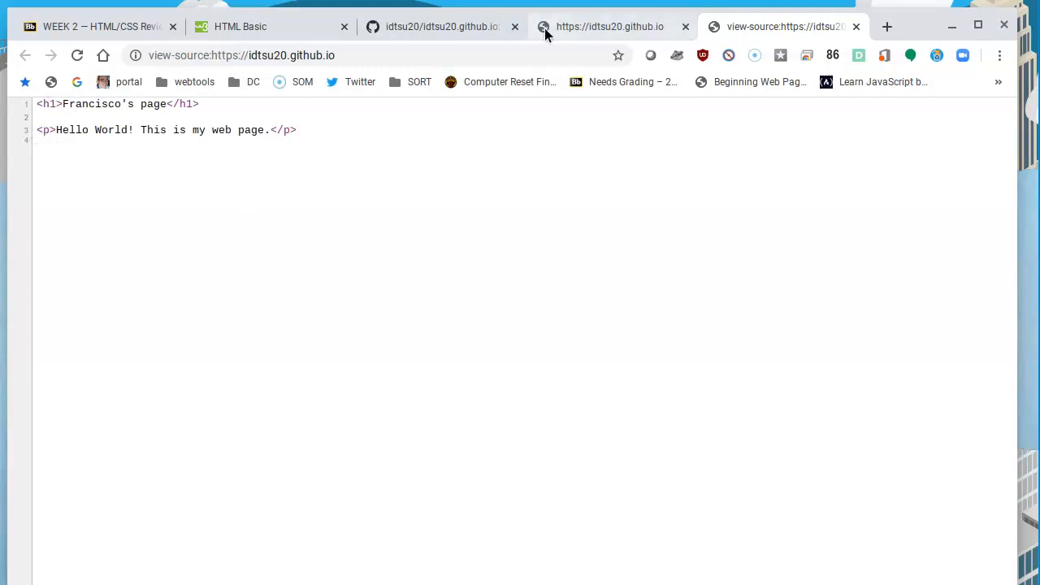
- Revisit the w3schools full HTML example for copying, then return to the repository
left_click(439, 26)
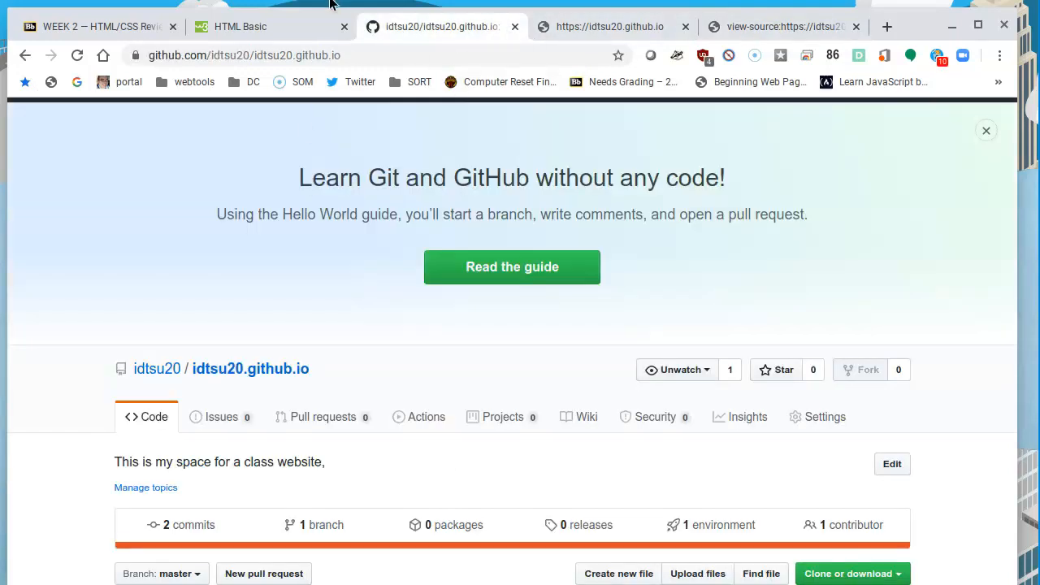
left_click(271, 26)
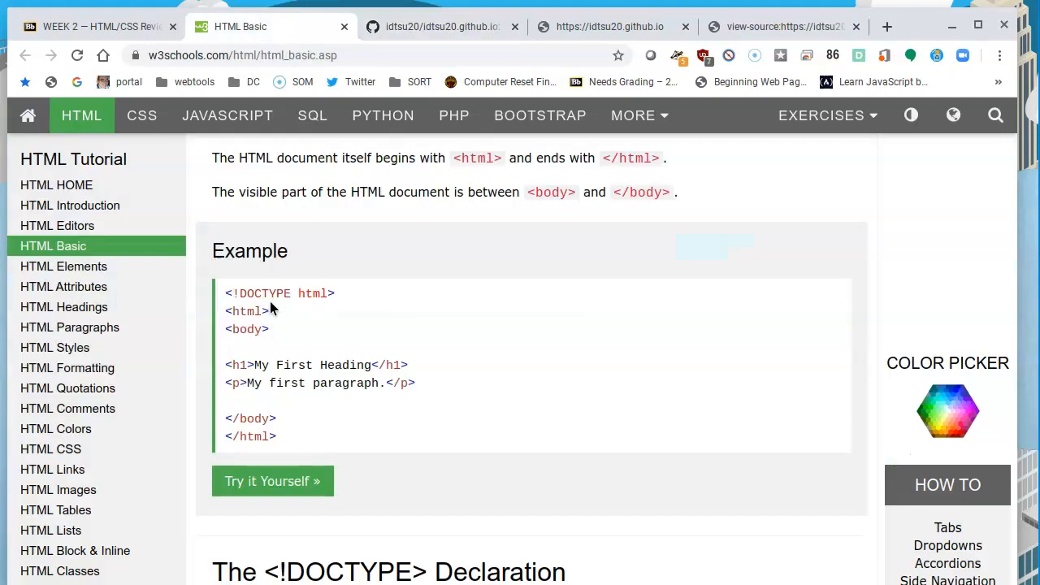
mouse_move(302, 444)
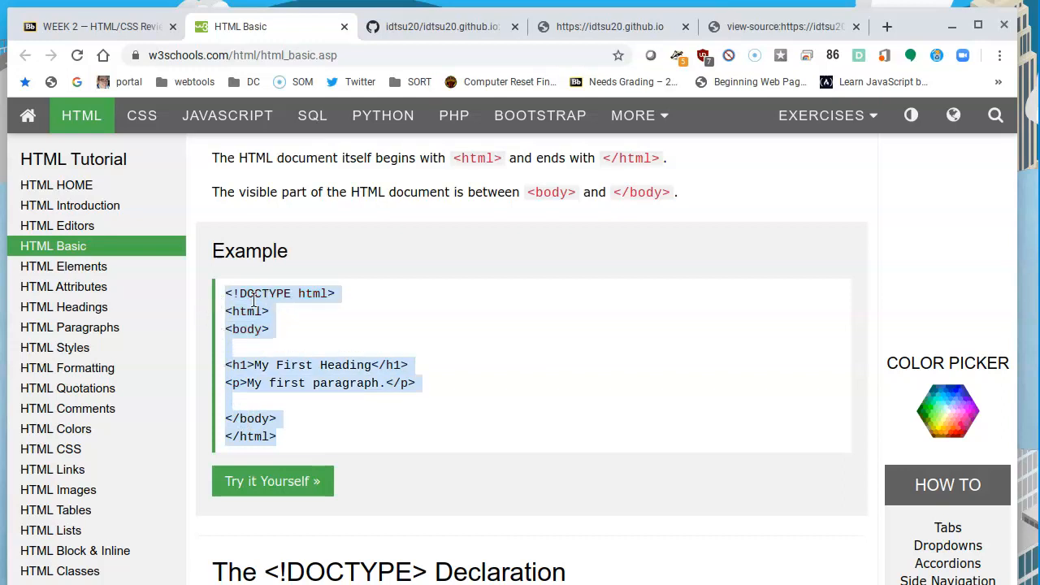
mouse_move(260, 307)
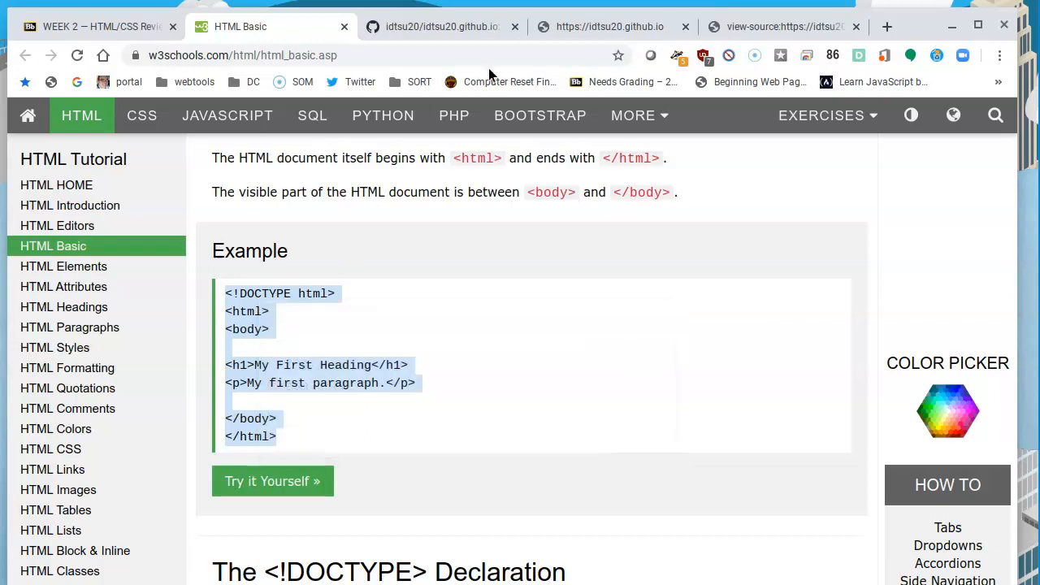
left_click(439, 26)
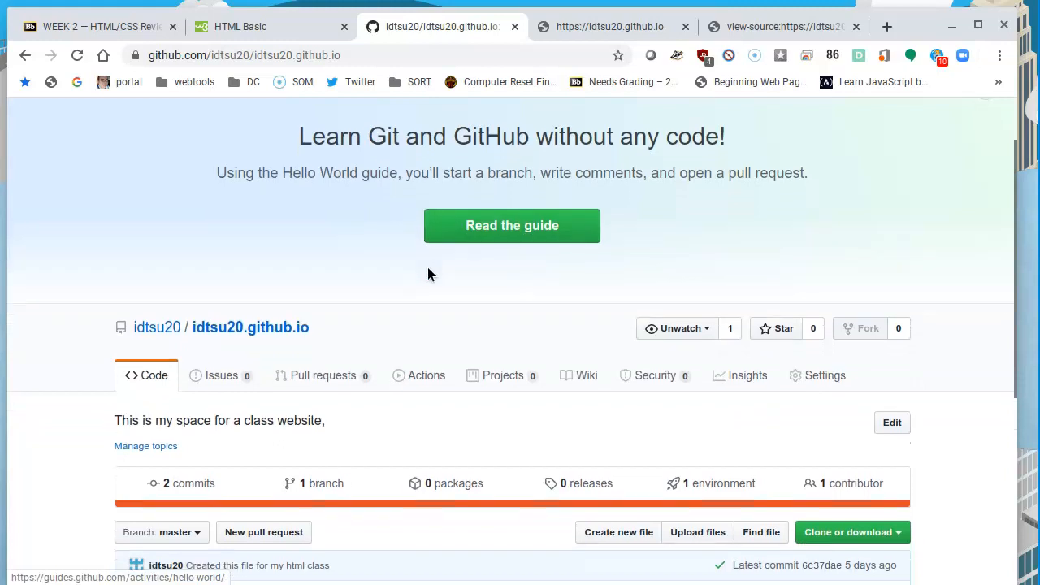
- Locate index.html in the repository and start editing it
scroll("down", 3)
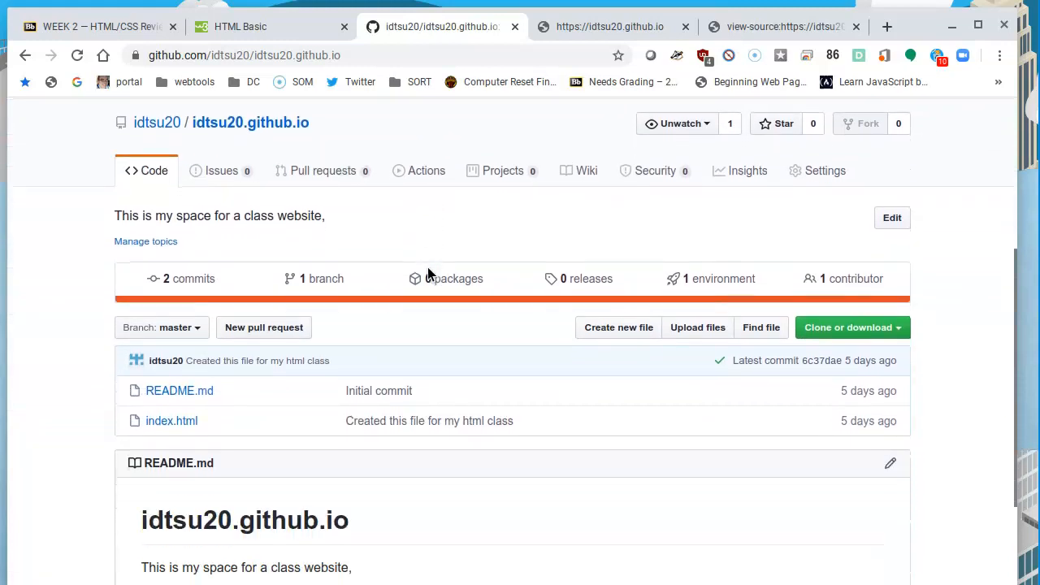
scroll("down", 3)
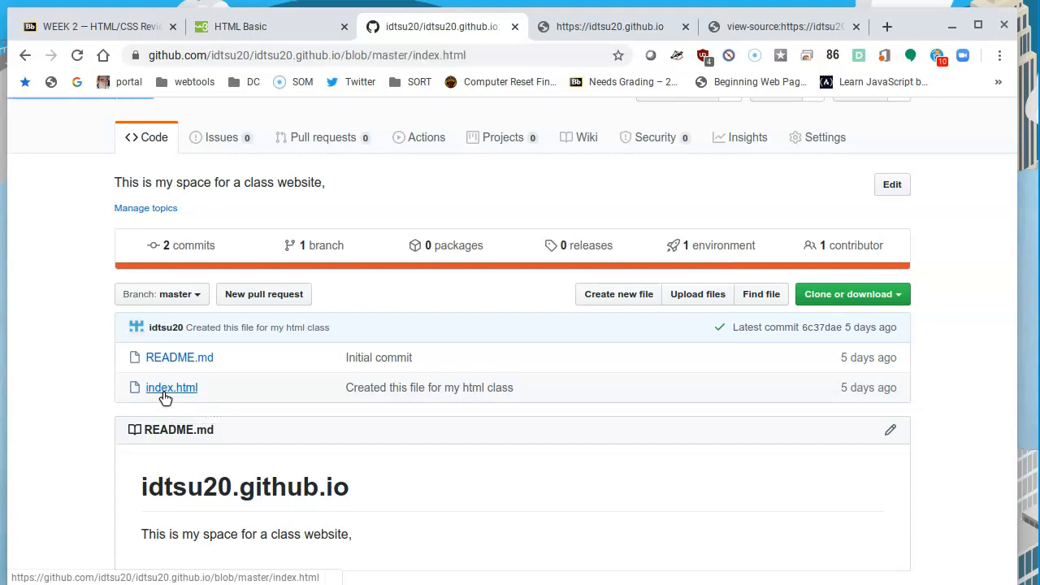
left_click(172, 387)
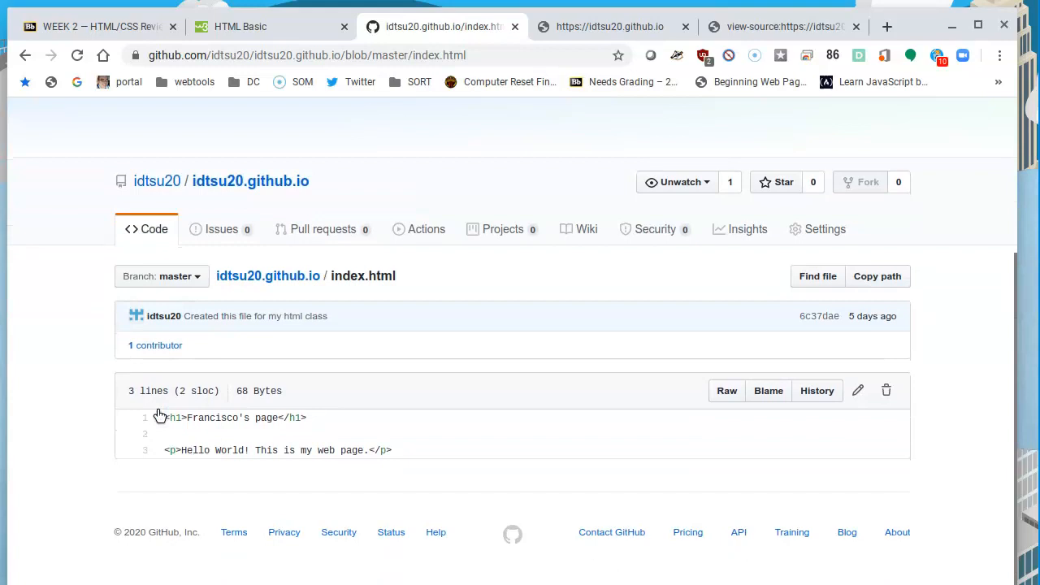
mouse_move(202, 440)
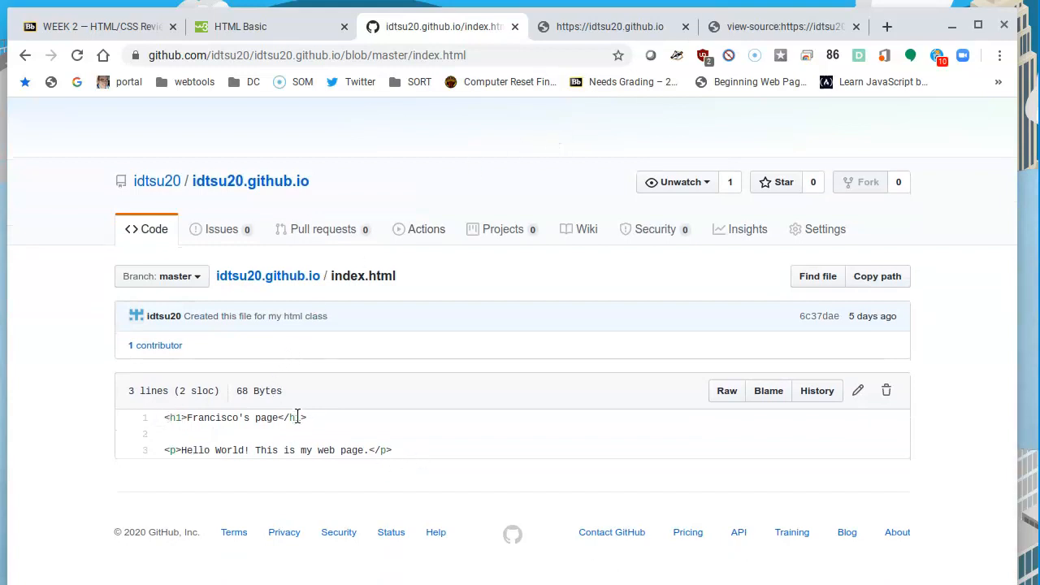
mouse_move(858, 390)
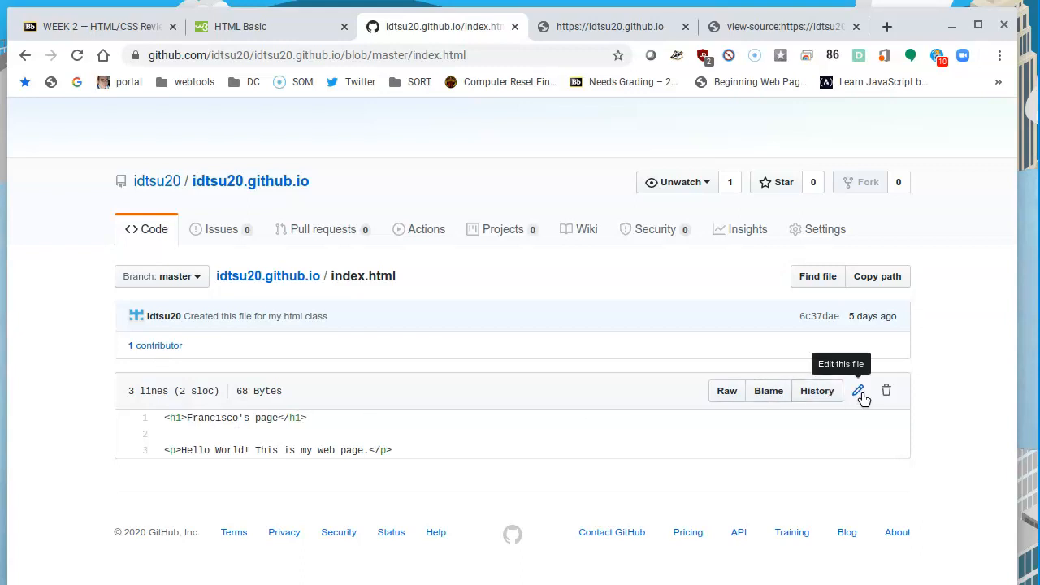
left_click(857, 390)
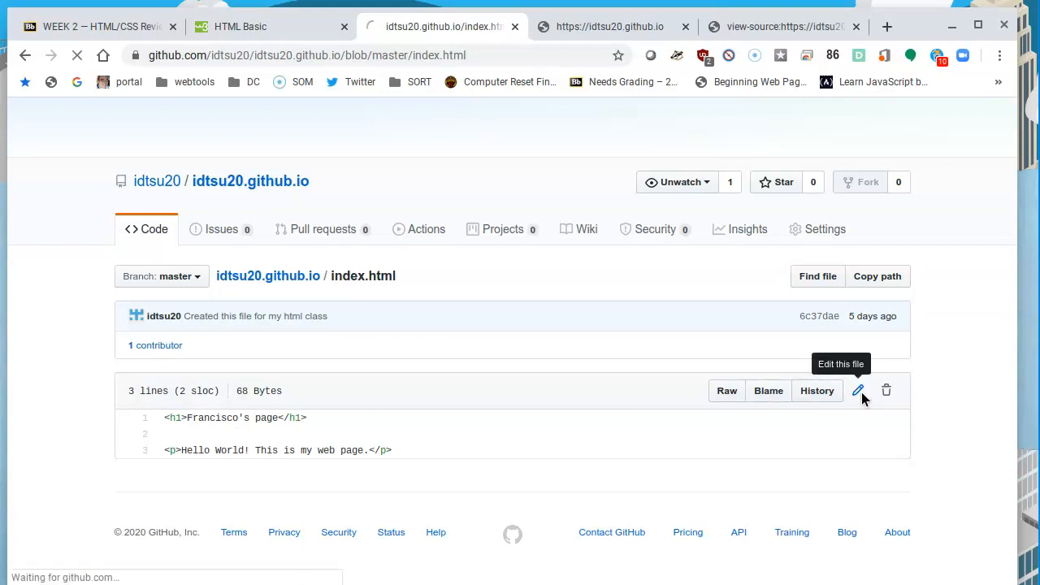
- Replace index.html's old code with the pasted w3schools basic HTML document
left_click(858, 390)
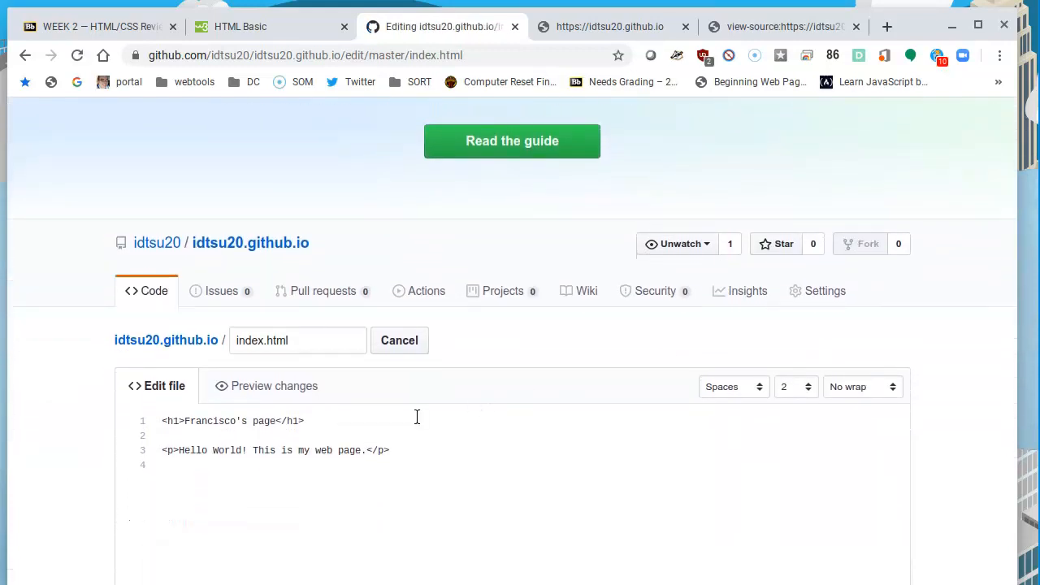
mouse_move(309, 474)
type("<")
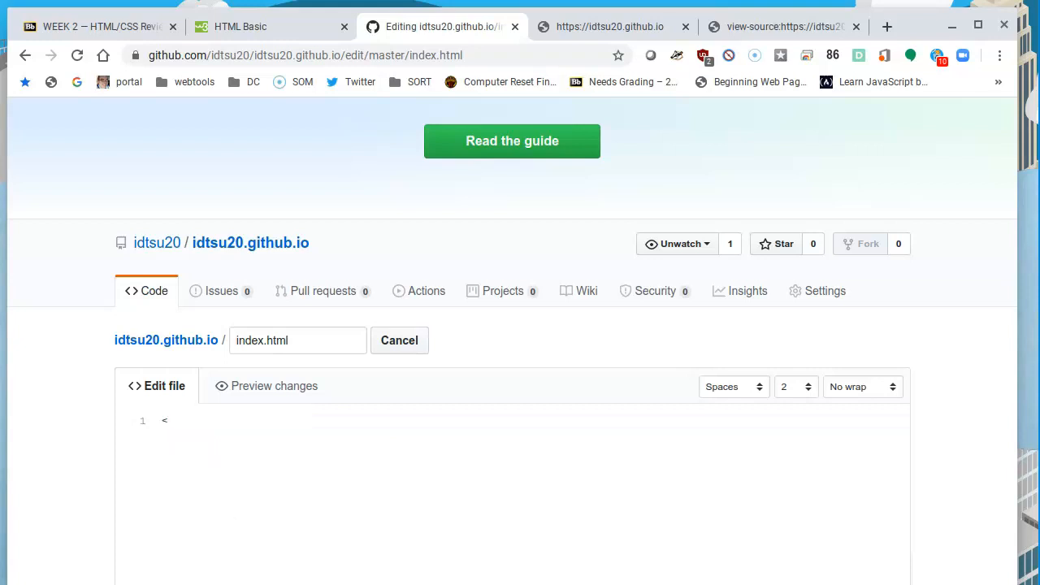
key("Backspace")
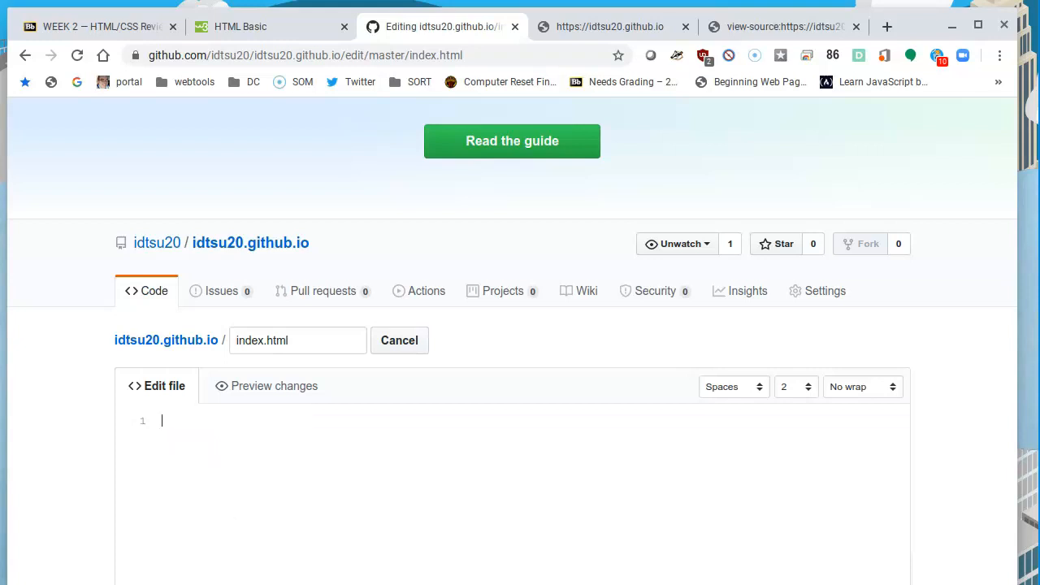
mouse_move(179, 439)
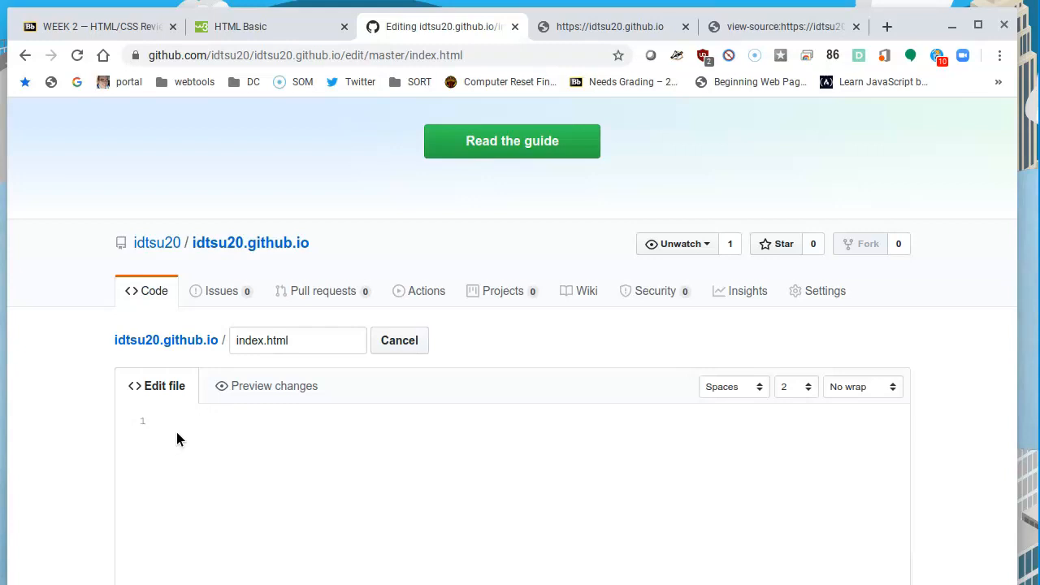
right_click(178, 438)
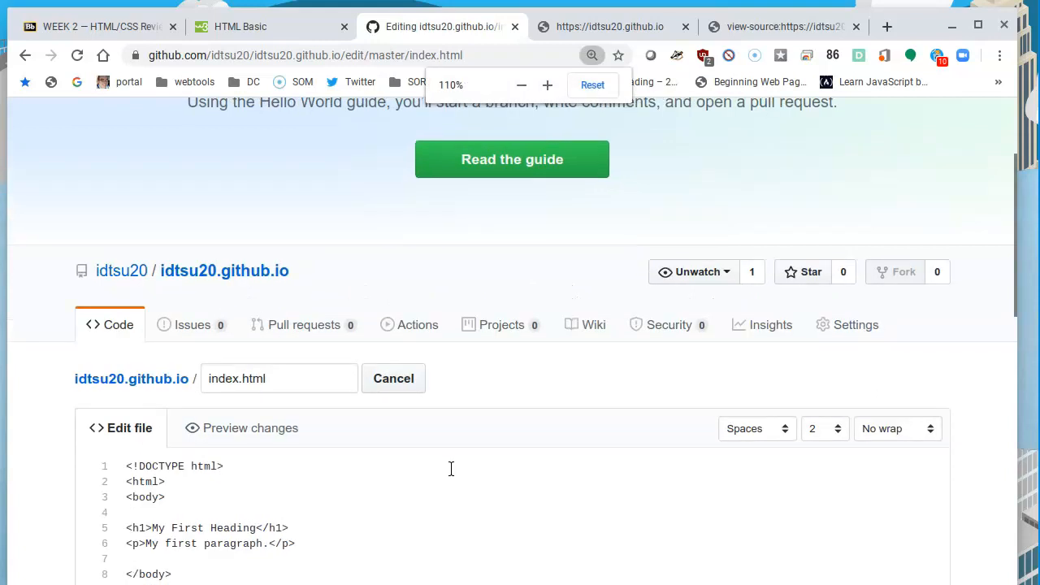
left_click(439, 474)
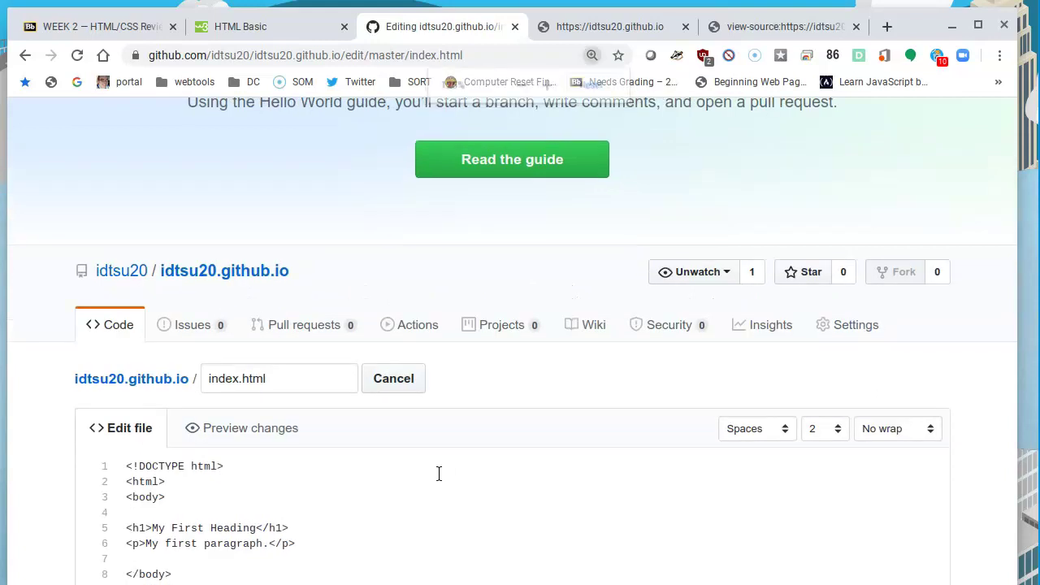
scroll("down", 3)
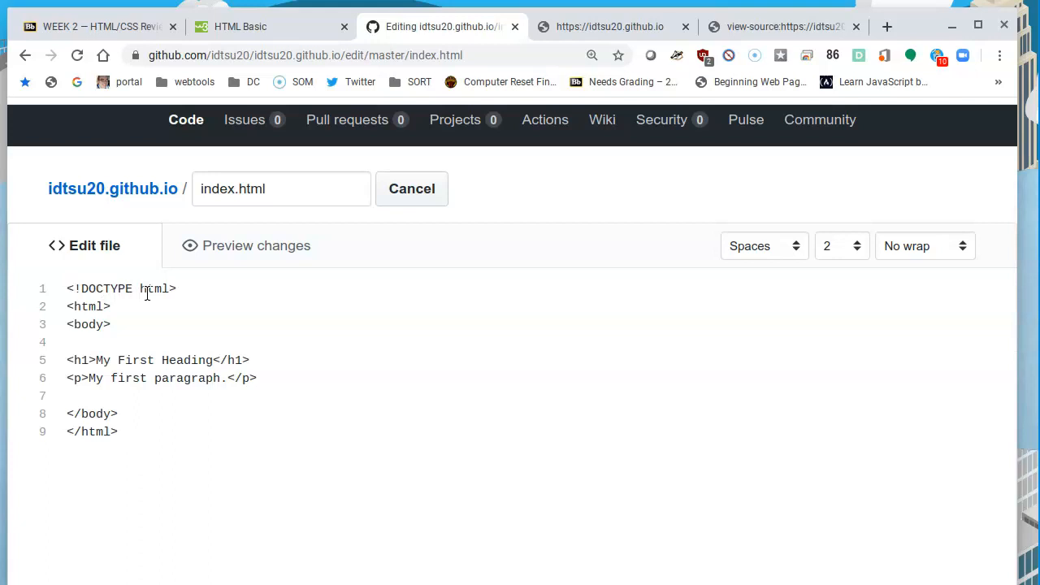
mouse_move(78, 312)
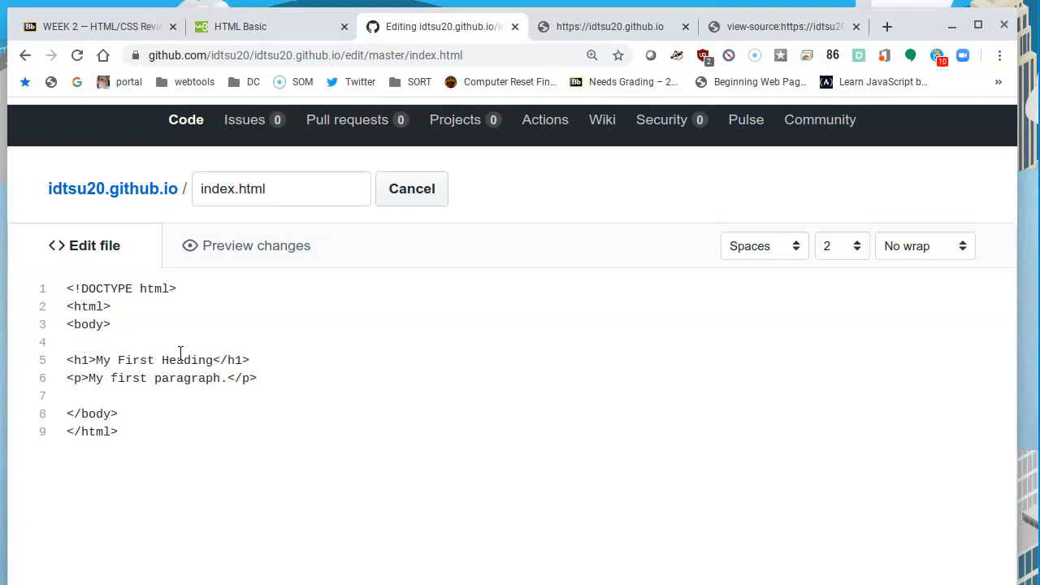
- Change the heading to Francisco's page and the paragraph to This is my work for IMED-2415
double_click(165, 361)
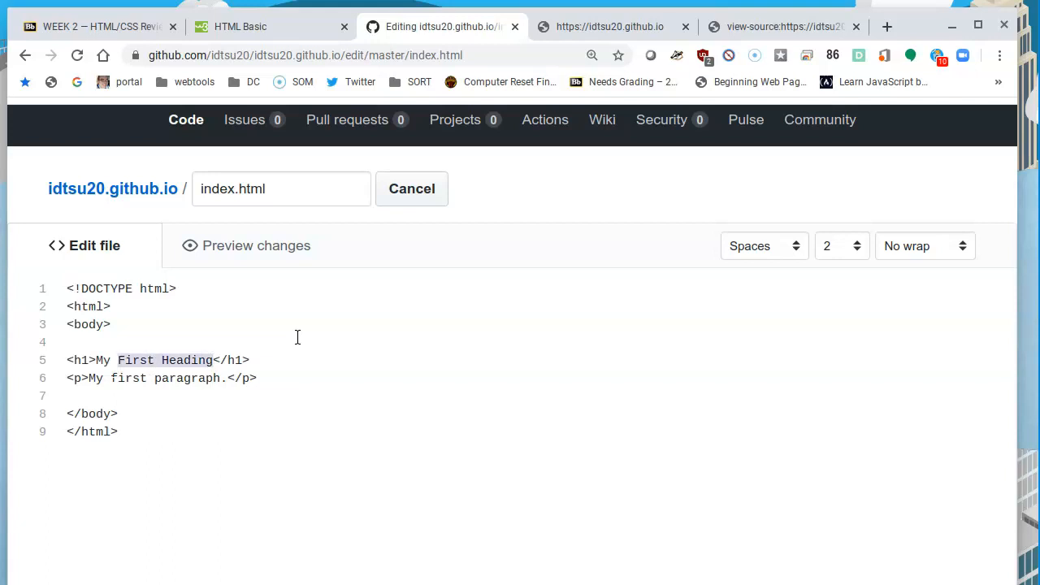
type("Francisco's P</h1>")
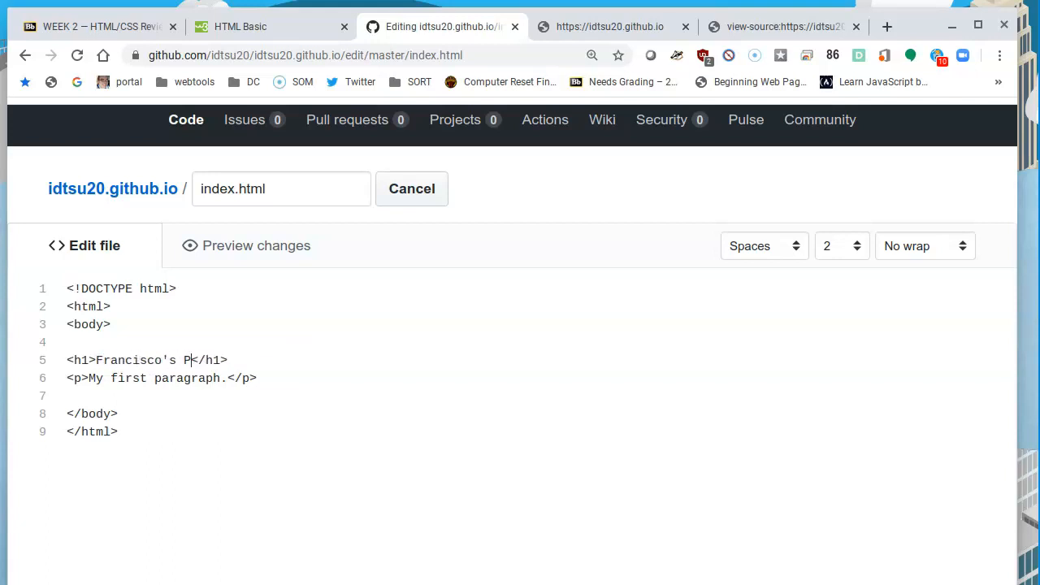
type("age")
left_click(161, 377)
type("<p>This is my work f")
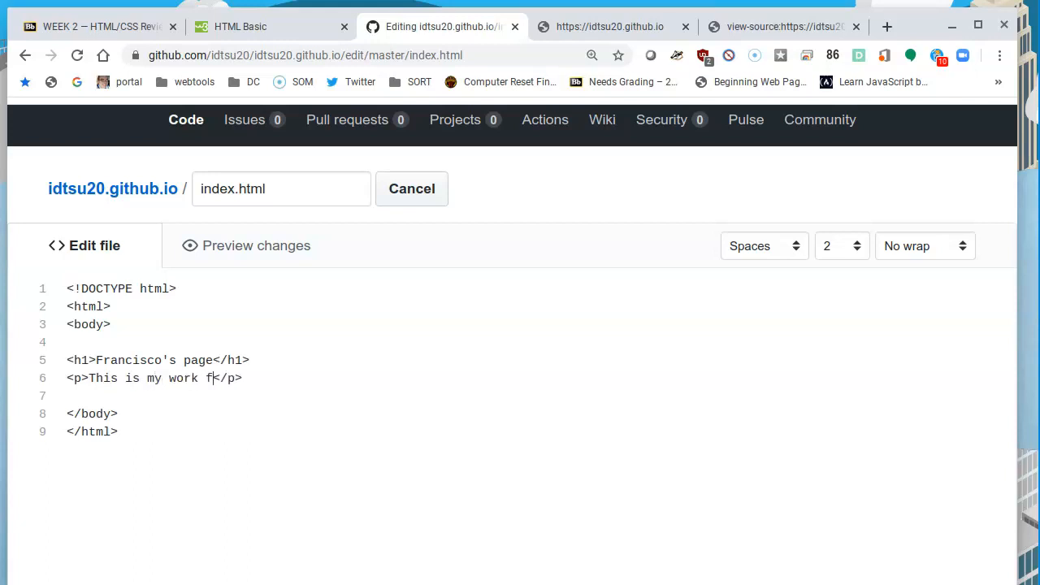
type("or IMED")
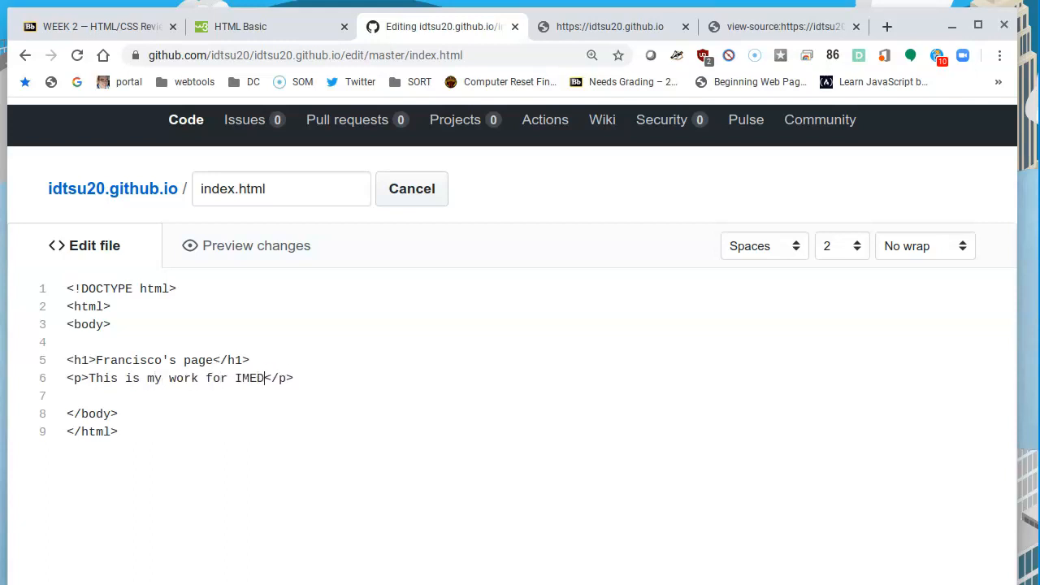
type("-24154")
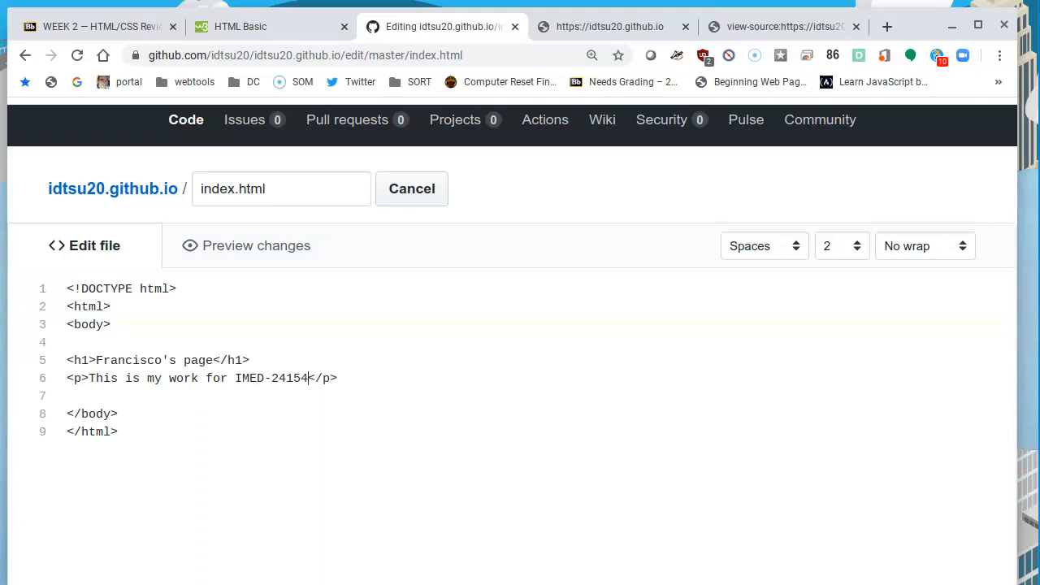
key("Backspace")
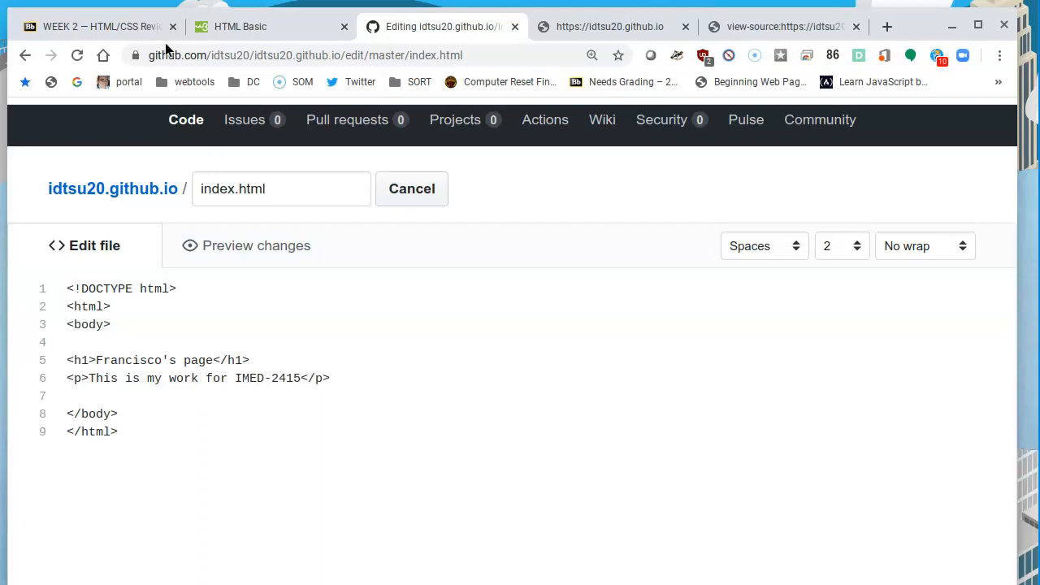
- Check the course number 55800 on the Blackboard page and live site, then return to the editor
left_click(90, 26)
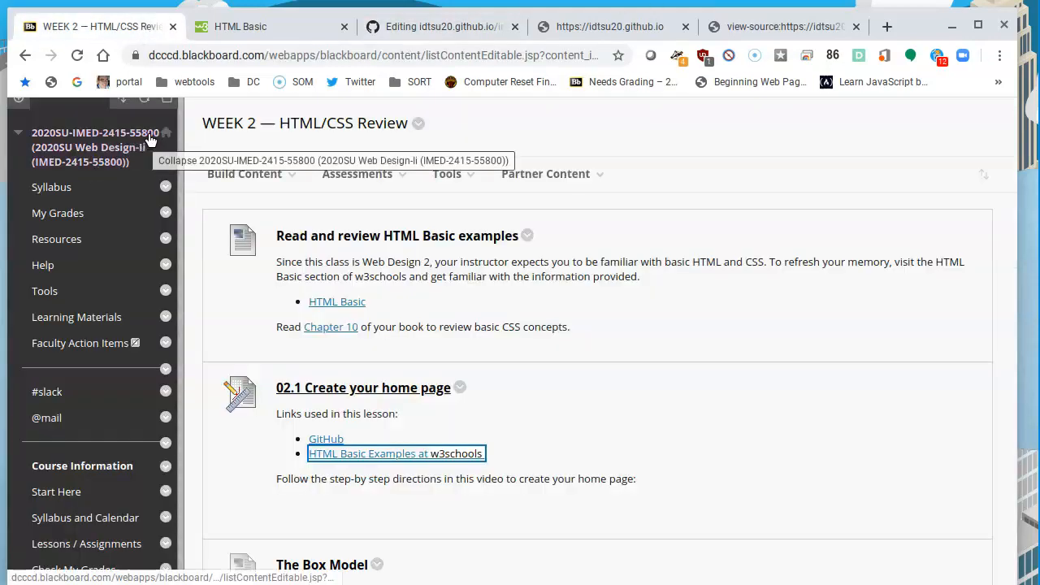
left_click(780, 26)
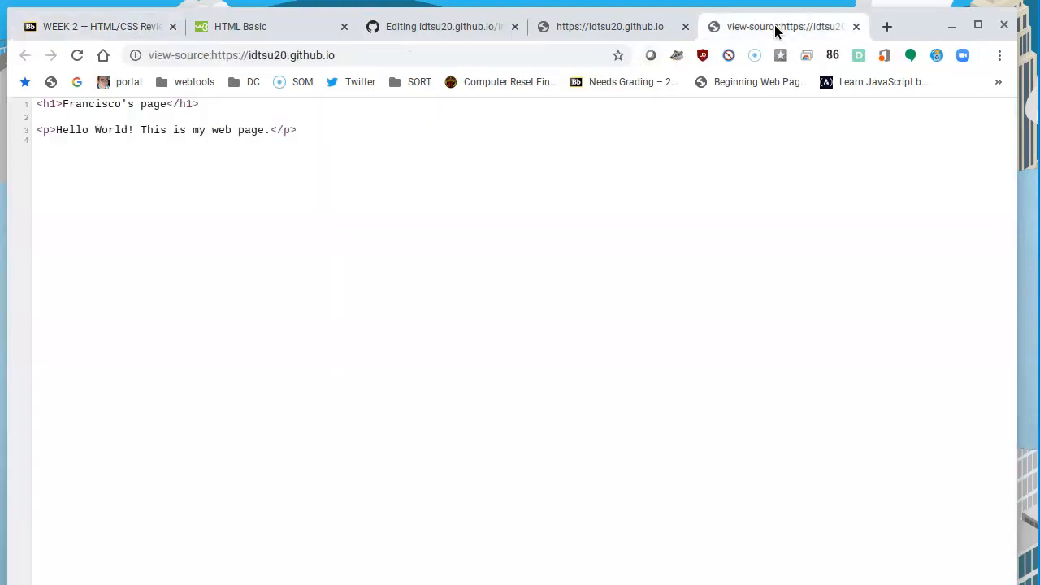
left_click(610, 26)
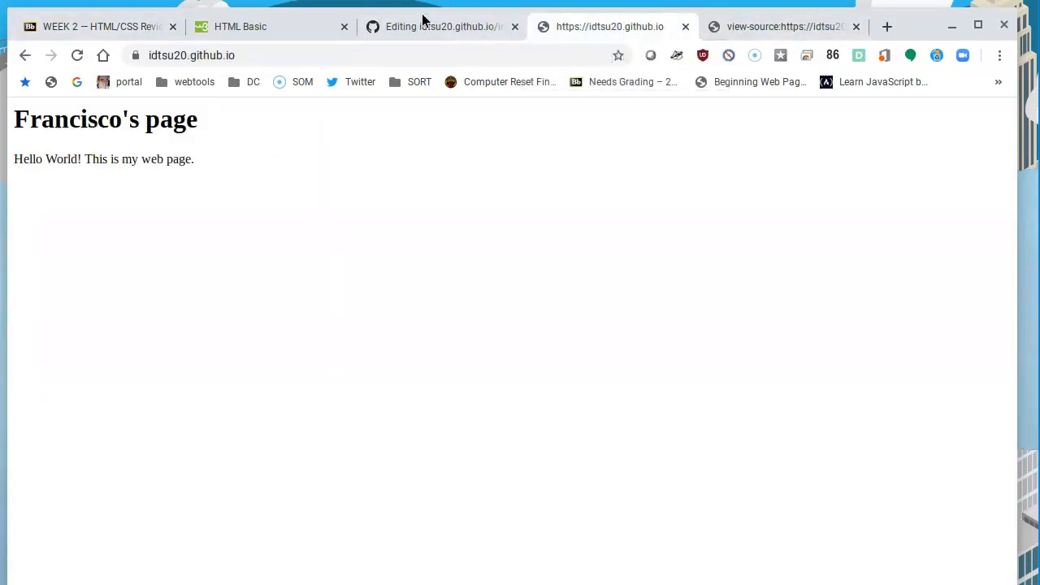
left_click(442, 26)
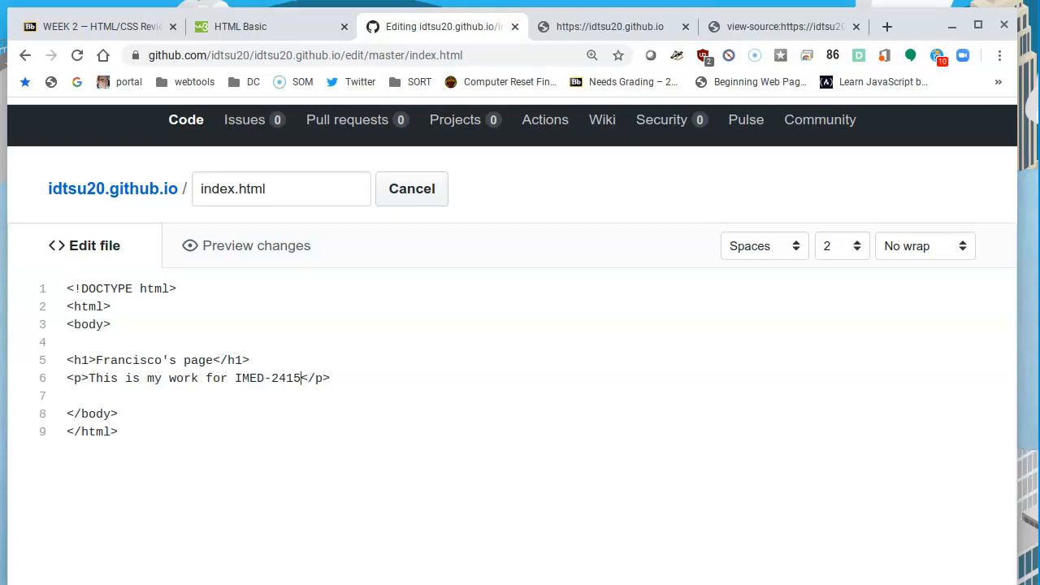
- Finish the paragraph text so it reads IMED-2415-55800 and reach the Commit changes area
type("-55")
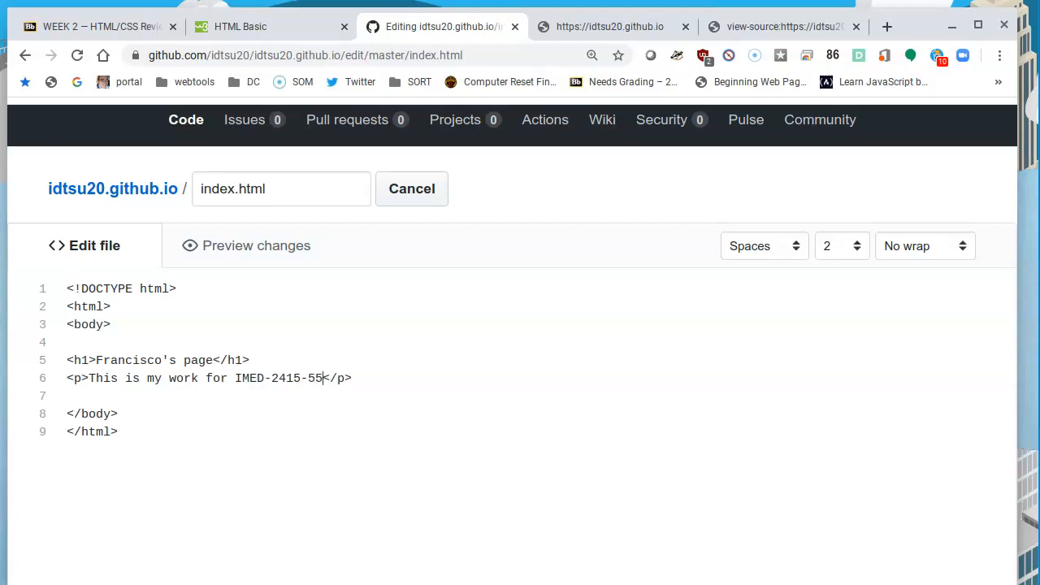
type("800")
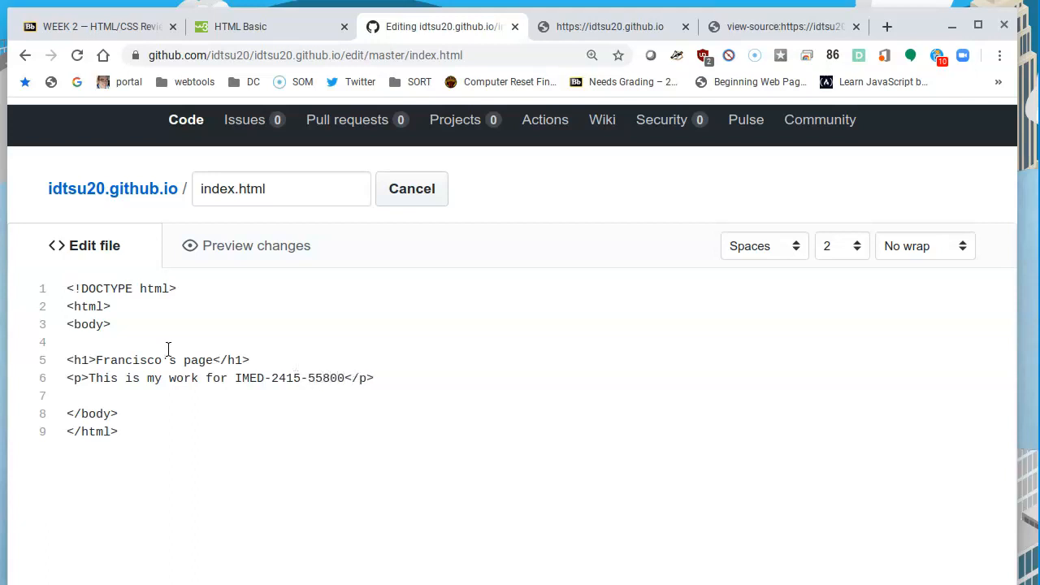
scroll("down", 3)
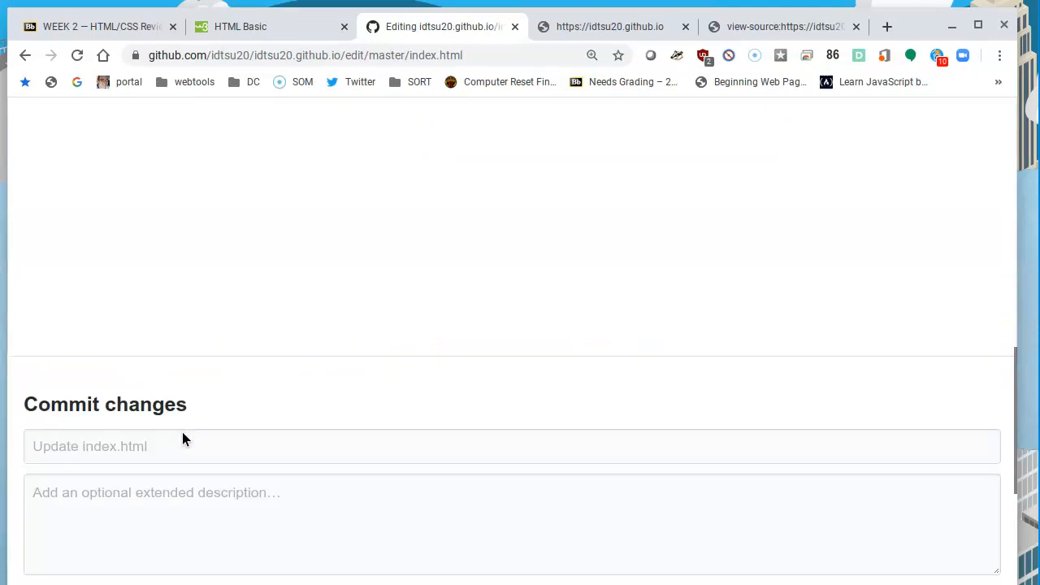
scroll("up", 3)
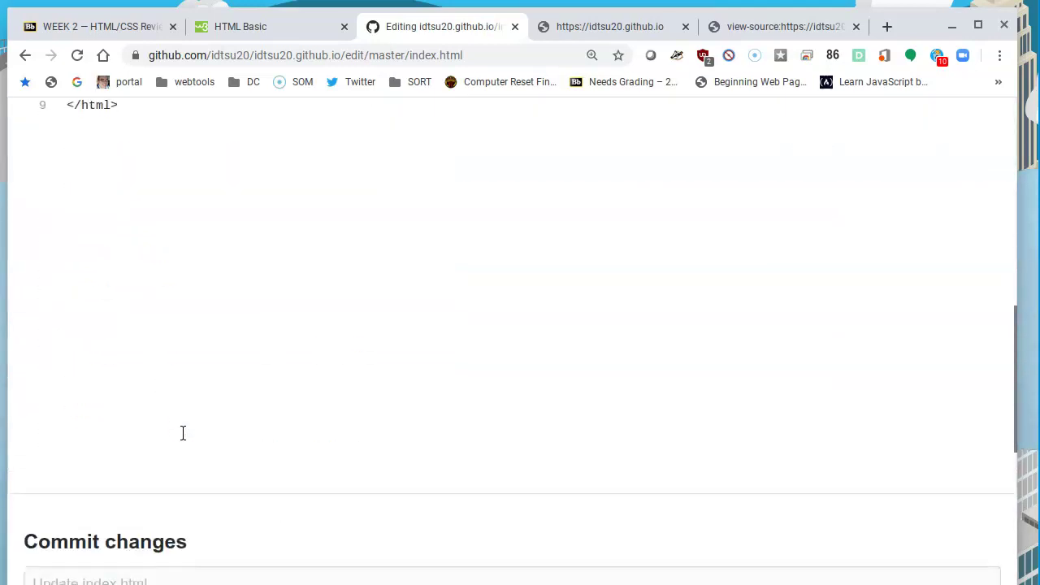
scroll("down", 3)
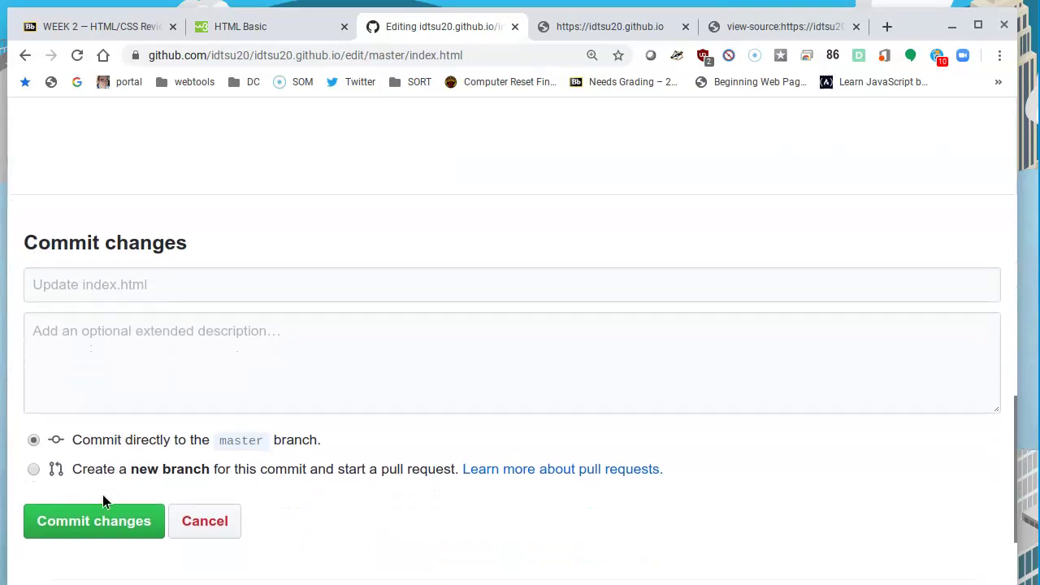
- Commit the updated index.html to master as 'Update index.html' and review the saved file
left_click(94, 520)
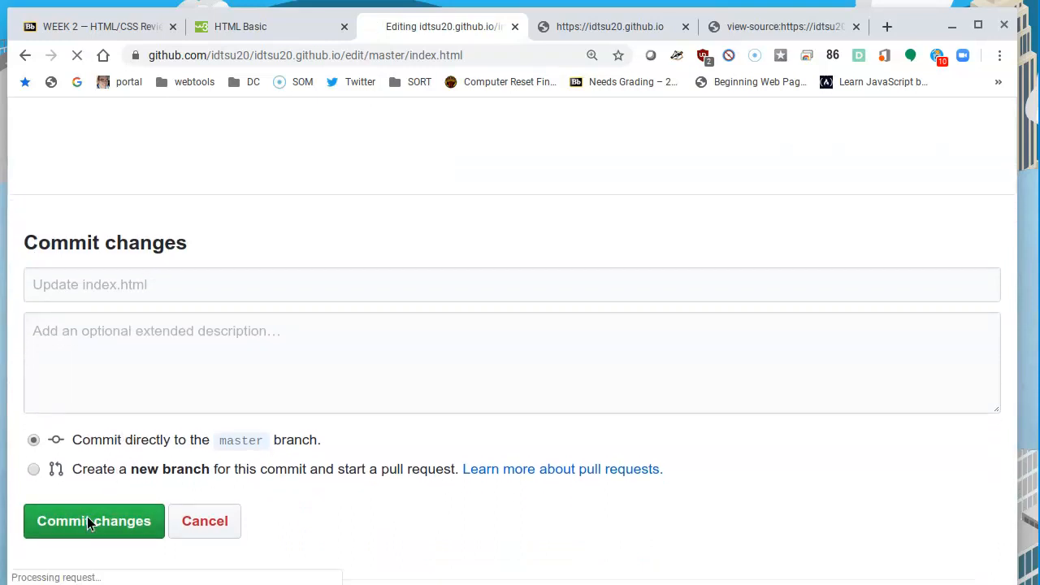
left_click(94, 520)
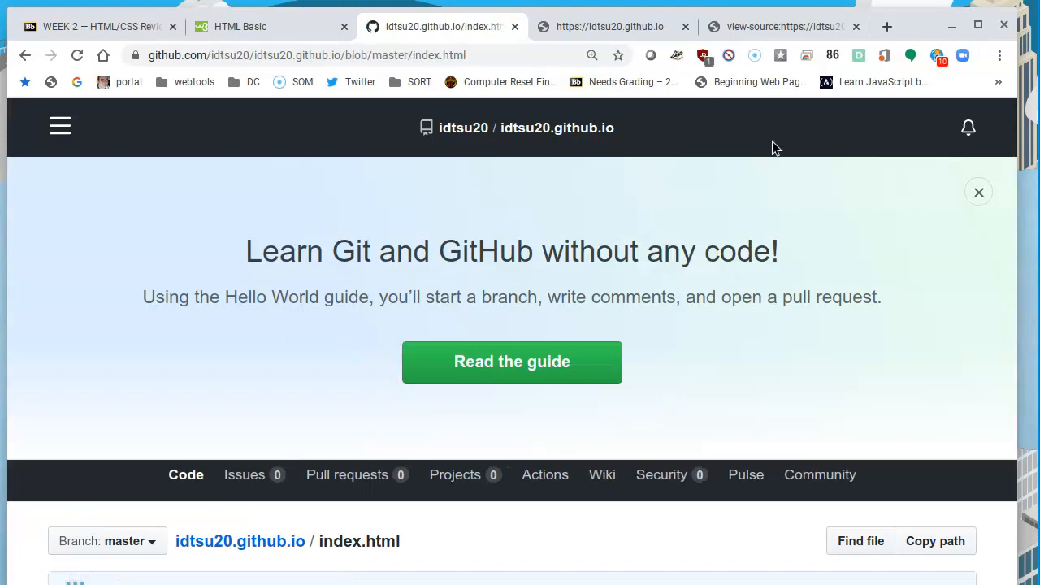
mouse_move(410, 247)
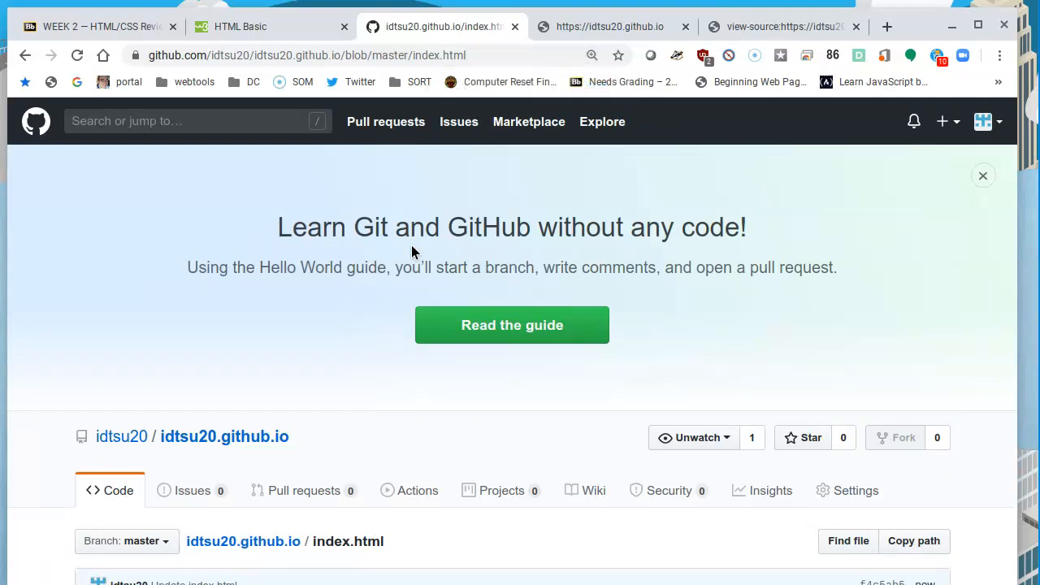
scroll("down", 3)
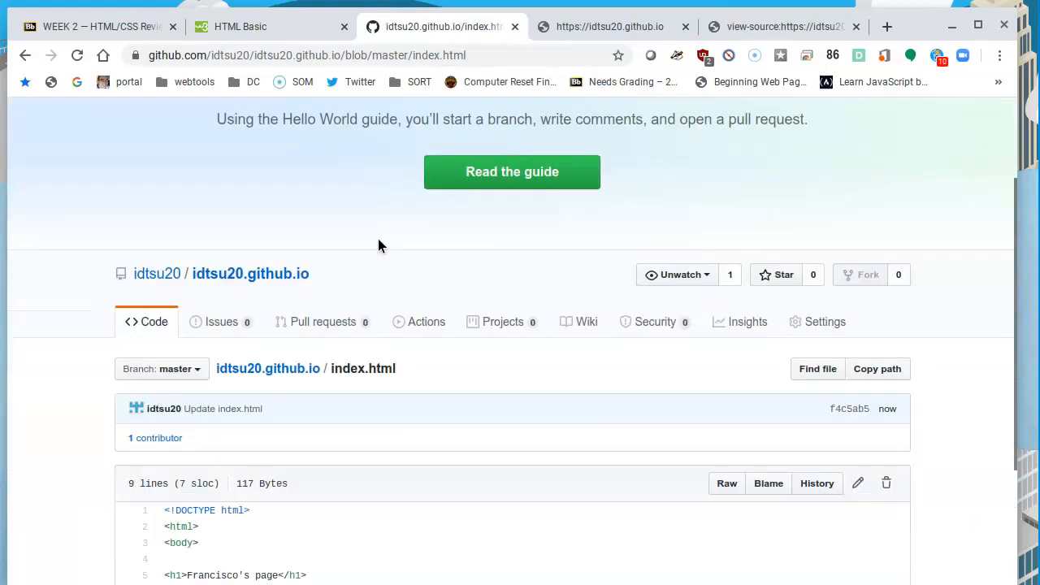
scroll("down", 3)
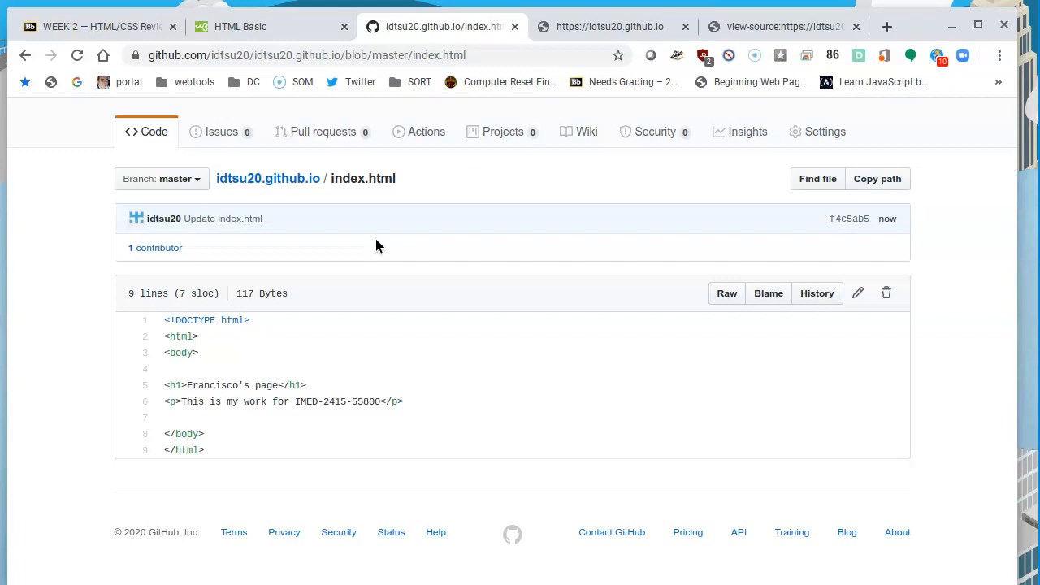
mouse_move(341, 273)
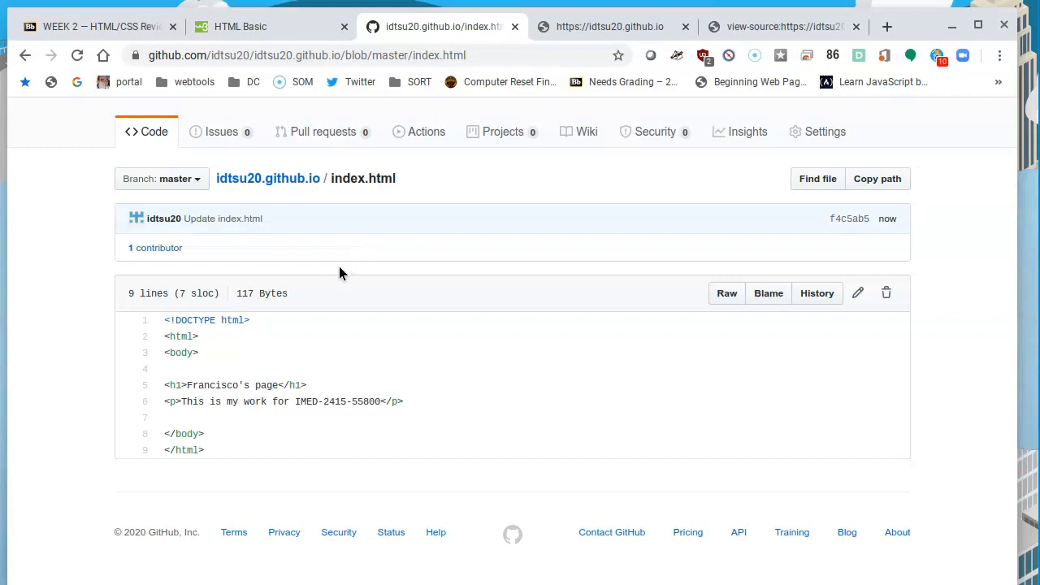
mouse_move(609, 26)
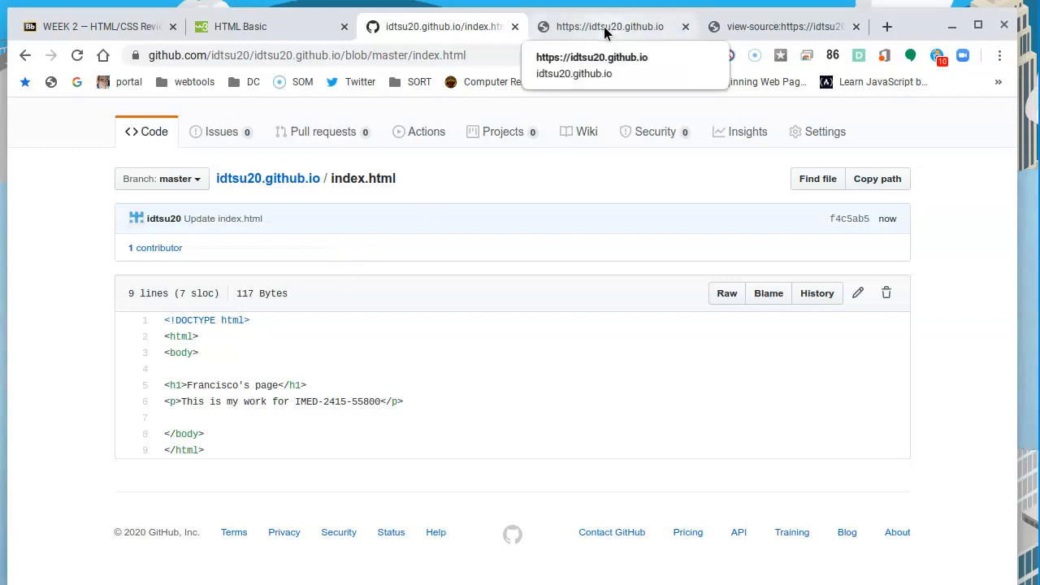
- Reload idtsu20.github.io until it shows 'This is my work for IMED-2415-55800'
left_click(610, 26)
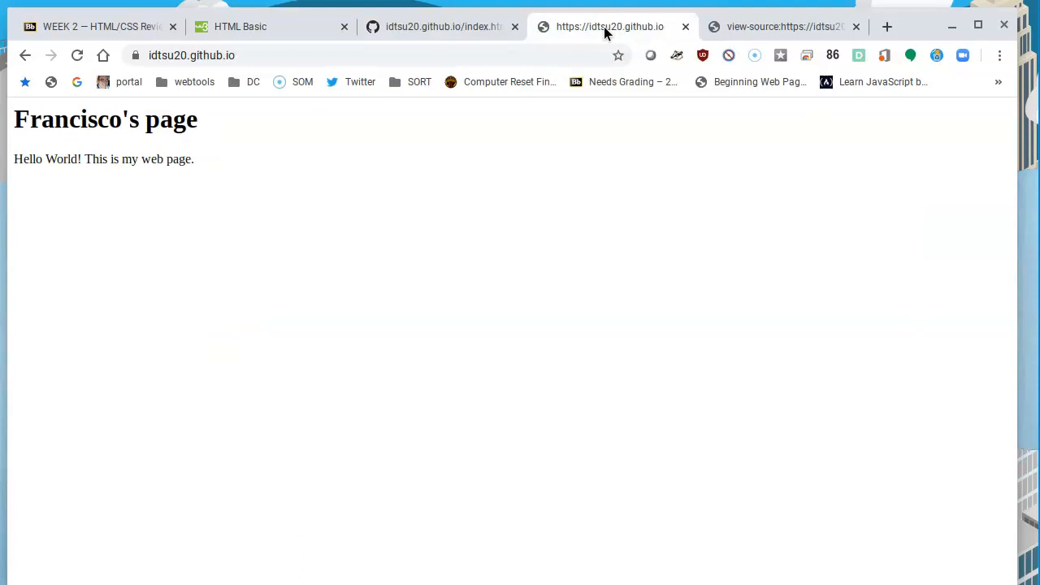
left_click(78, 56)
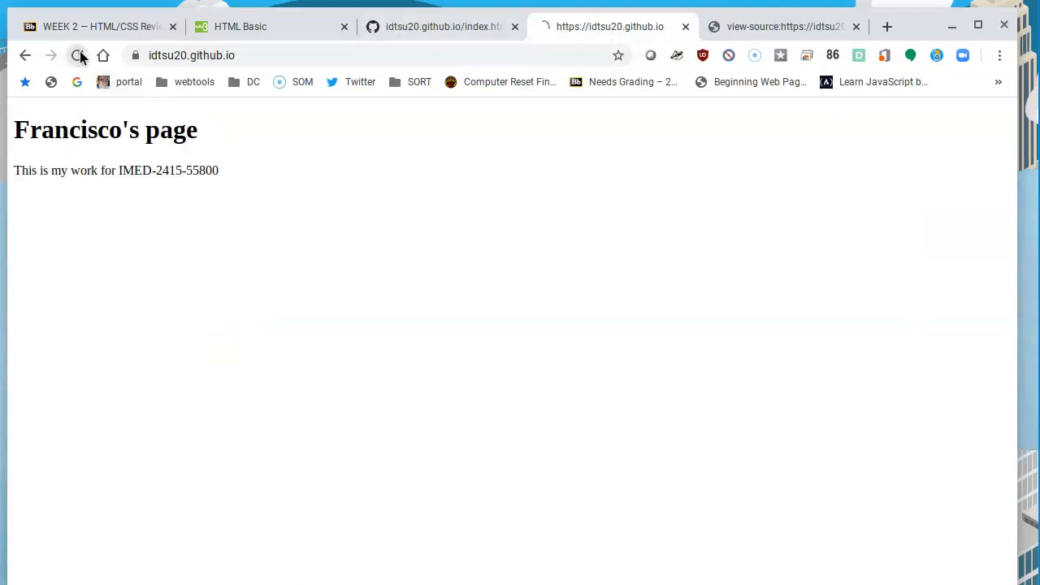
left_click(78, 55)
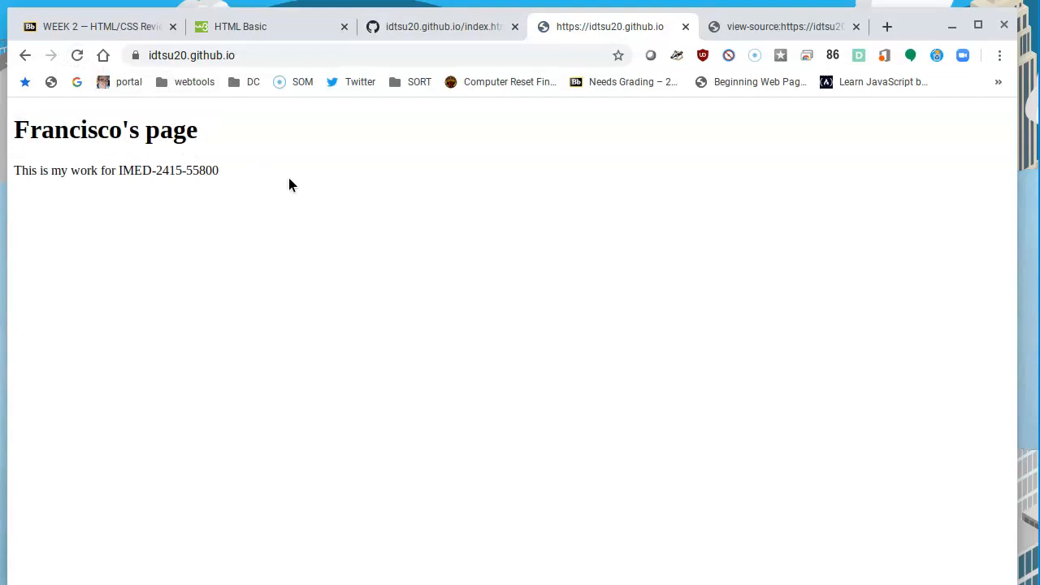
mouse_move(138, 163)
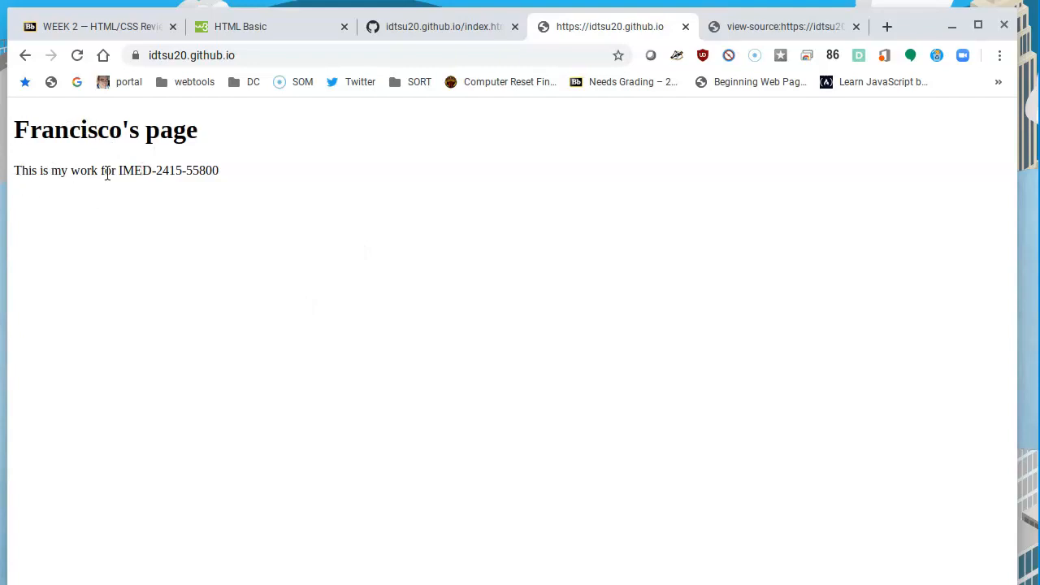
- Reopen index.html in GitHub's editor and dismiss the guide banner
left_click(438, 26)
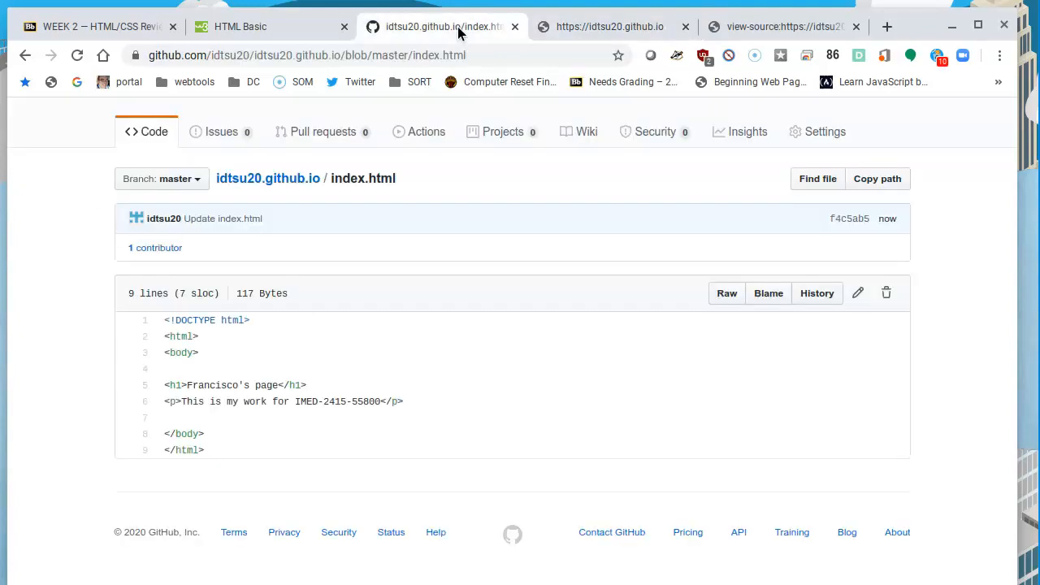
mouse_move(322, 130)
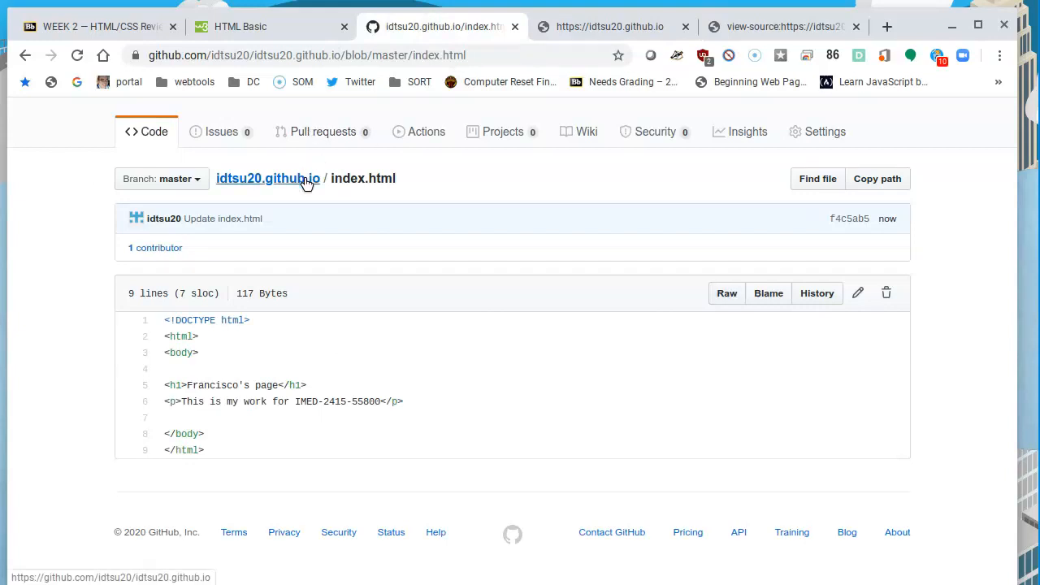
mouse_move(406, 182)
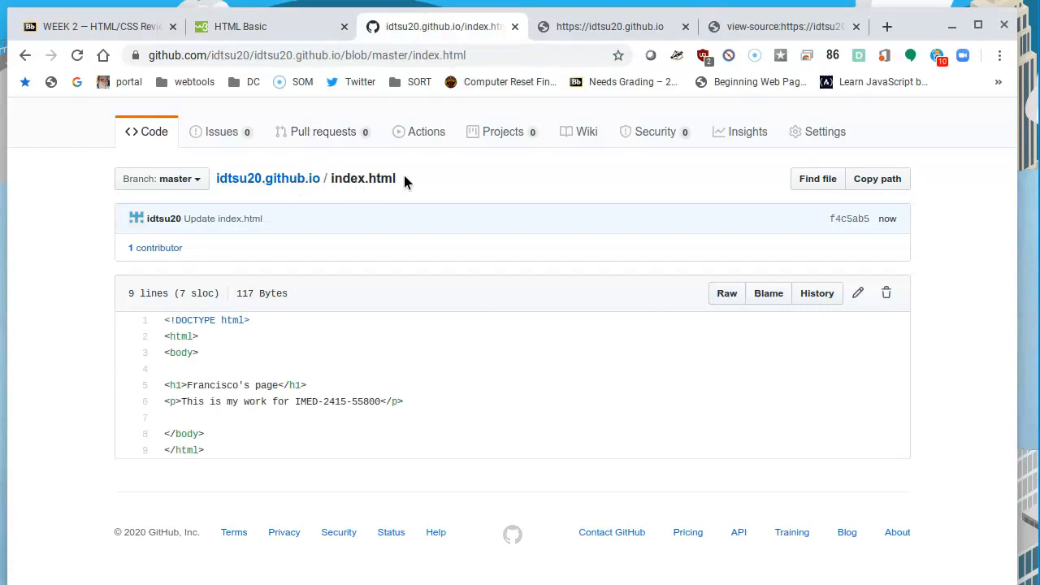
mouse_move(858, 292)
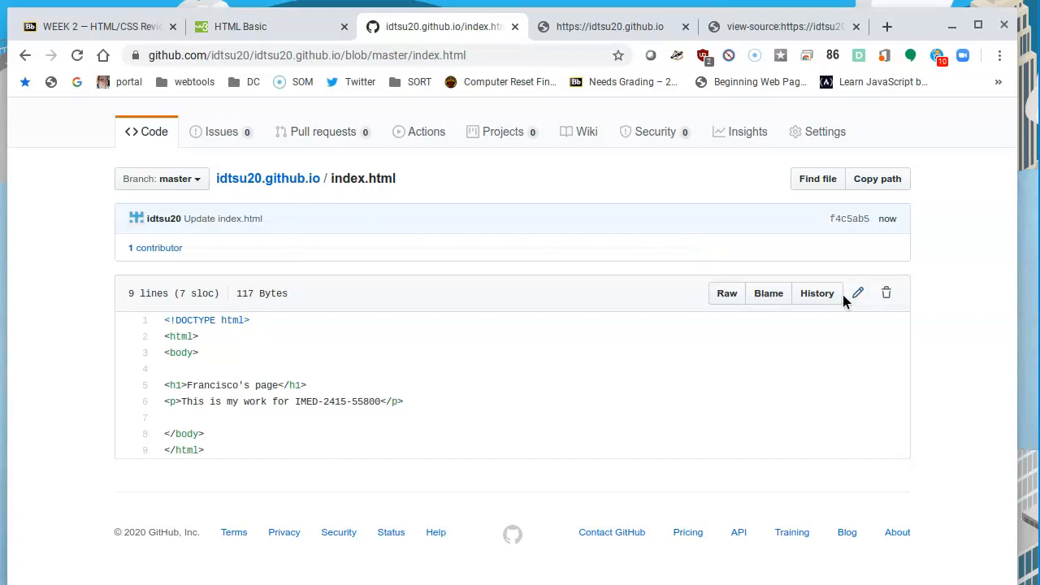
left_click(858, 293)
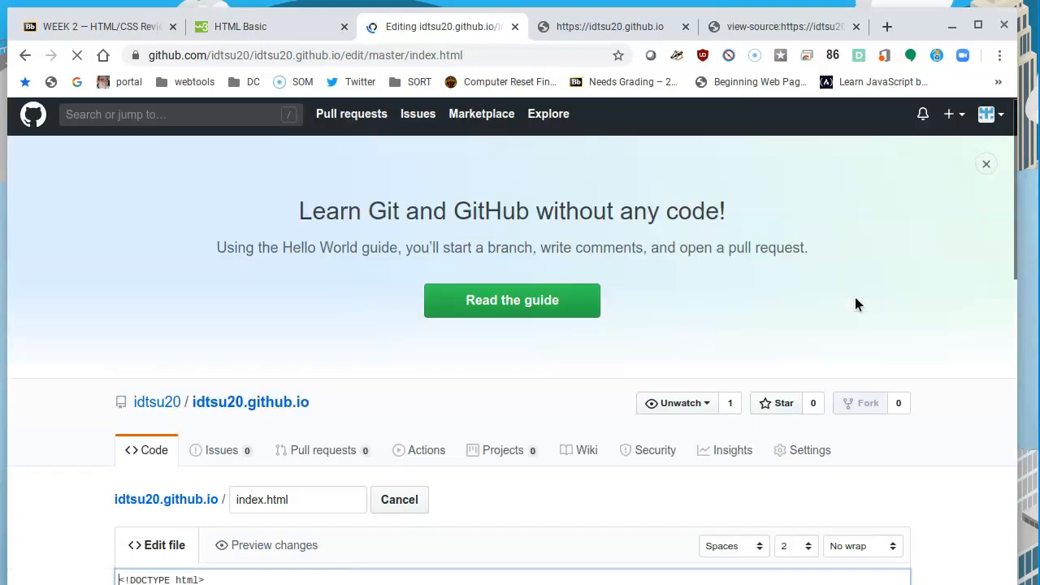
left_click(987, 163)
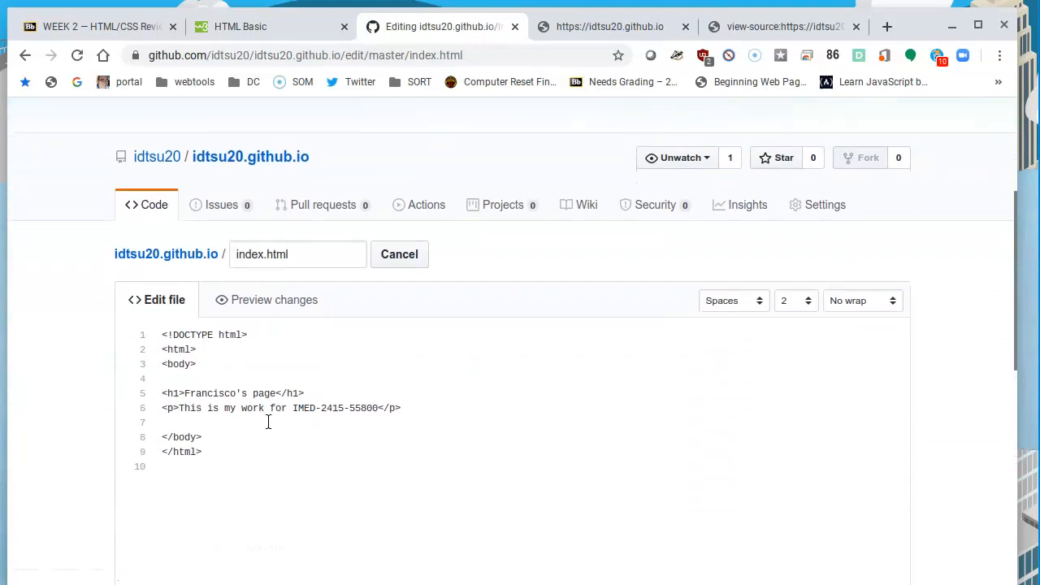
mouse_move(499, 416)
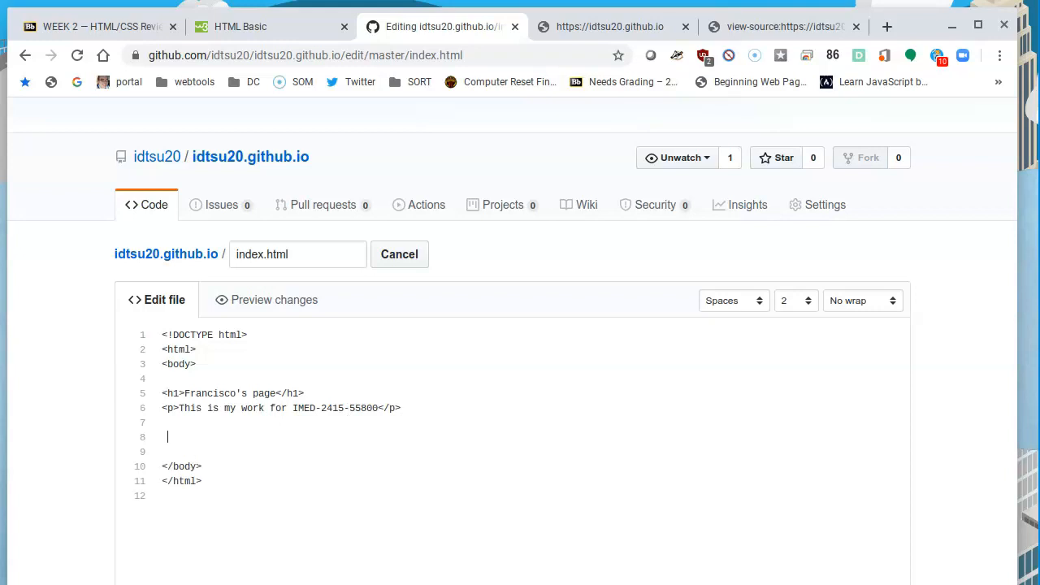
mouse_move(89, 18)
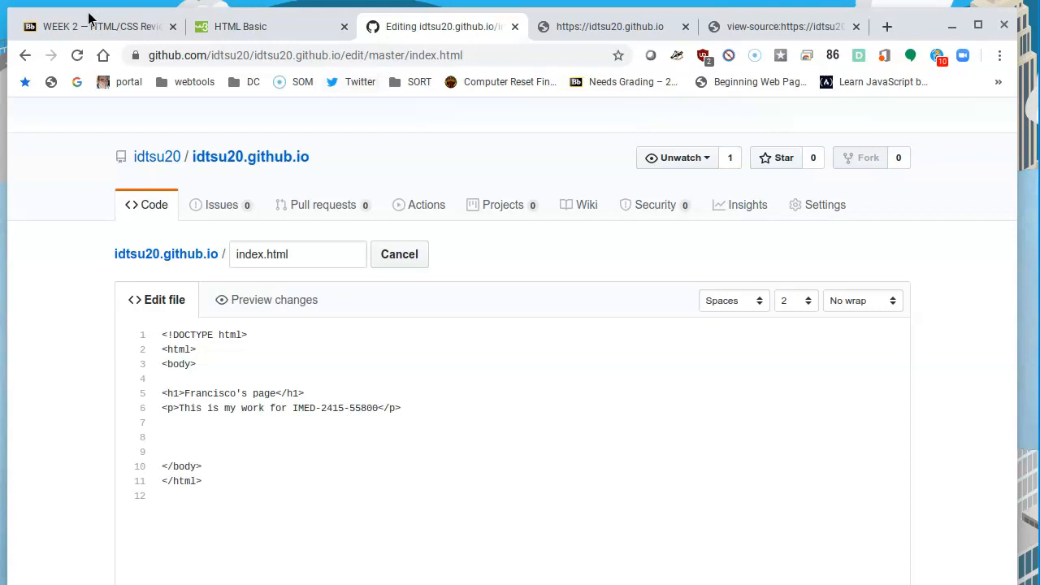
mouse_move(97, 26)
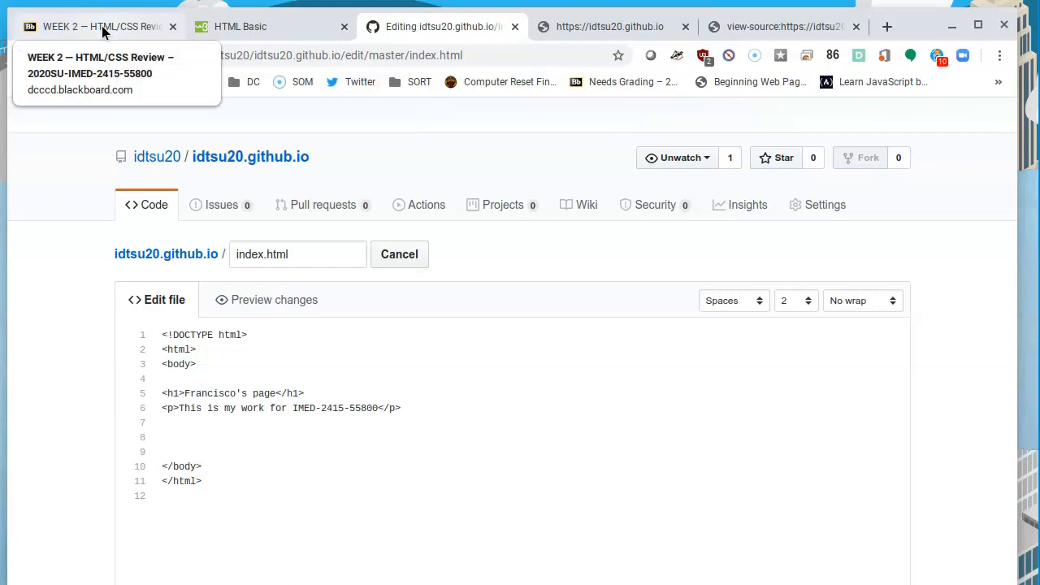
- Browse the course week 2 page and the w3schools HTML Basic examples
left_click(98, 26)
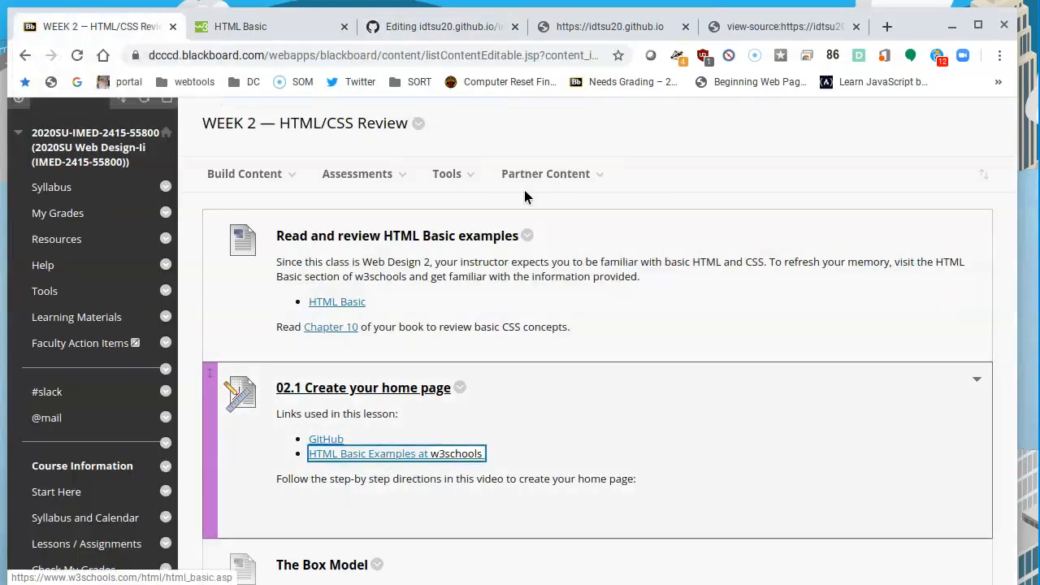
left_click(241, 26)
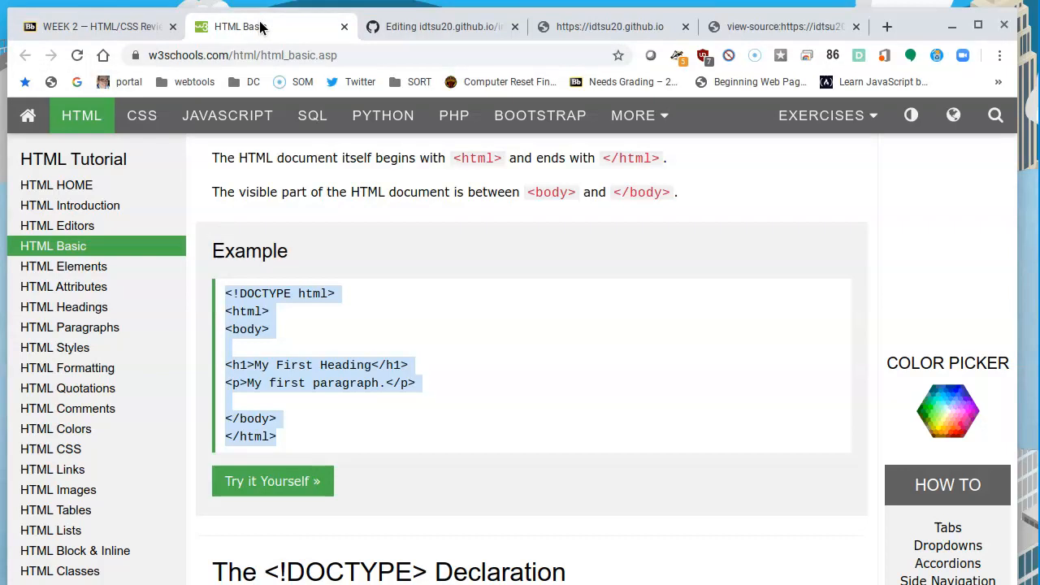
mouse_move(157, 98)
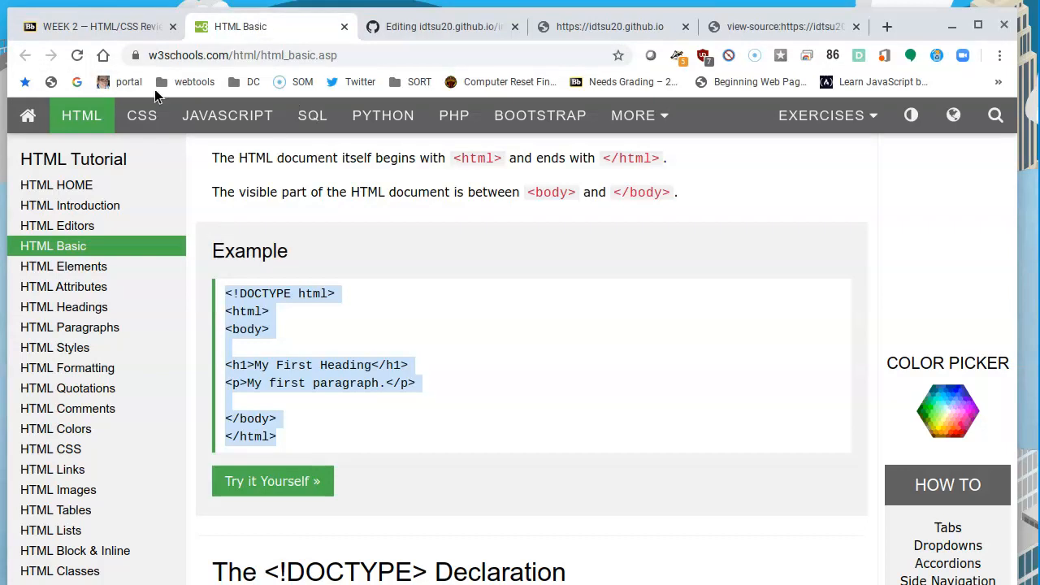
scroll("down", 3)
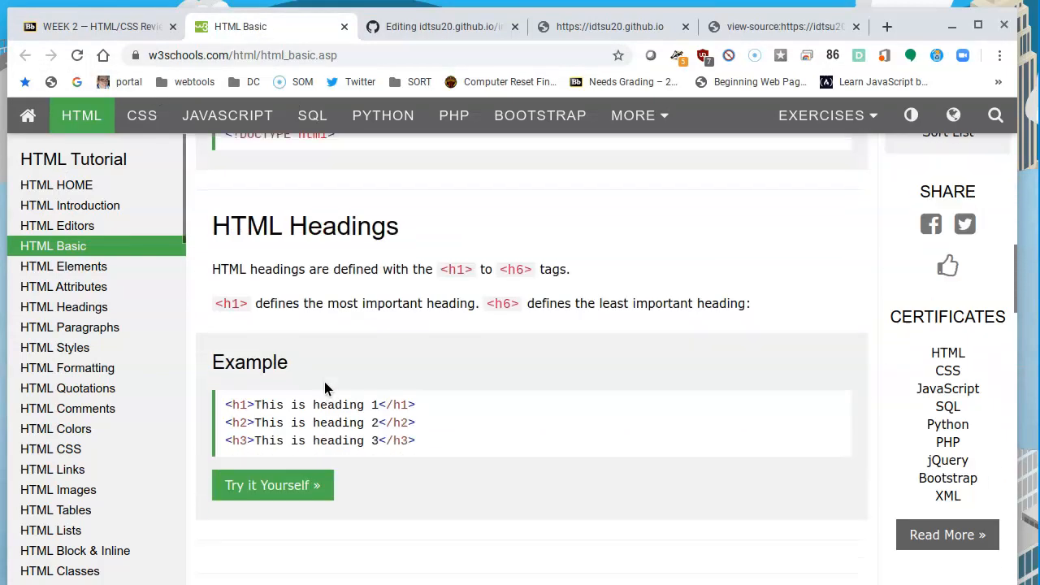
scroll("down", 3)
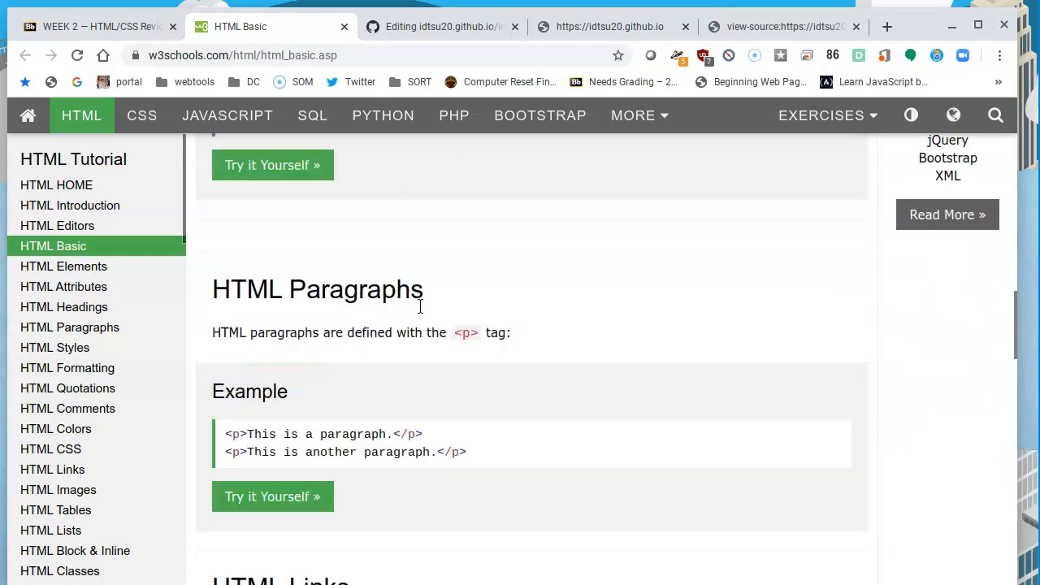
scroll("up", 3)
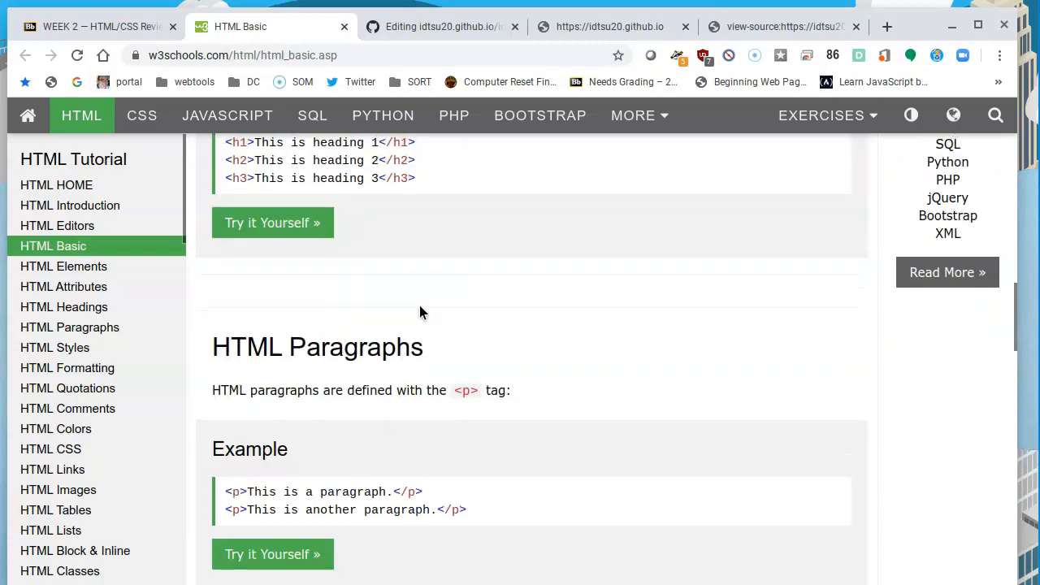
scroll("up", 3)
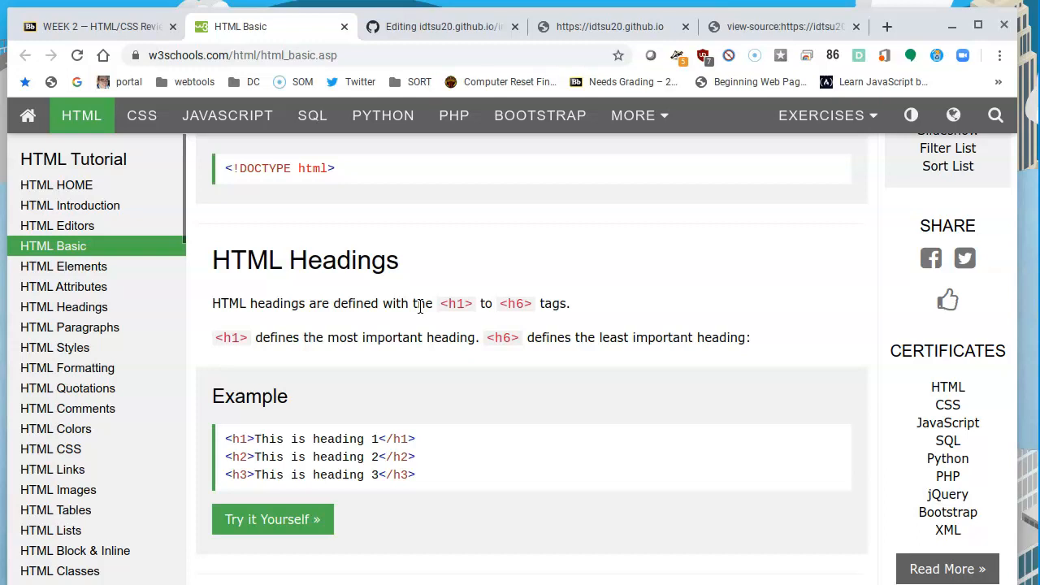
scroll("up", 3)
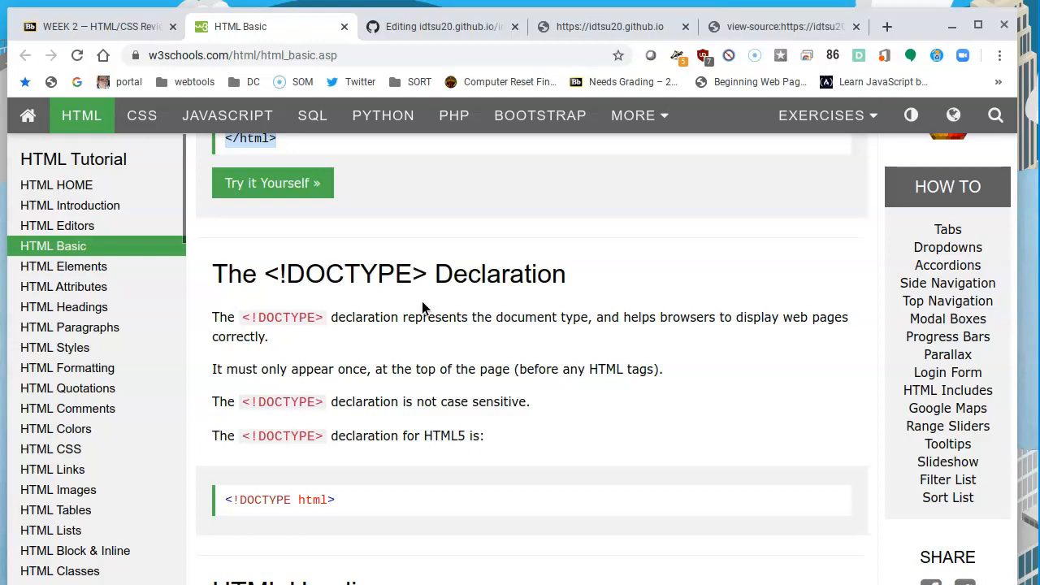
mouse_move(593, 78)
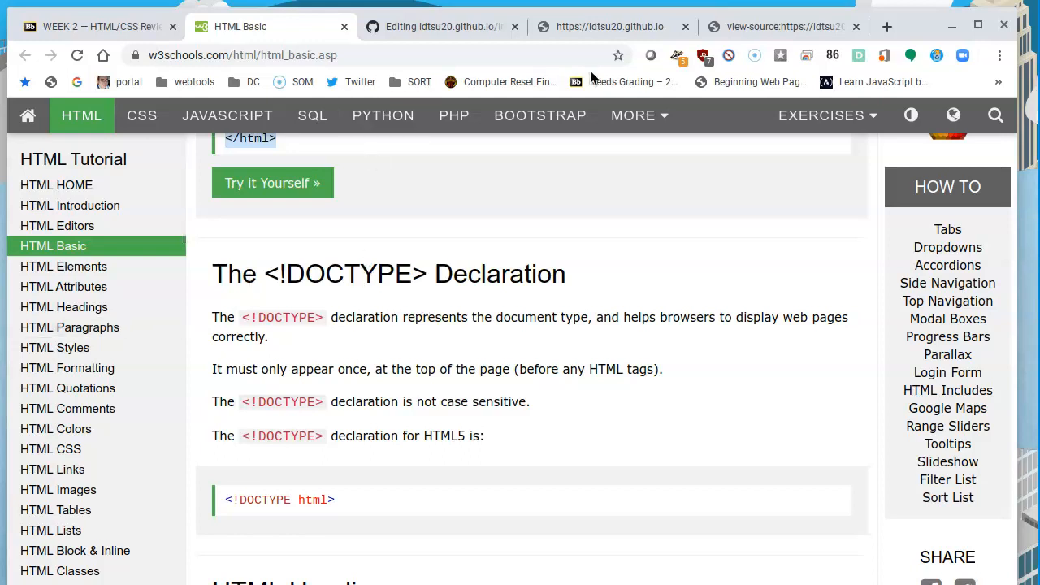
scroll("down", 3)
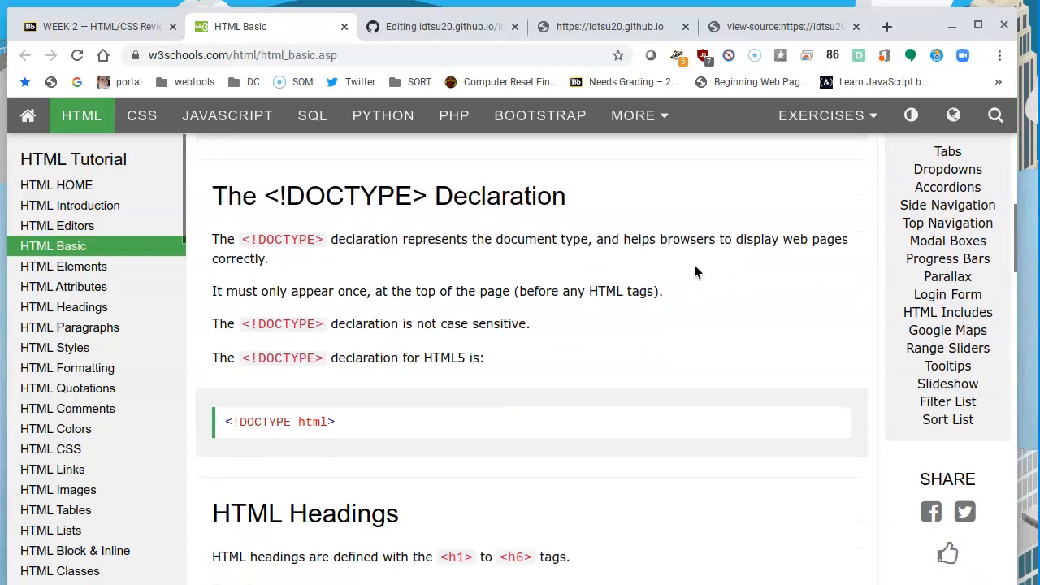
scroll("down", 3)
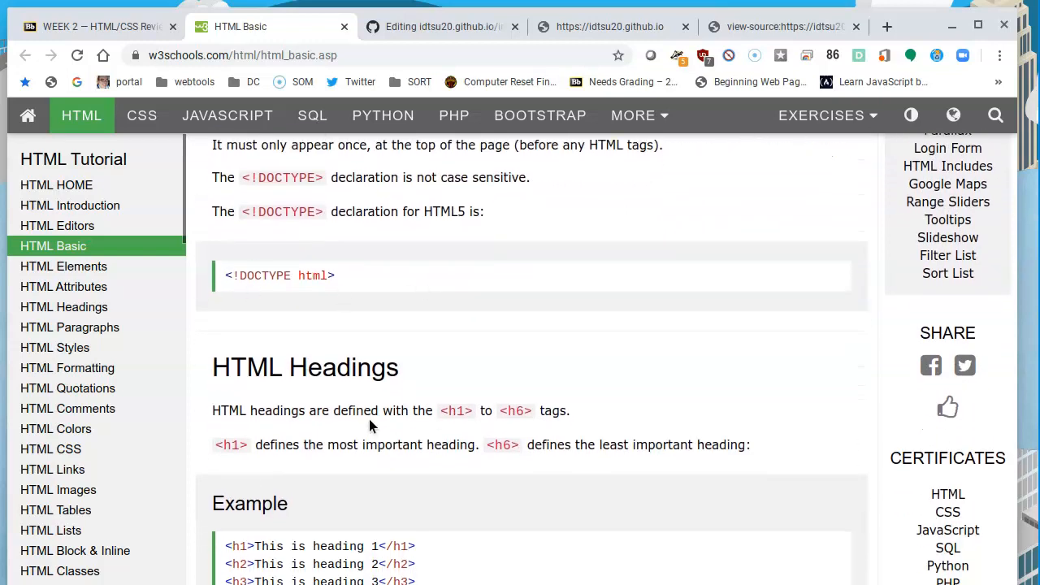
scroll("down", 3)
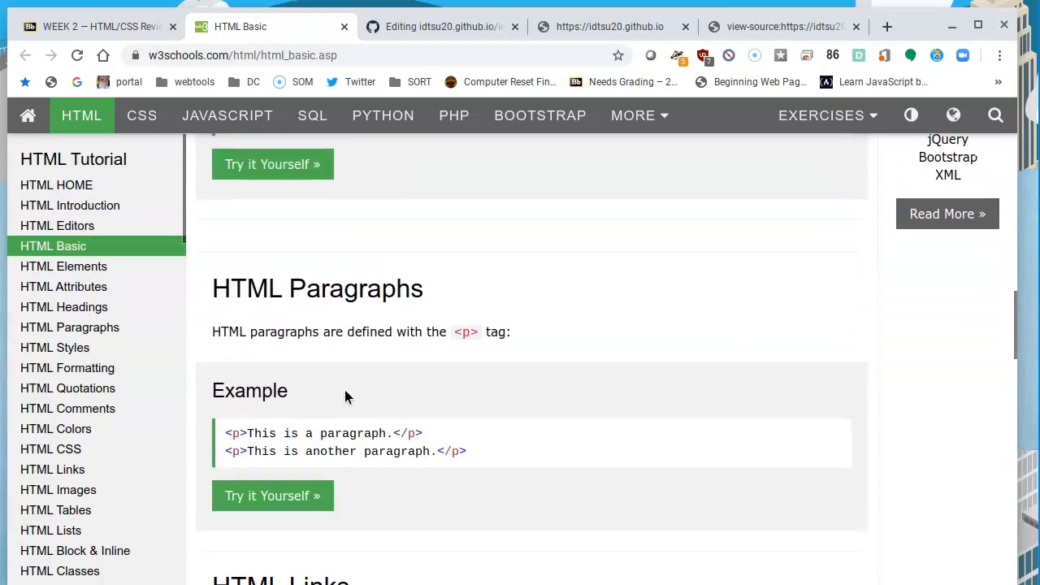
scroll("down", 3)
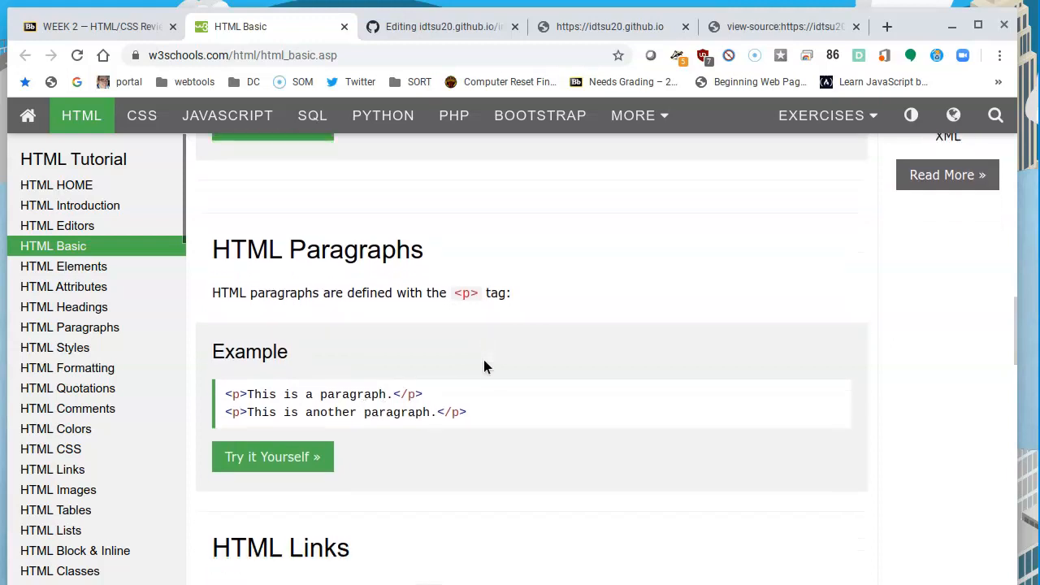
scroll("down", 3)
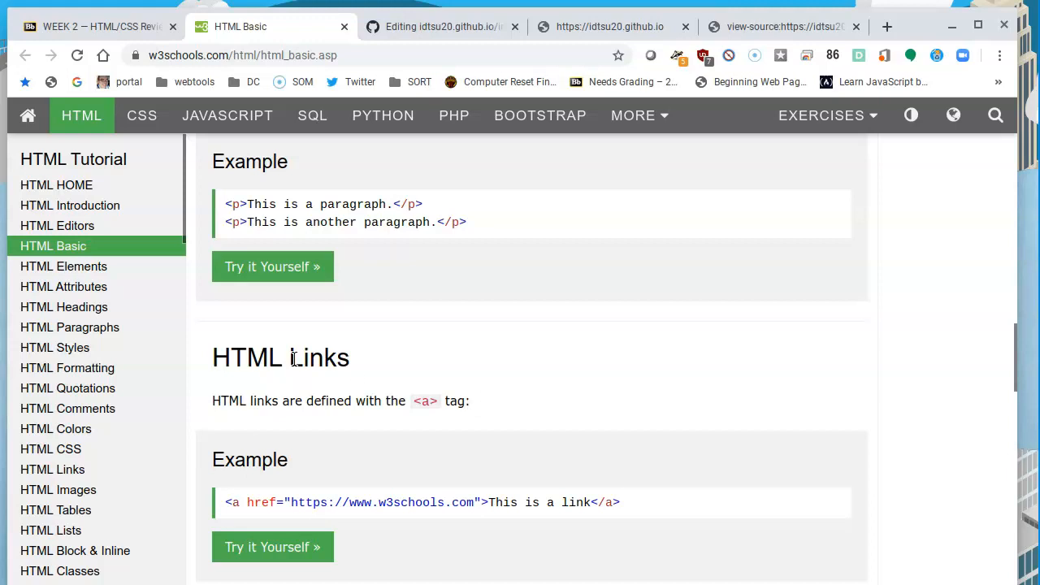
- Move on from HTML Basic to the HTML Elements lesson in the w3schools sidebar
scroll("down", 3)
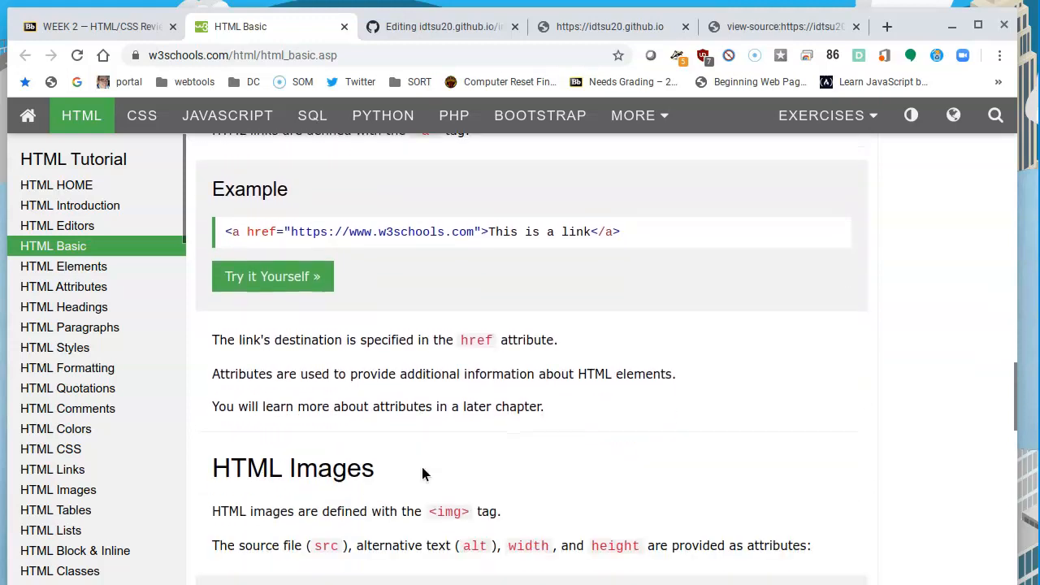
scroll("down", 3)
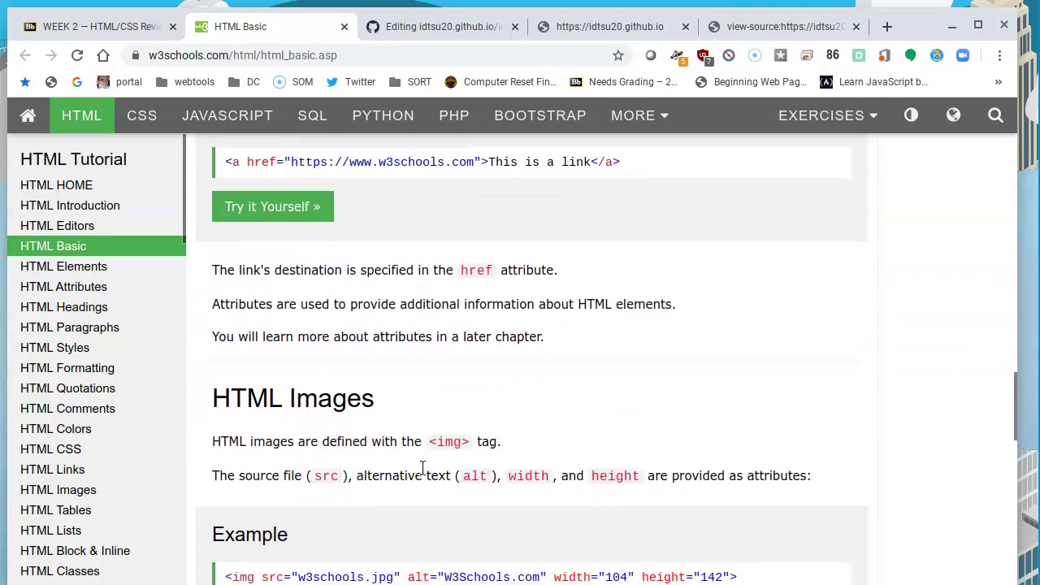
scroll("down", 3)
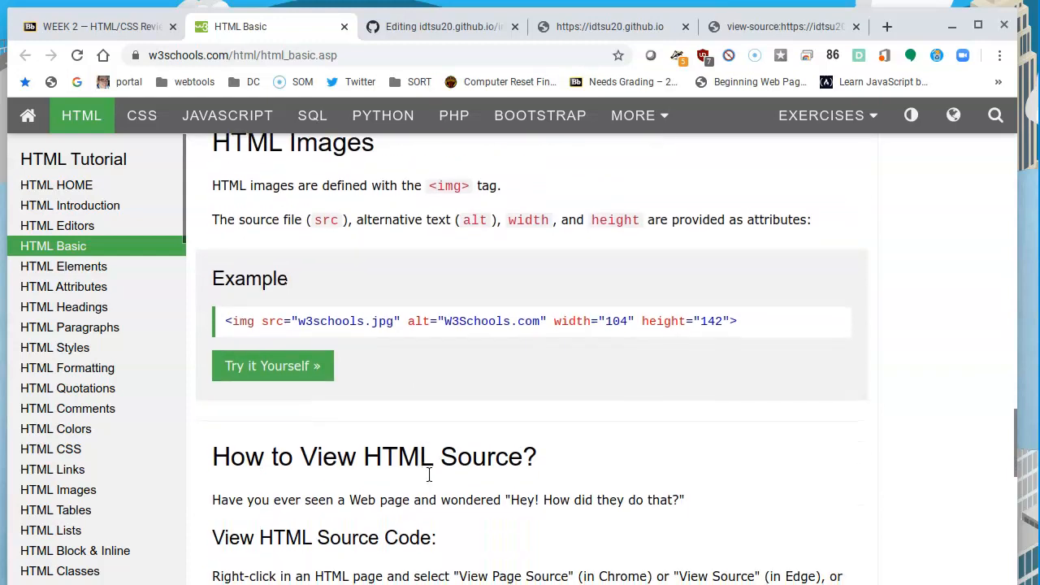
scroll("down", 3)
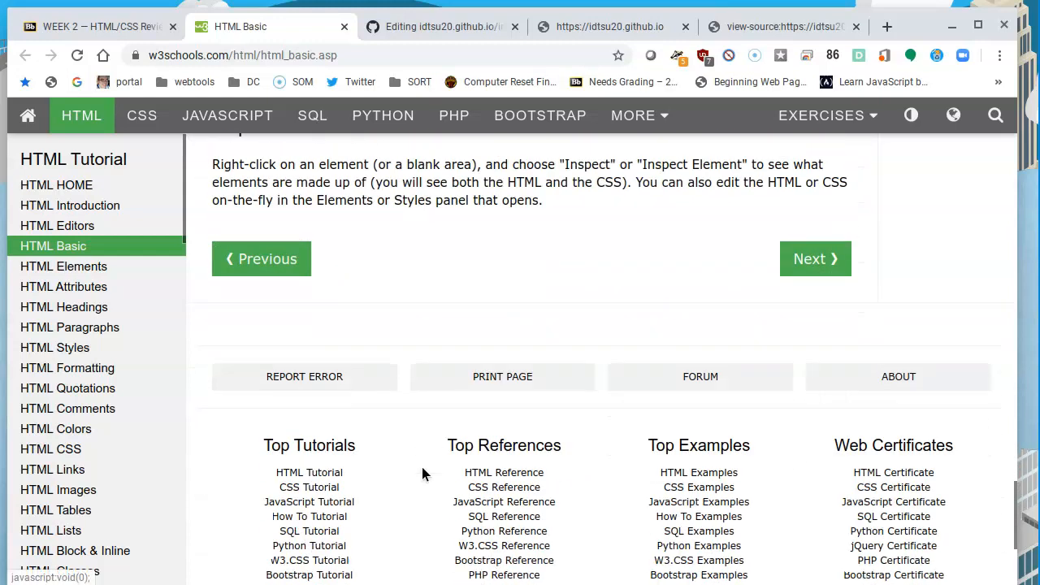
scroll("up", 3)
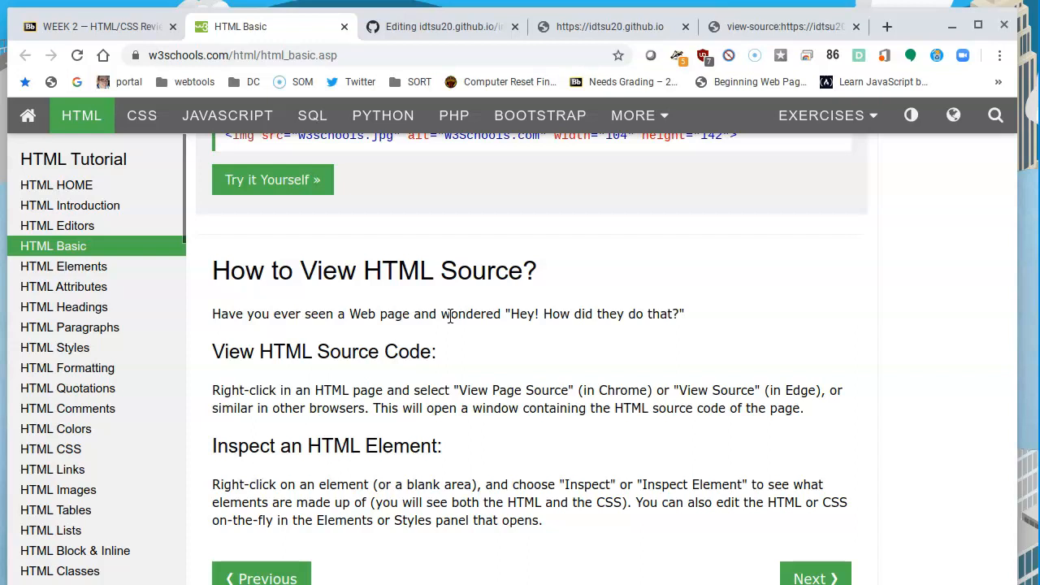
mouse_move(64, 286)
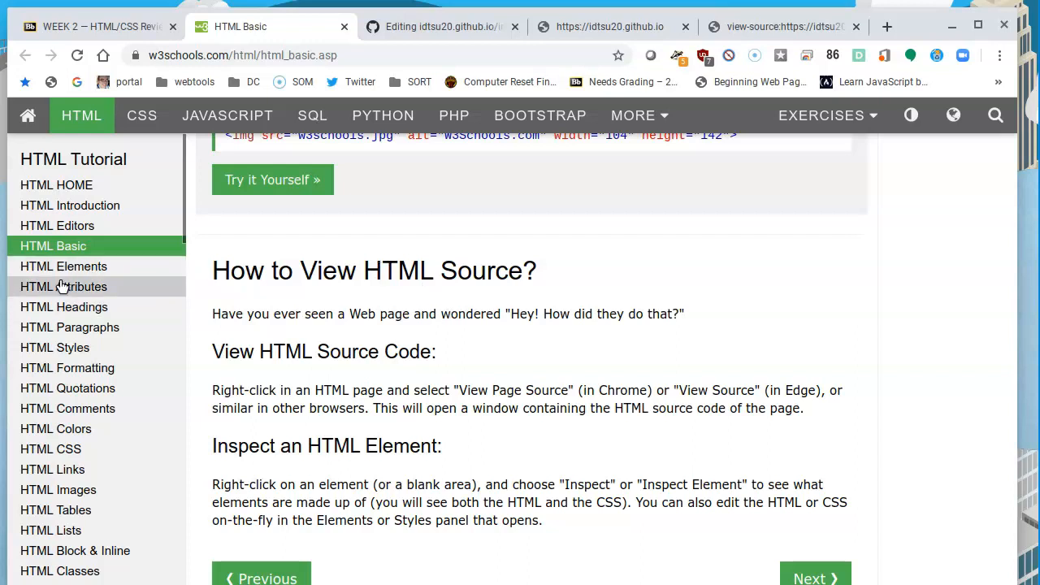
left_click(64, 267)
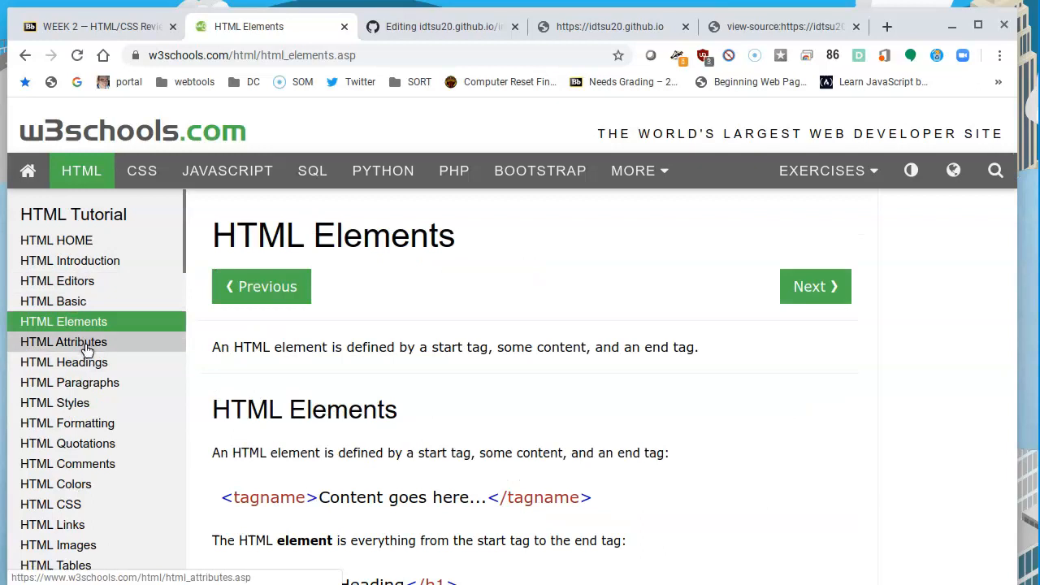
mouse_move(94, 423)
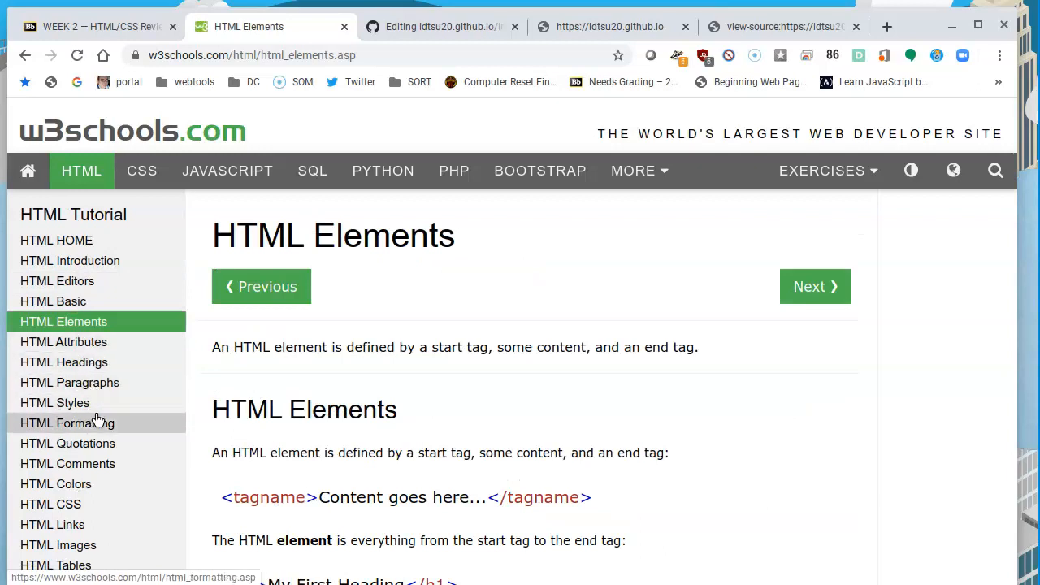
mouse_move(96, 432)
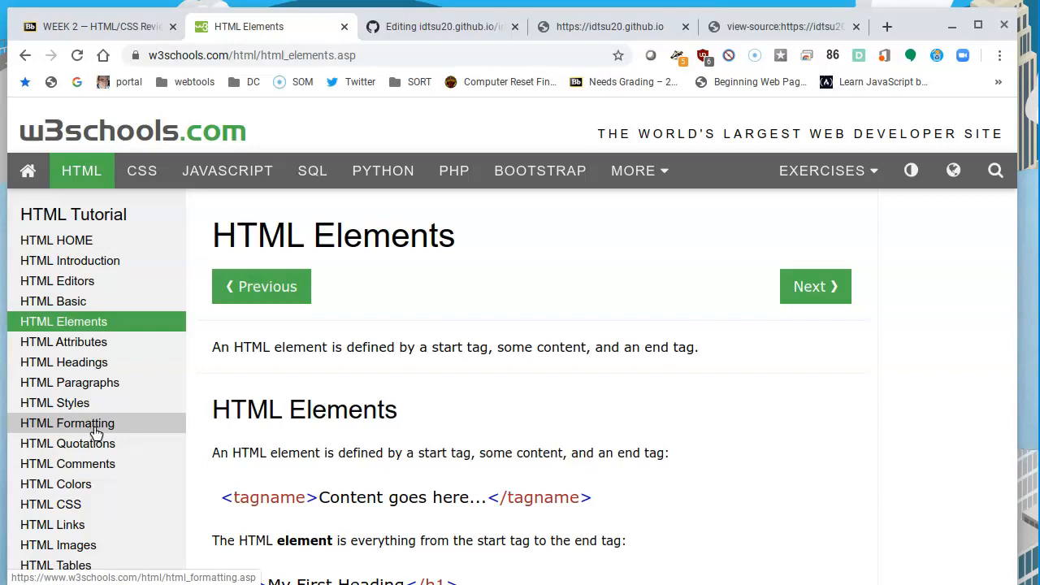
mouse_move(439, 26)
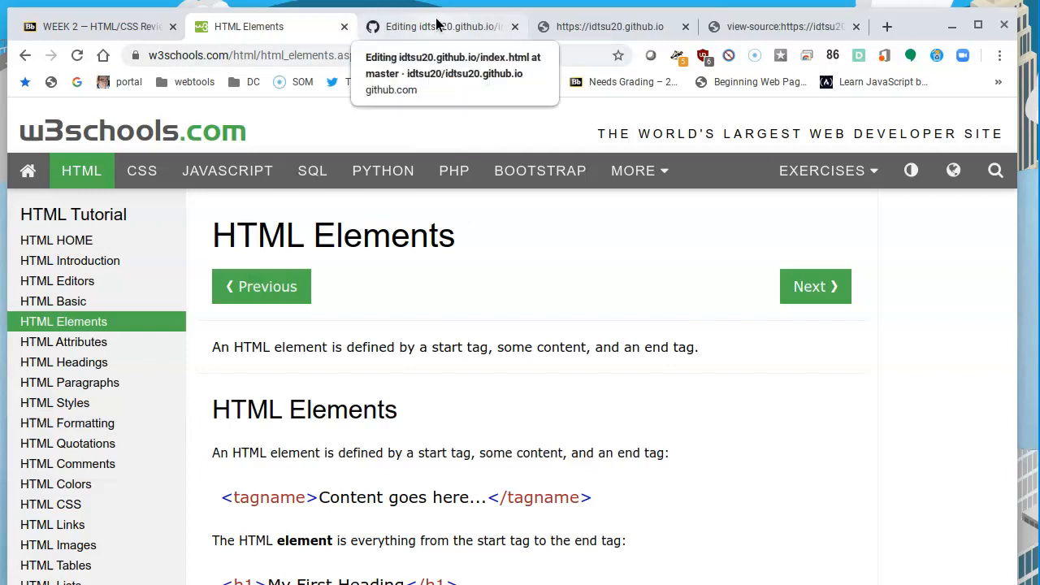
- Glance at the live idtsu20.github.io site and return to the index.html editor
left_click(439, 26)
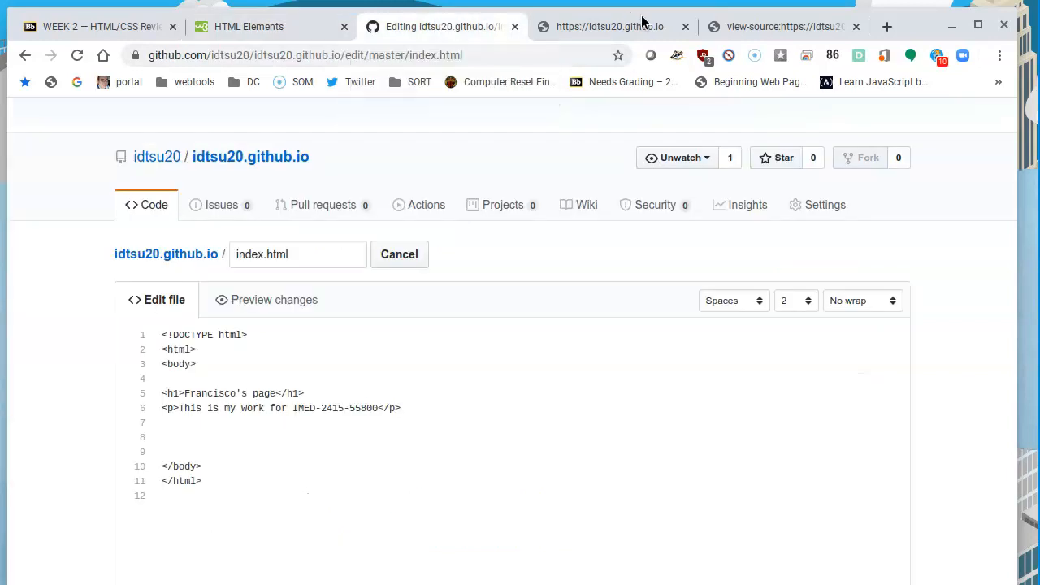
left_click(609, 26)
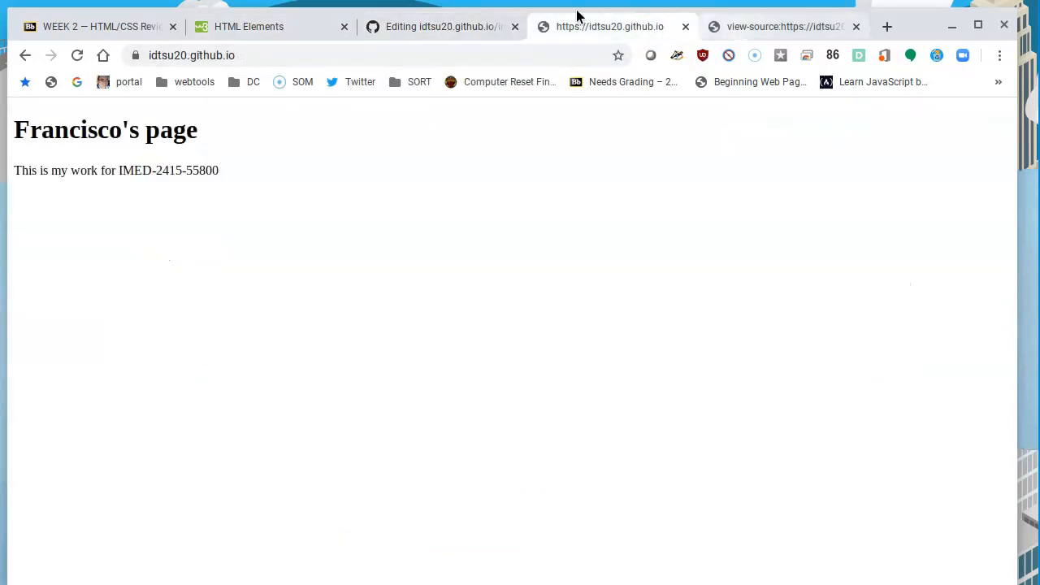
left_click(439, 26)
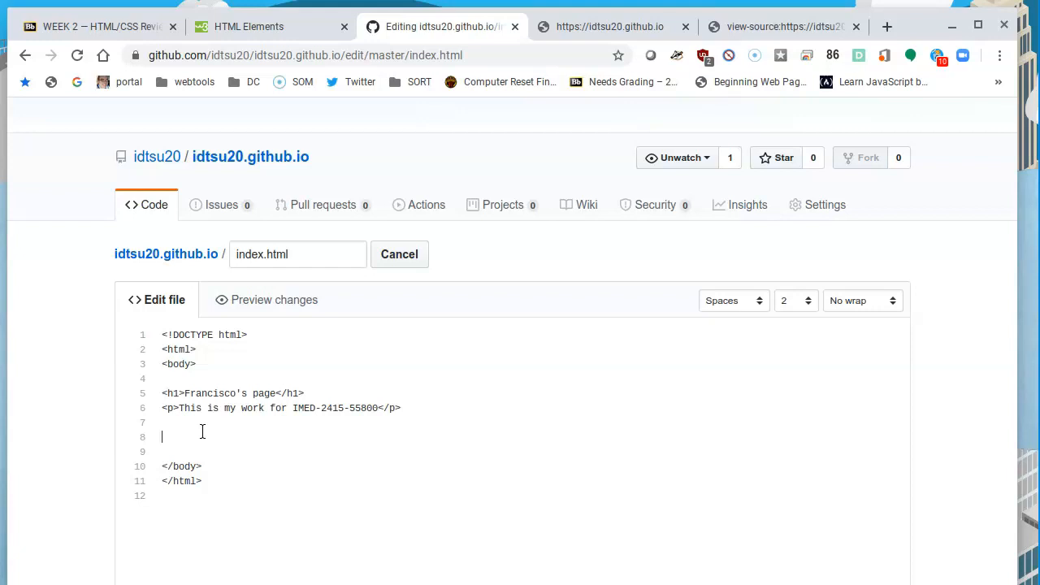
- Start an <ol> below the paragraph with a first item <li>WEEK 2</li>
type("<")
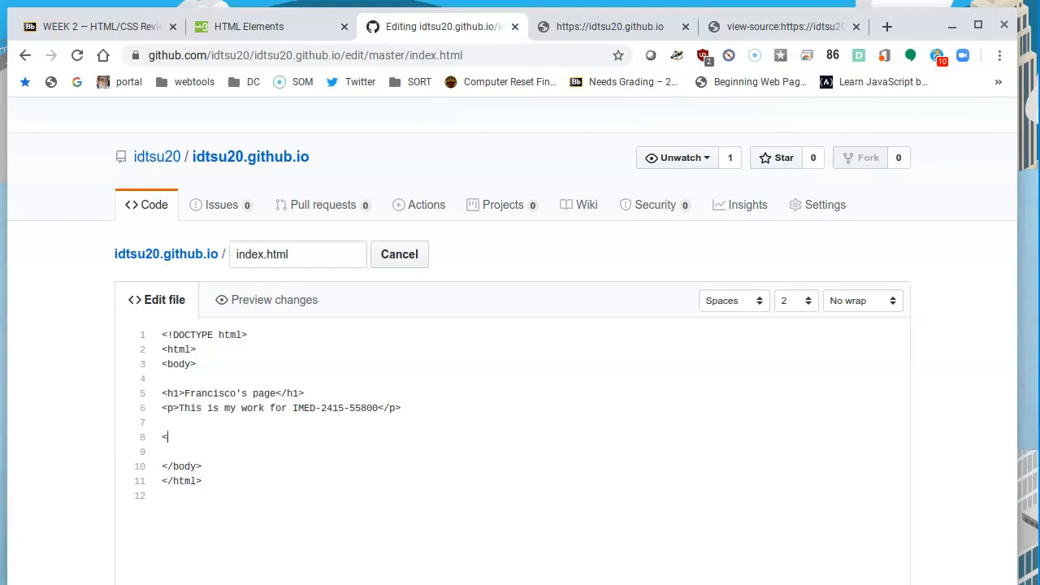
type("ol")
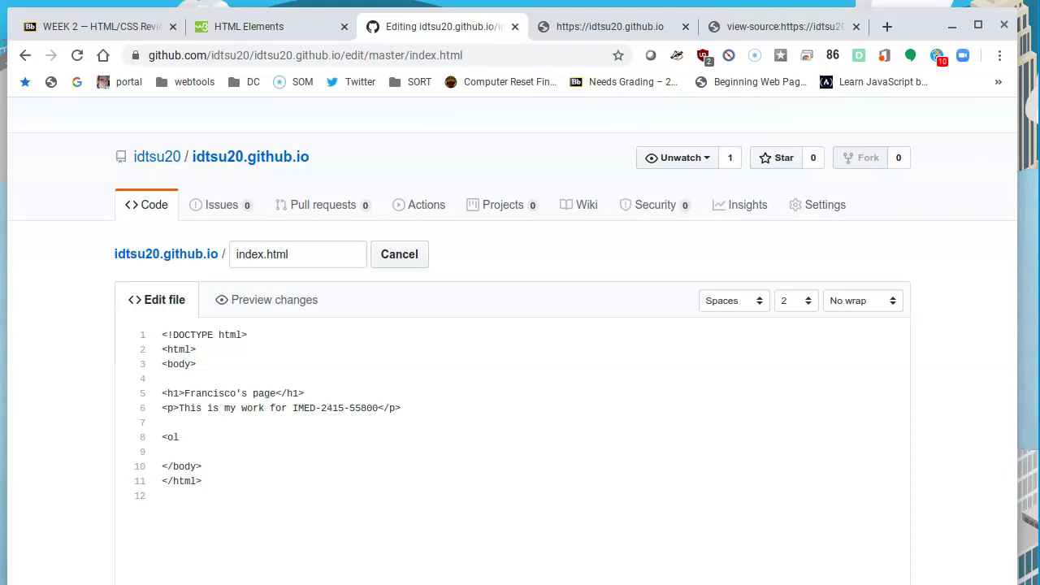
type(">")
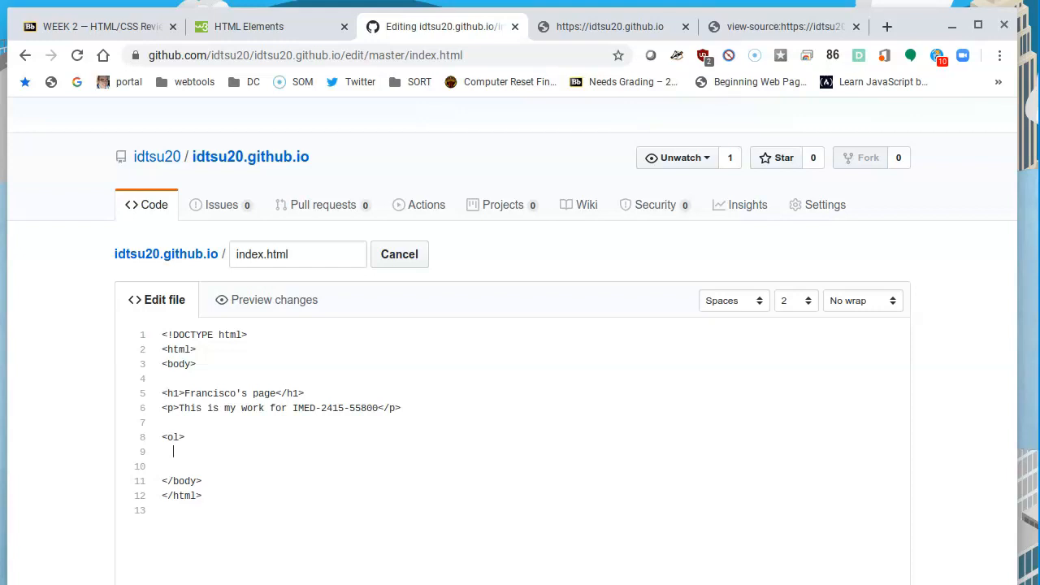
type("<li>")
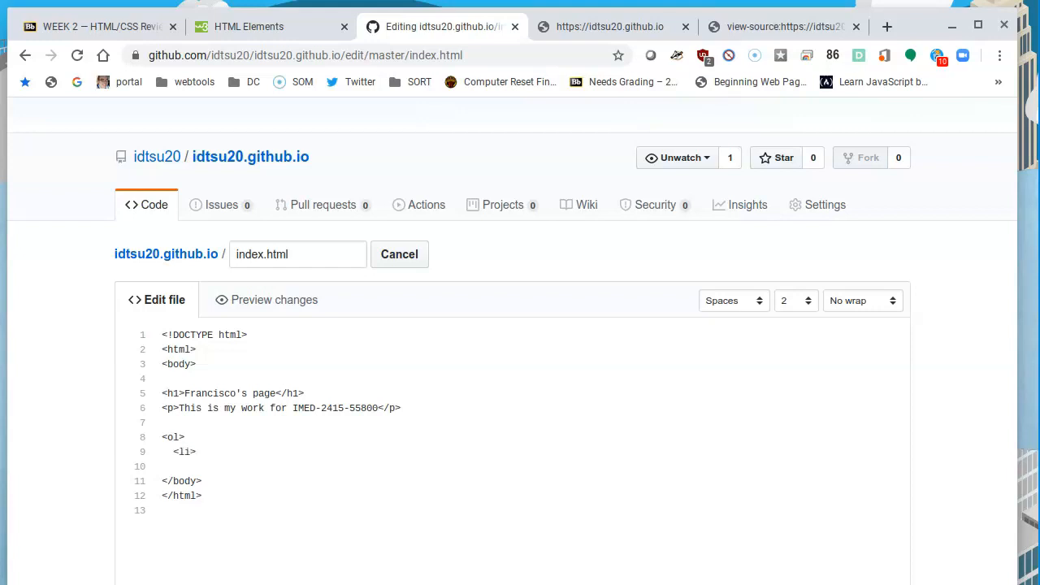
type("W")
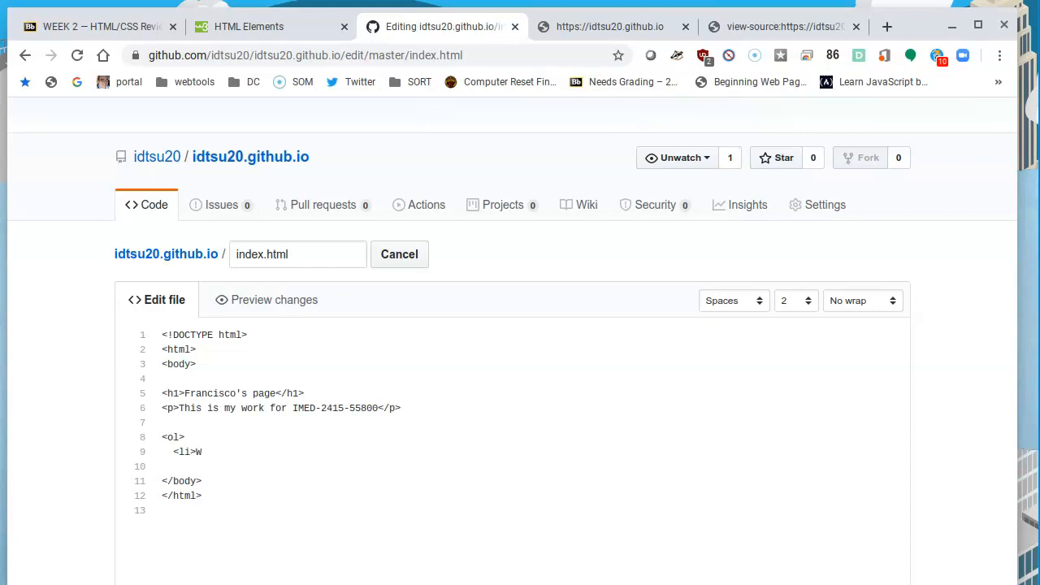
type("E")
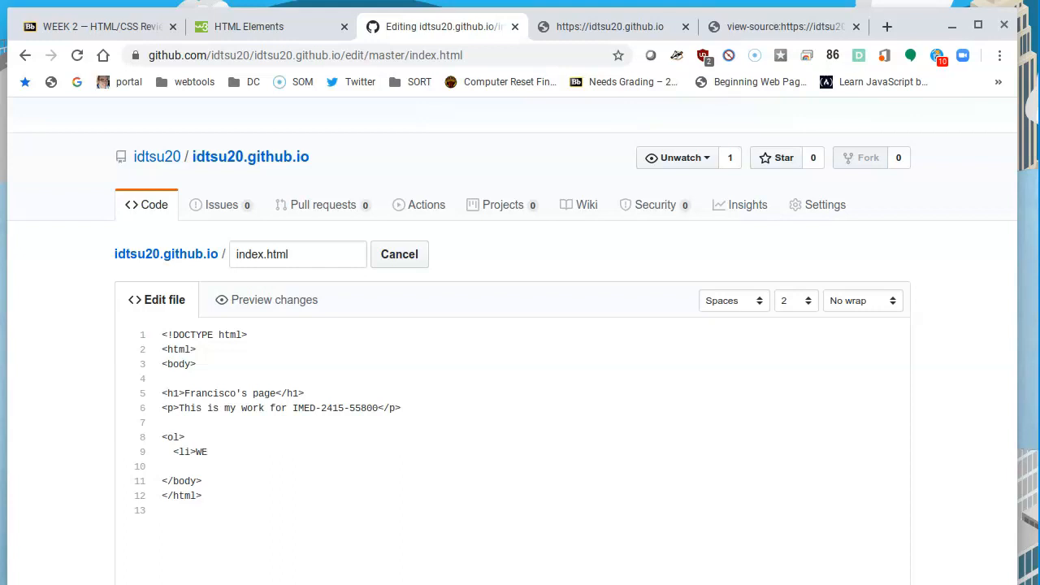
type("EK 2")
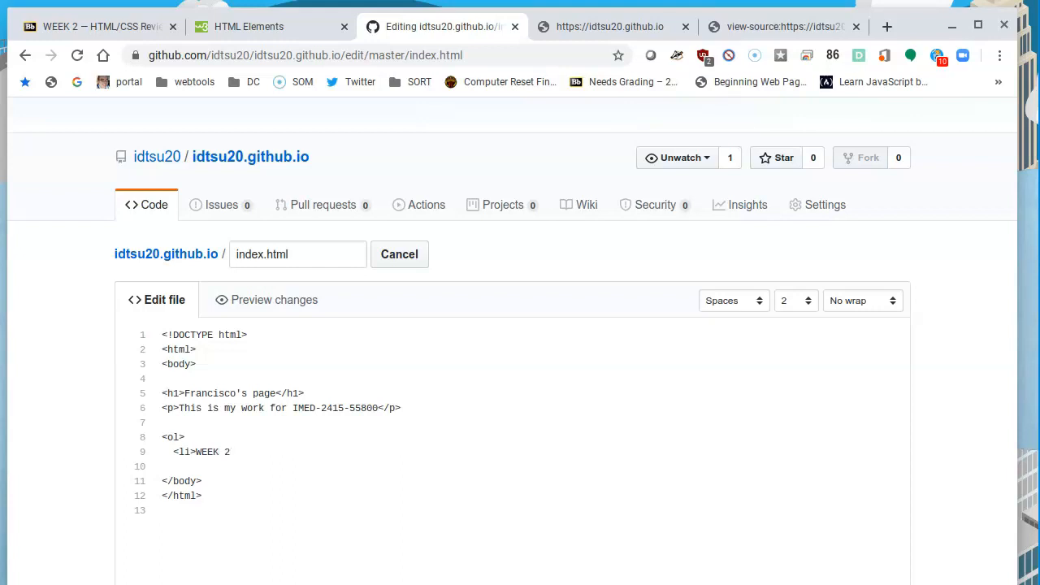
type("</li>")
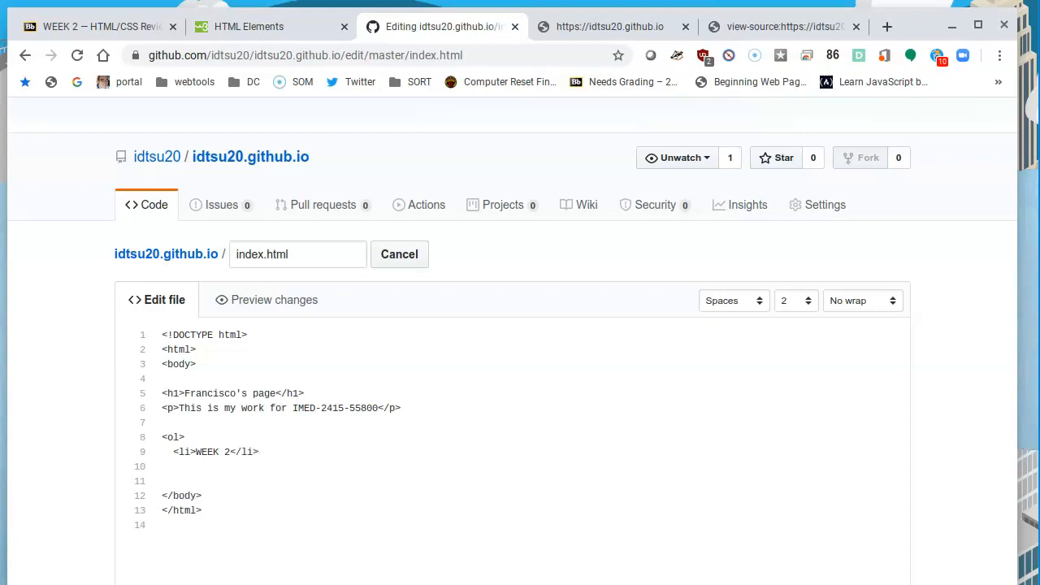
type("<")
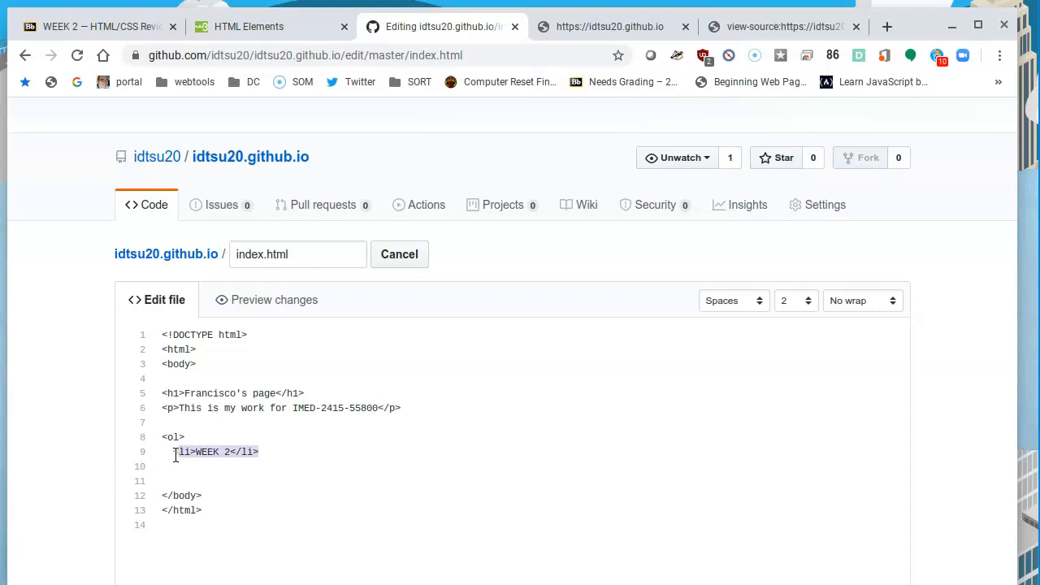
- Duplicate the WEEK 2 item into WEEK 3, WEEK 4 and WEEK 5 list items
right_click(215, 451)
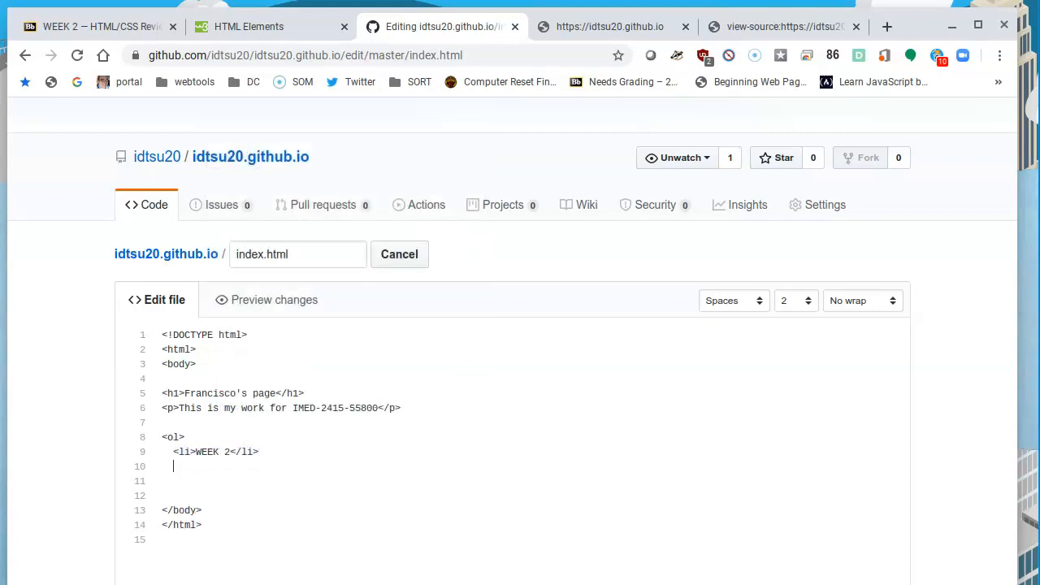
type("<li>WEEK 2</li>")
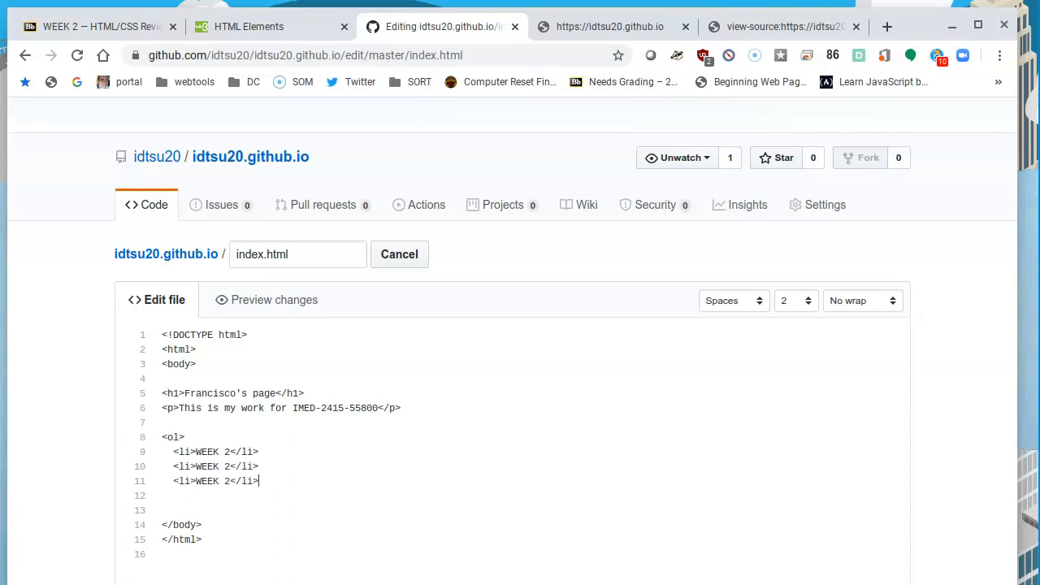
key("Return")
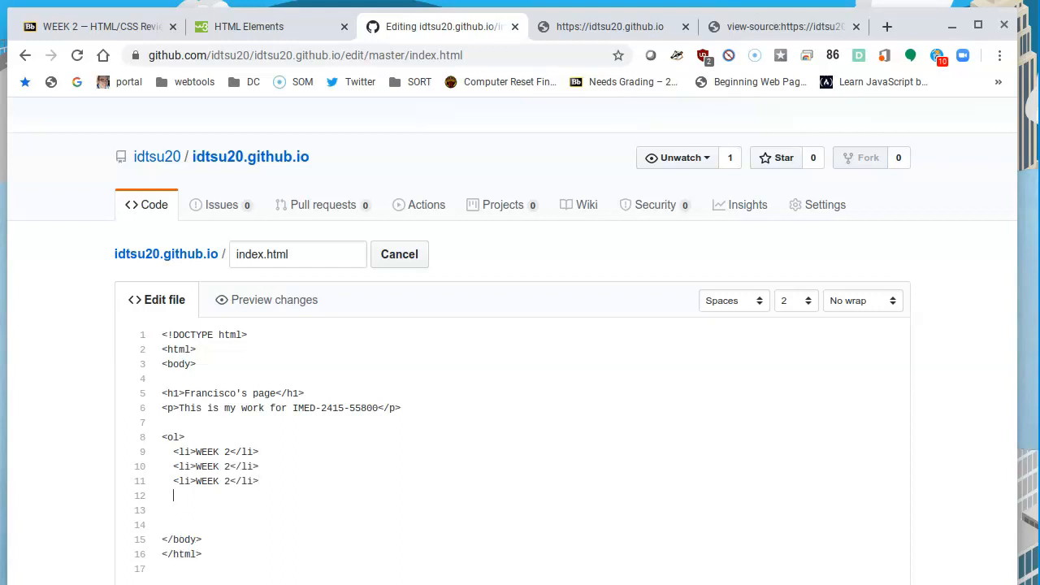
type("<li>WEEK 2</li>")
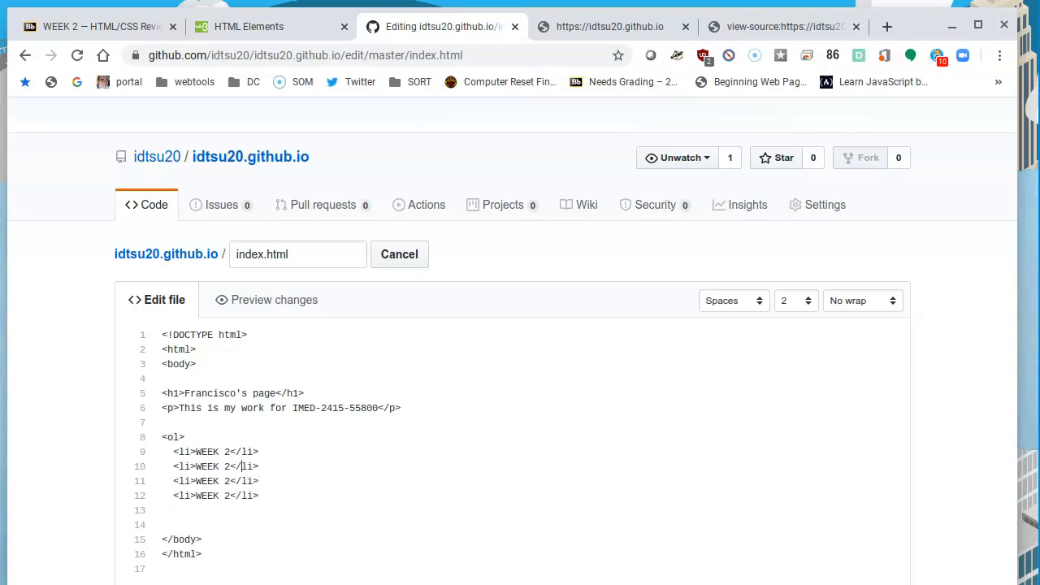
type("3")
left_click(212, 481)
type("4")
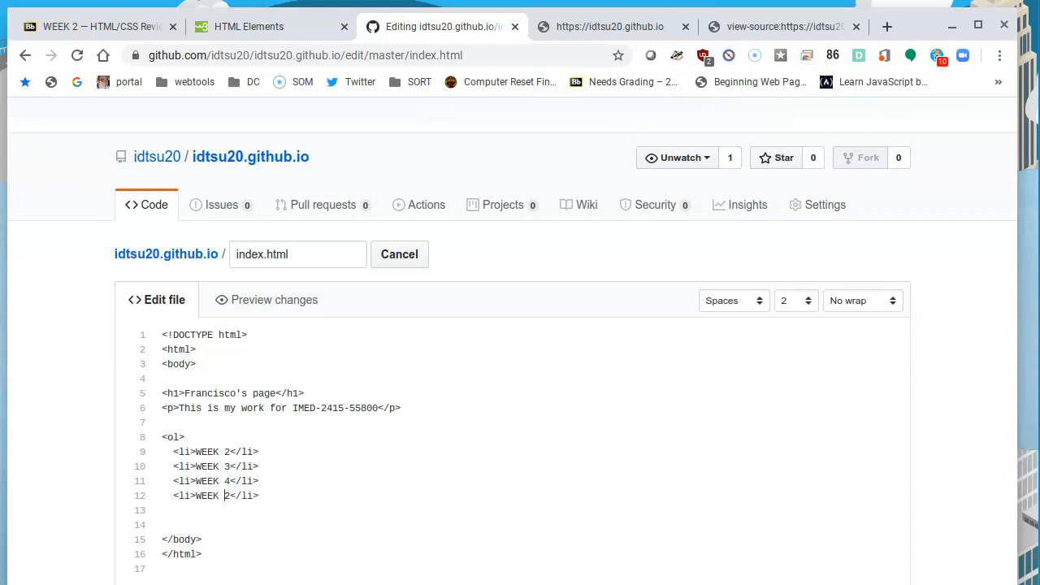
type("5")
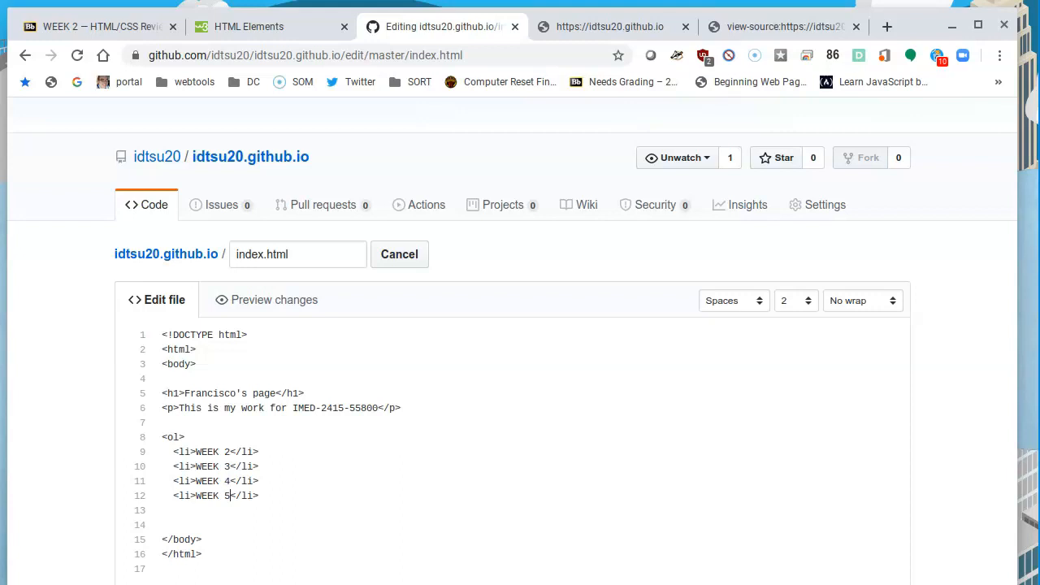
- Close the ordered list with </ol> after the WEEK 5 item
left_click(279, 496)
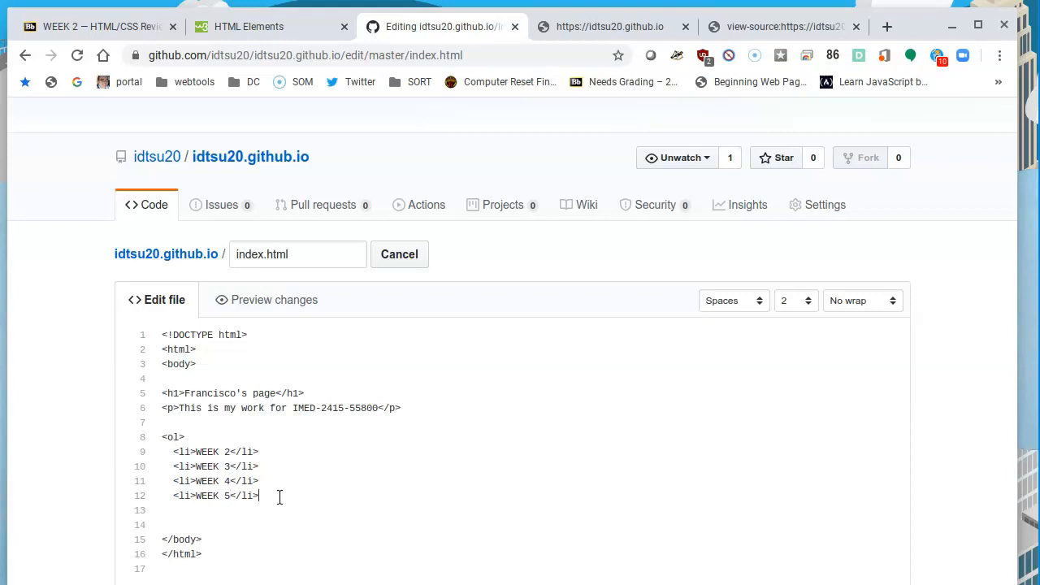
key("Return")
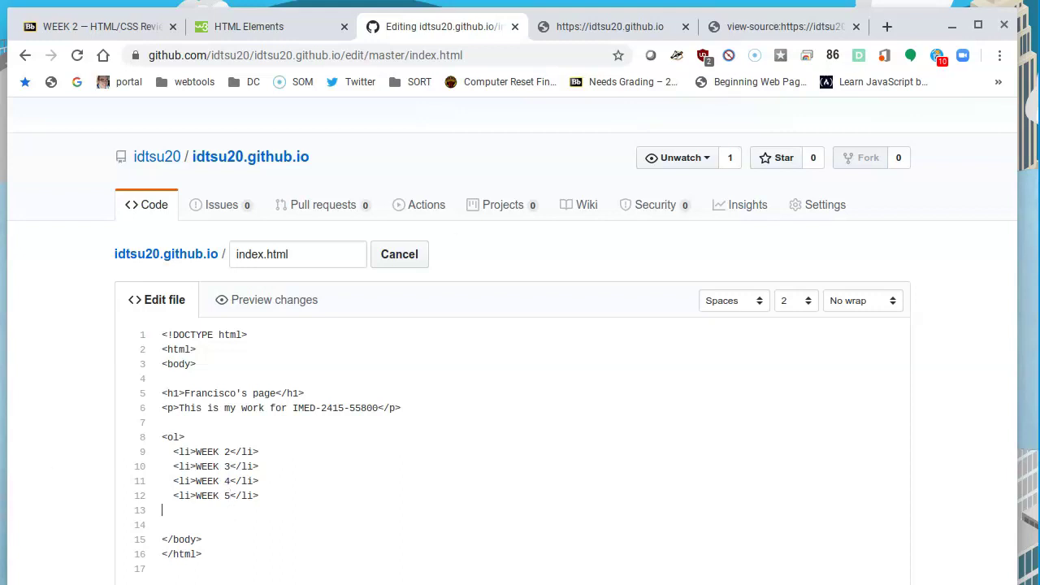
type("</")
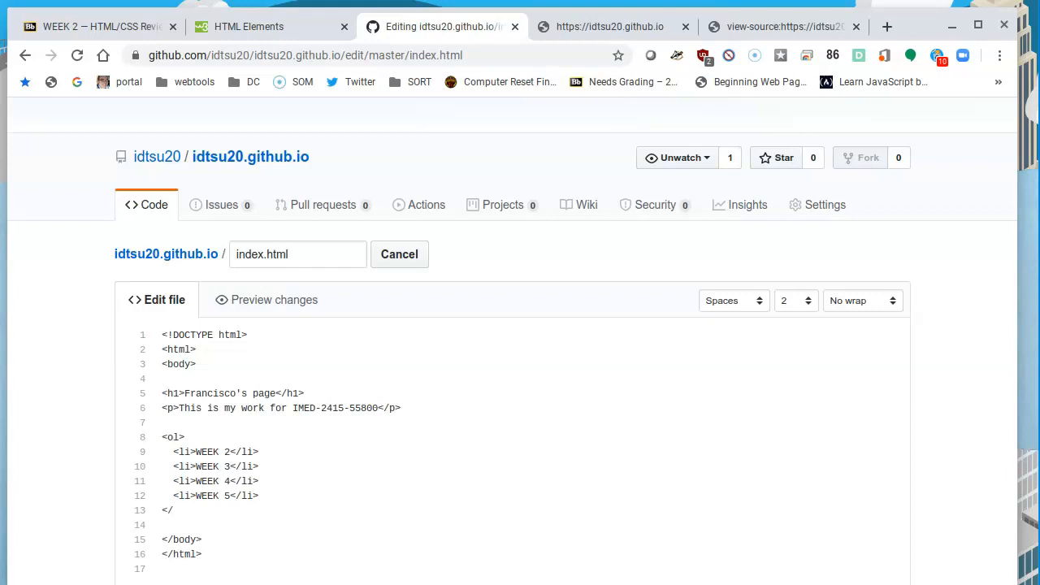
type("o")
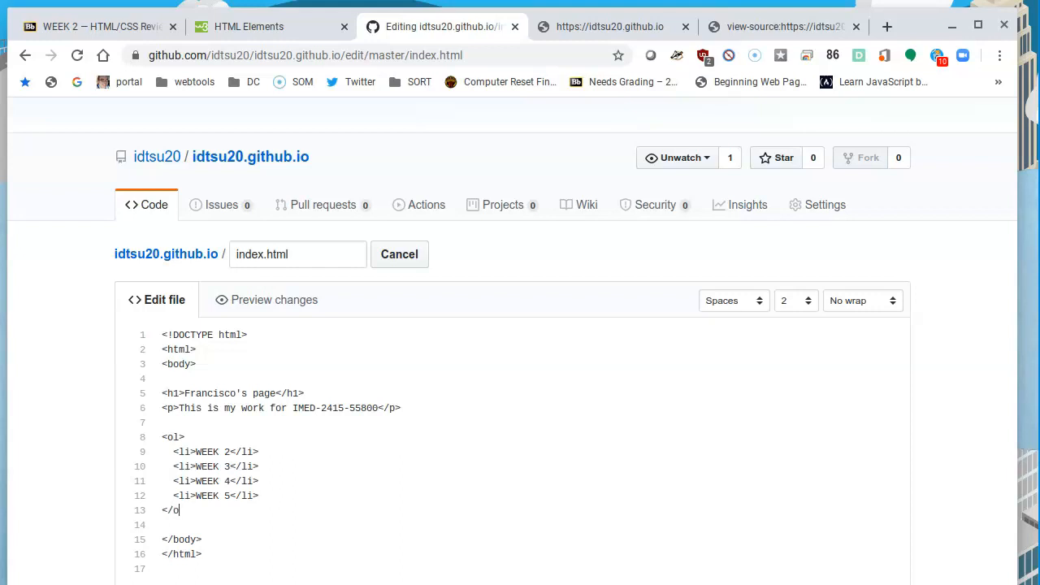
type("l>")
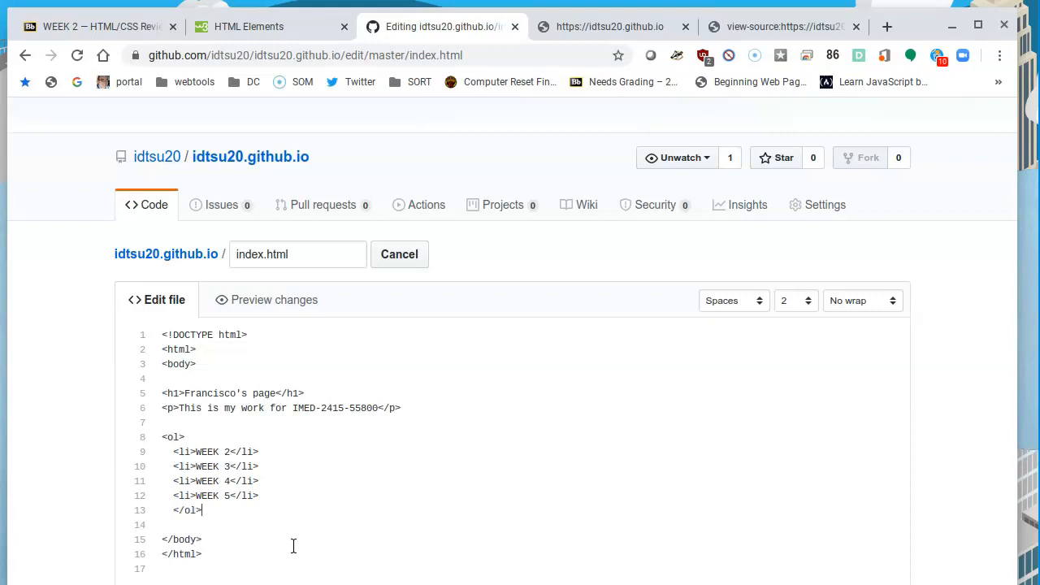
mouse_move(344, 459)
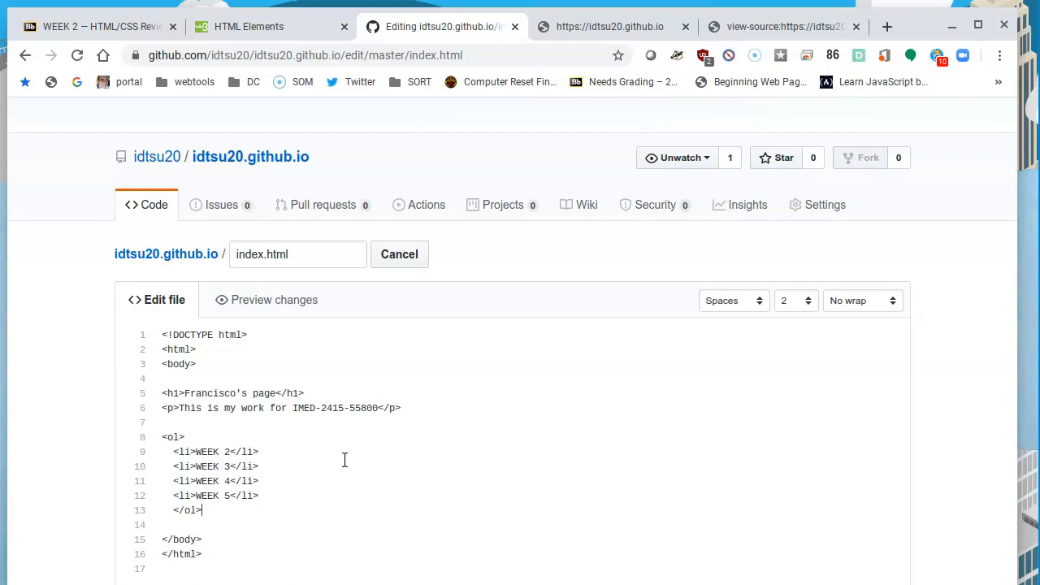
- Skim the w3schools HTML Elements page and start an in-page search for 'list'
scroll("up", 3)
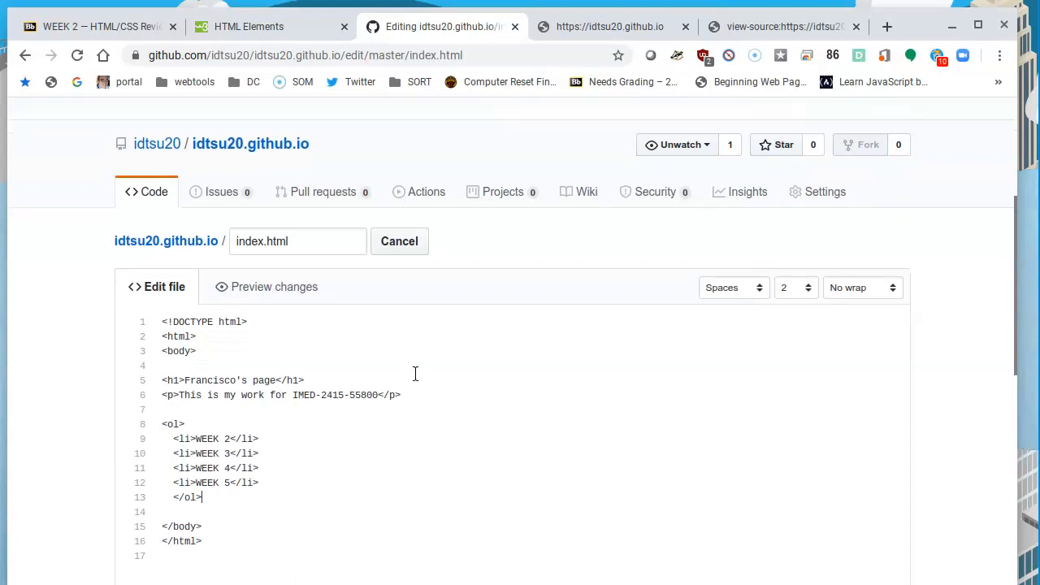
left_click(247, 26)
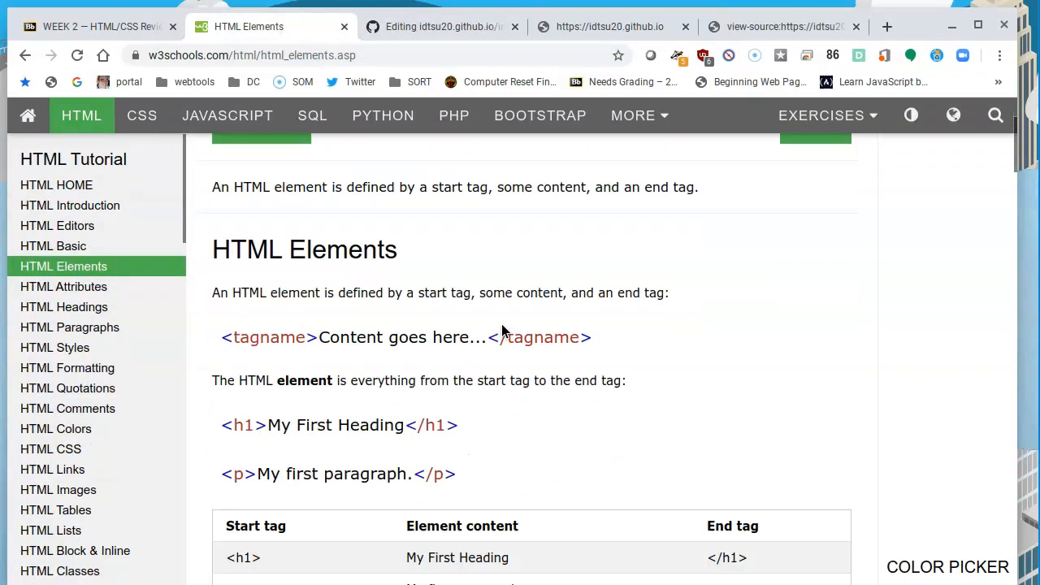
scroll("down", 3)
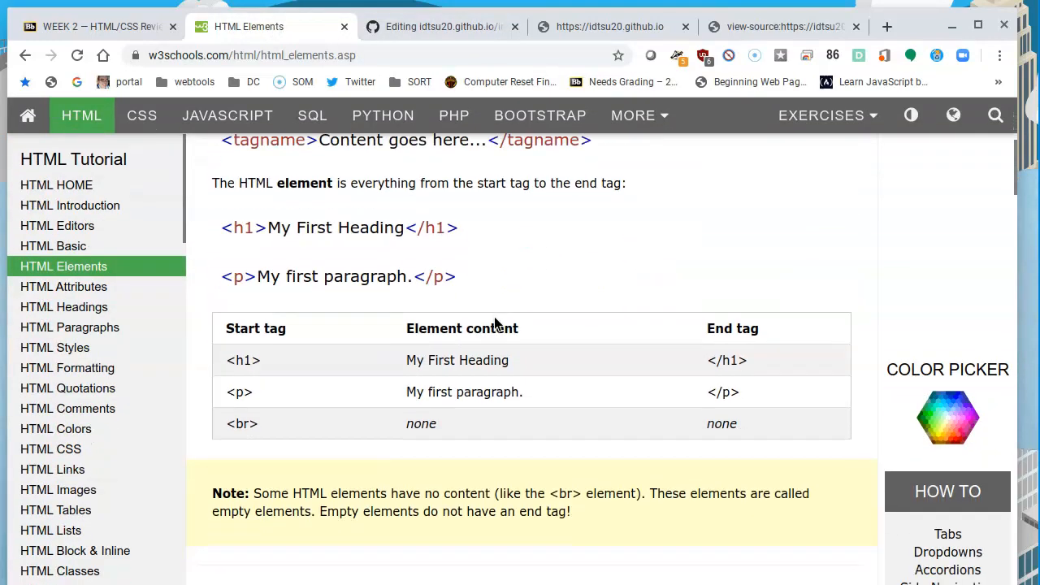
scroll("up", 3)
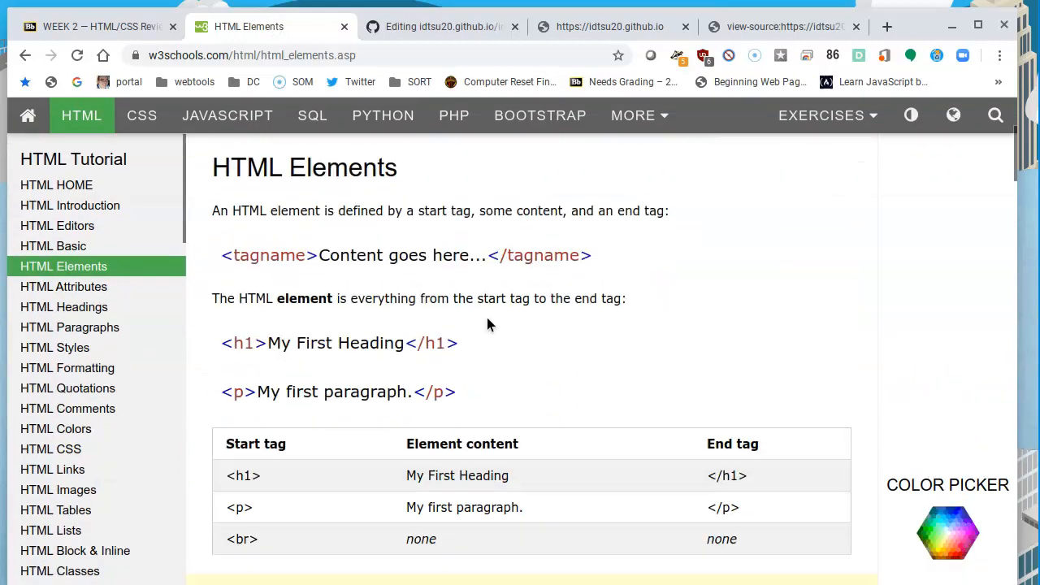
scroll("down", 3)
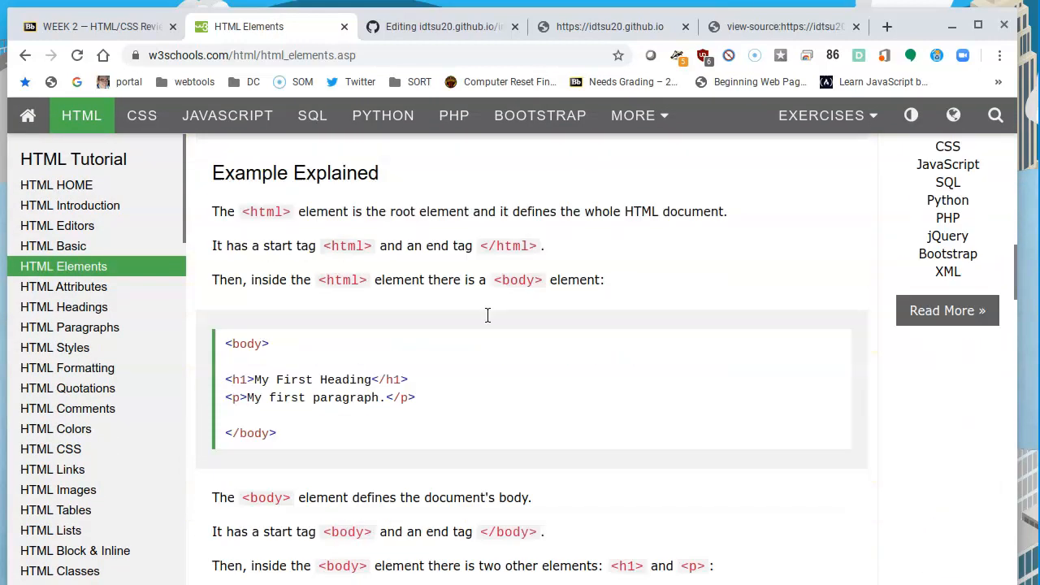
scroll("down", 3)
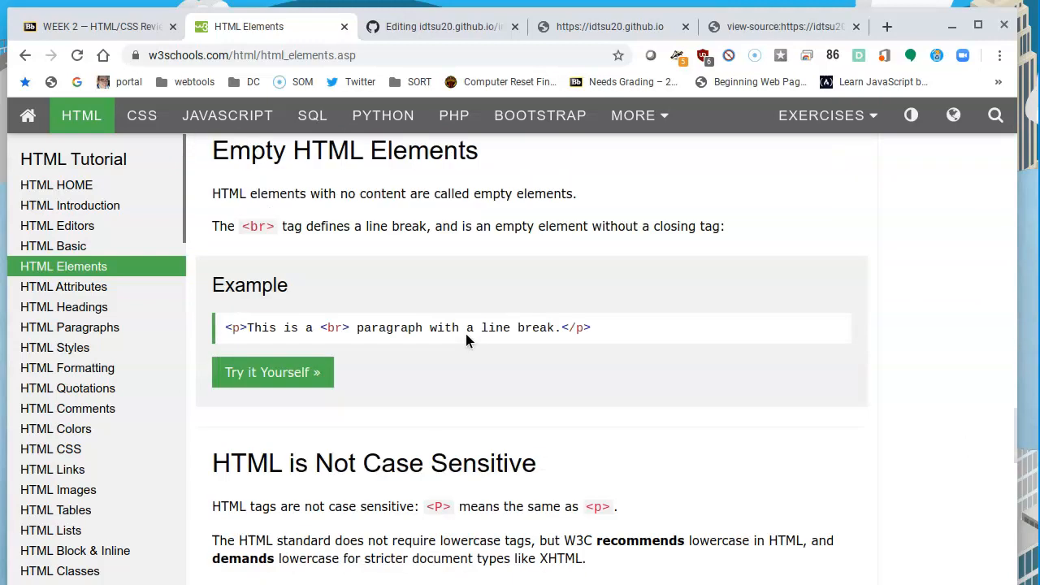
mouse_move(97, 156)
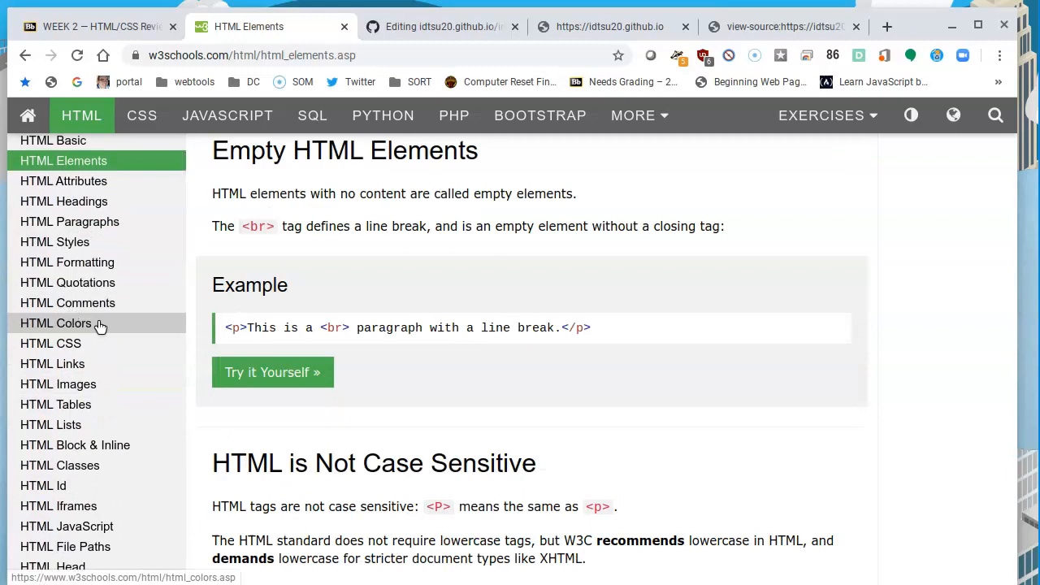
scroll("down", 3)
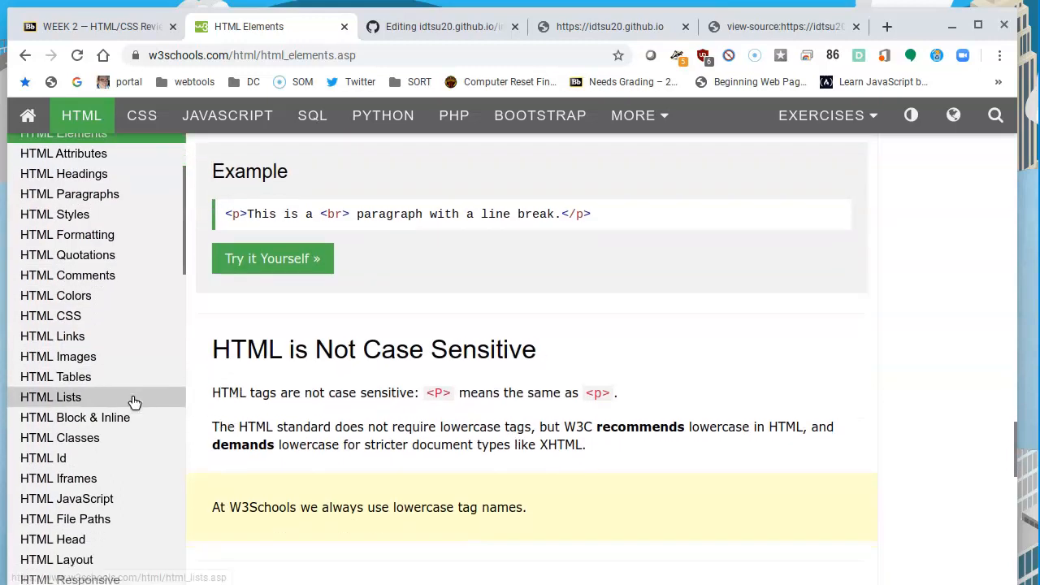
scroll("down", 3)
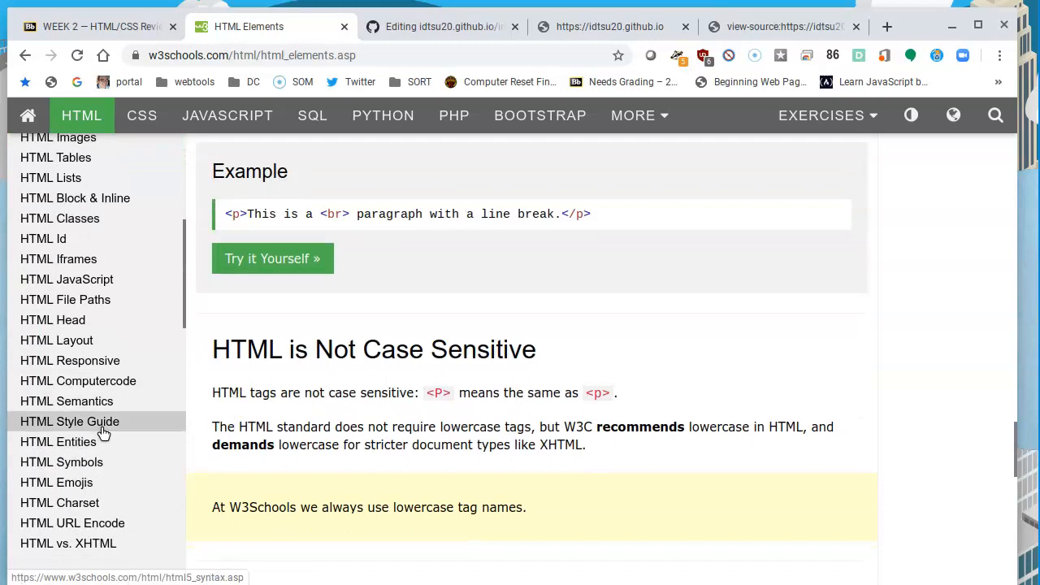
key("ctrl+f")
type("list")
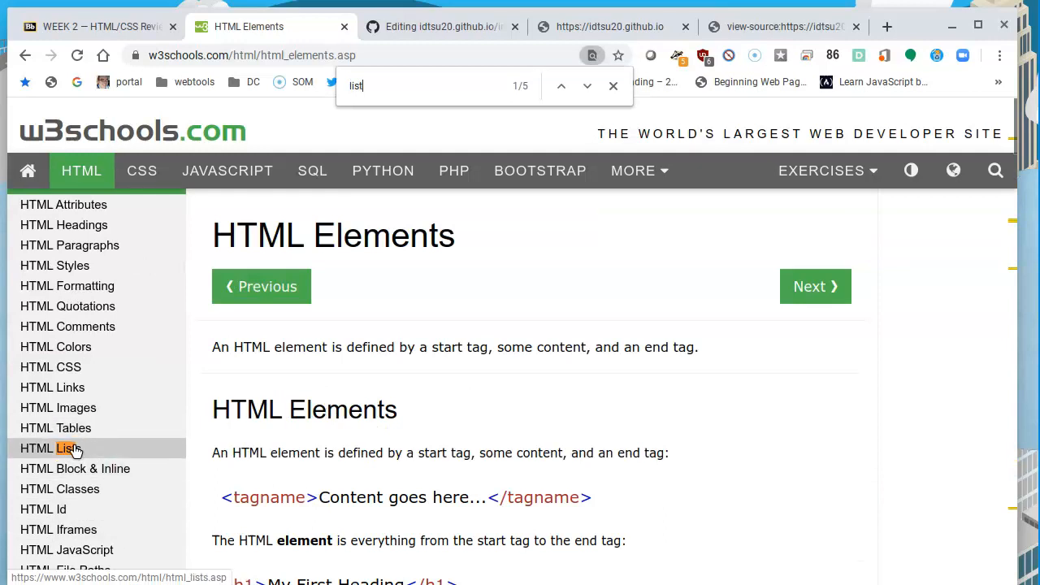
- View the HTML Lists lesson's unordered and ordered list examples and ul code
left_click(51, 448)
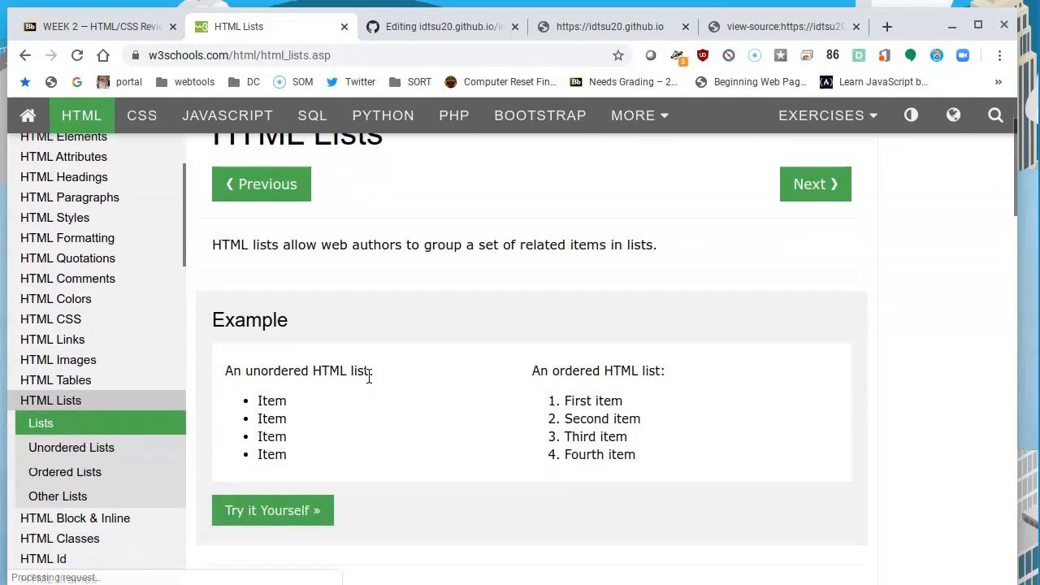
scroll("down", 3)
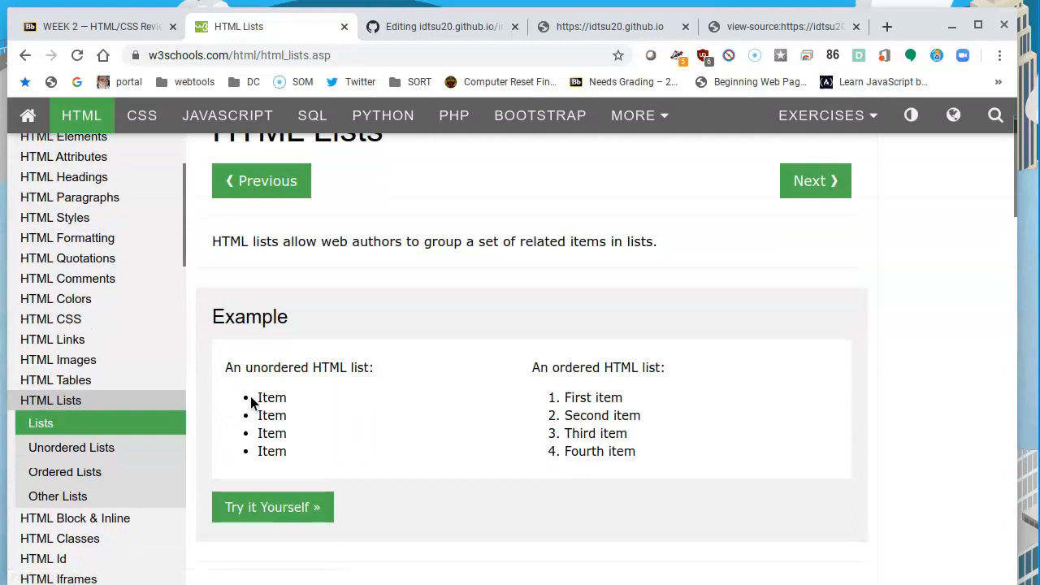
mouse_move(648, 362)
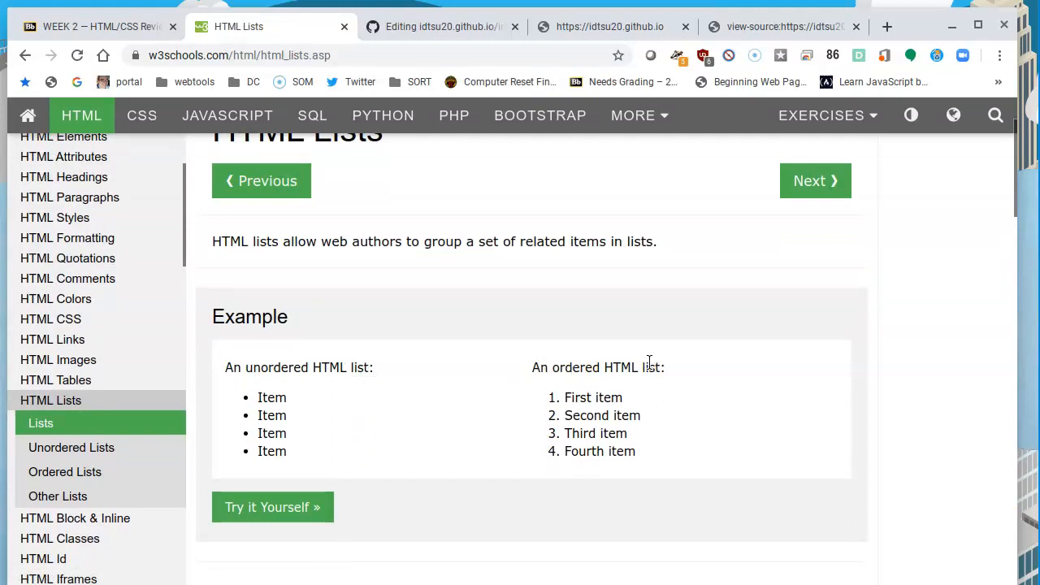
mouse_move(560, 416)
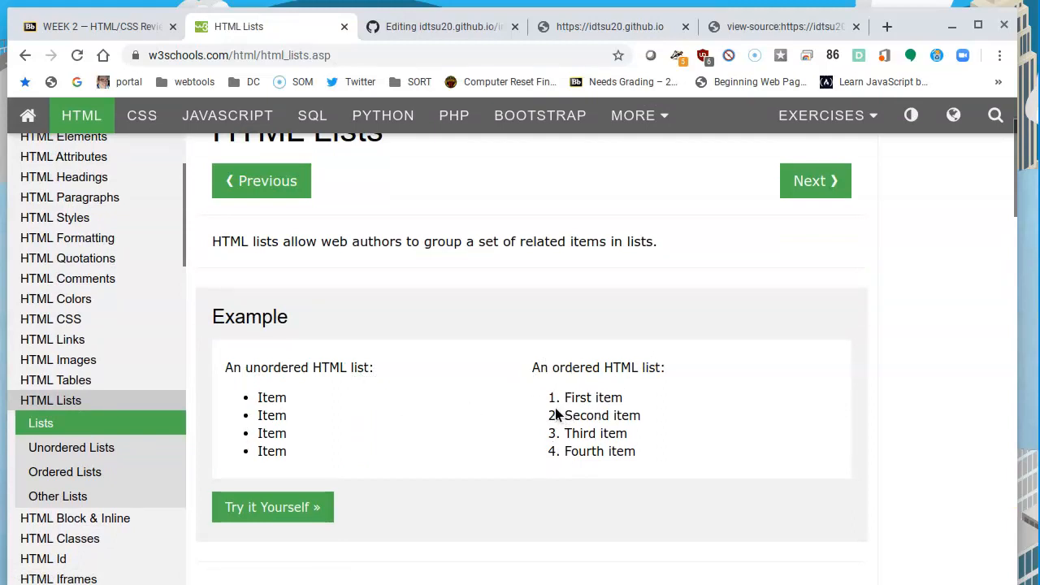
mouse_move(264, 395)
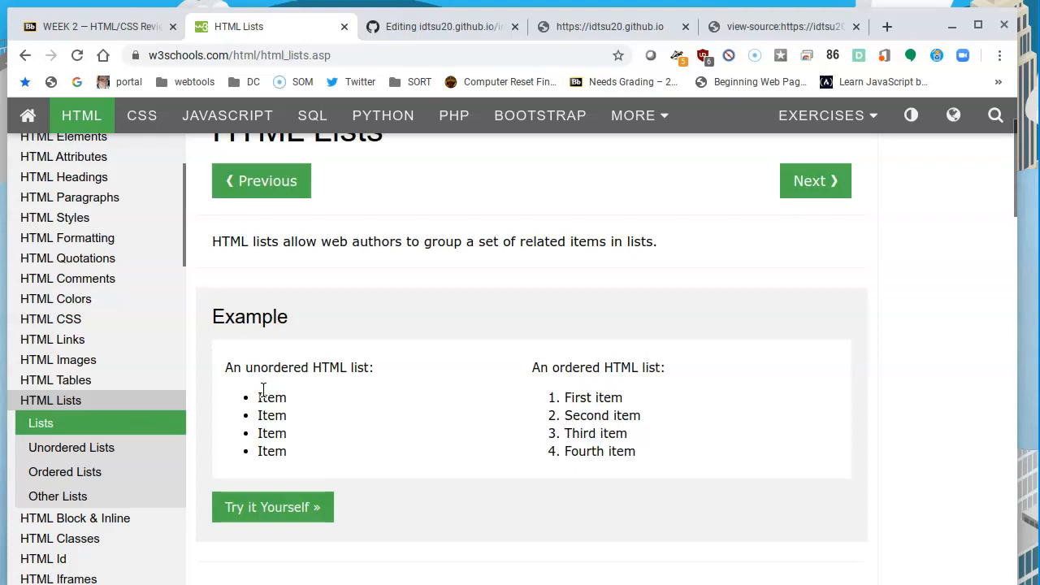
mouse_move(588, 409)
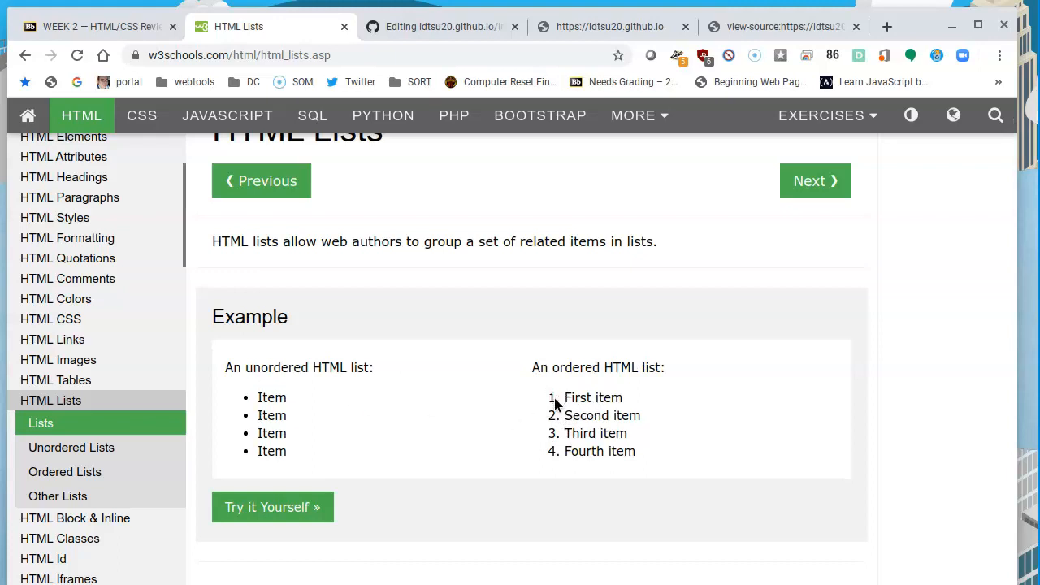
scroll("down", 3)
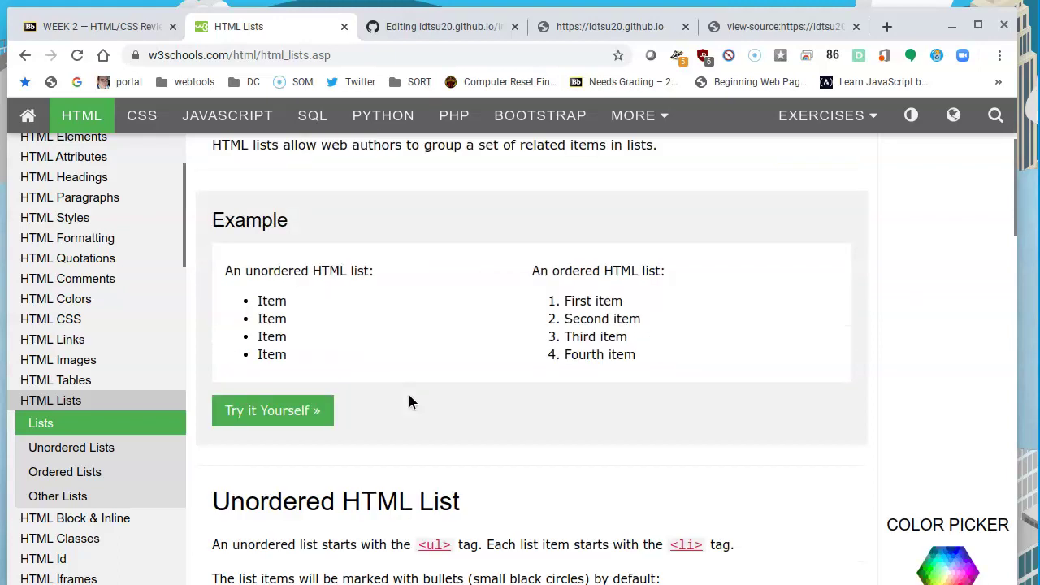
scroll("down", 3)
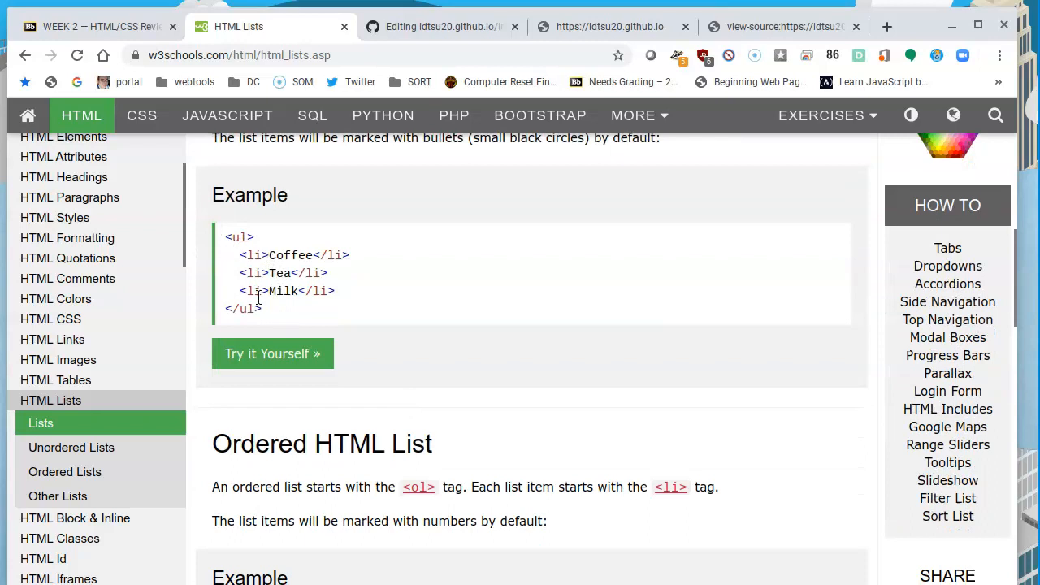
- Check the live site's source, then change the WEEK list's <ol>/</ol> to <ul>/</ul>
left_click(780, 26)
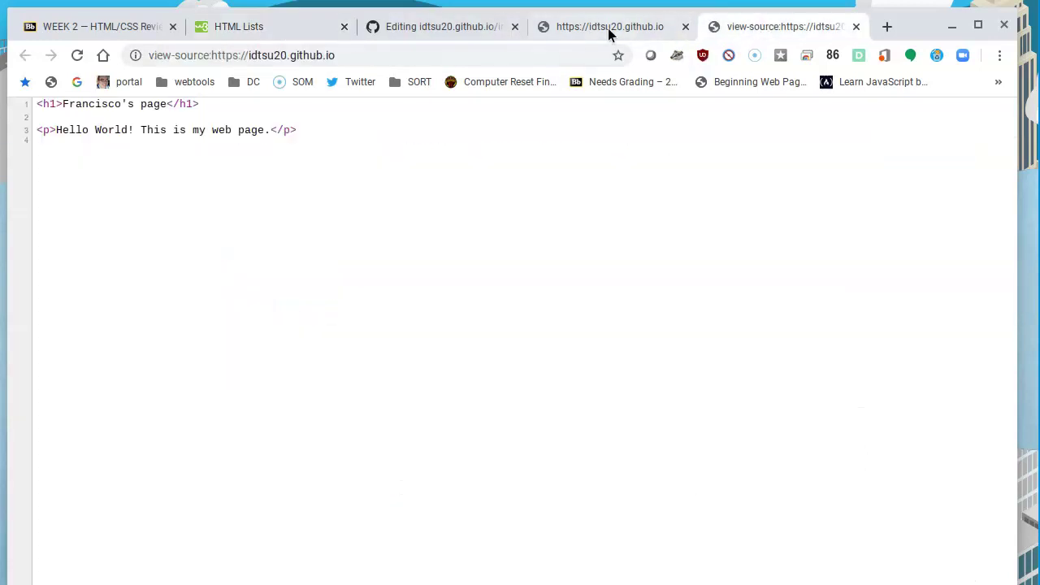
left_click(442, 26)
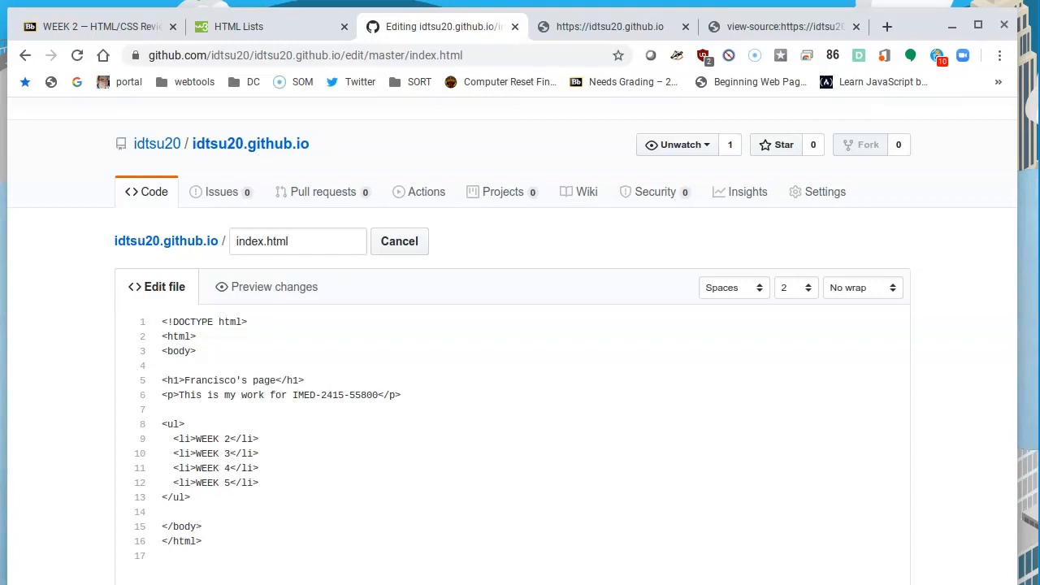
scroll("down", 3)
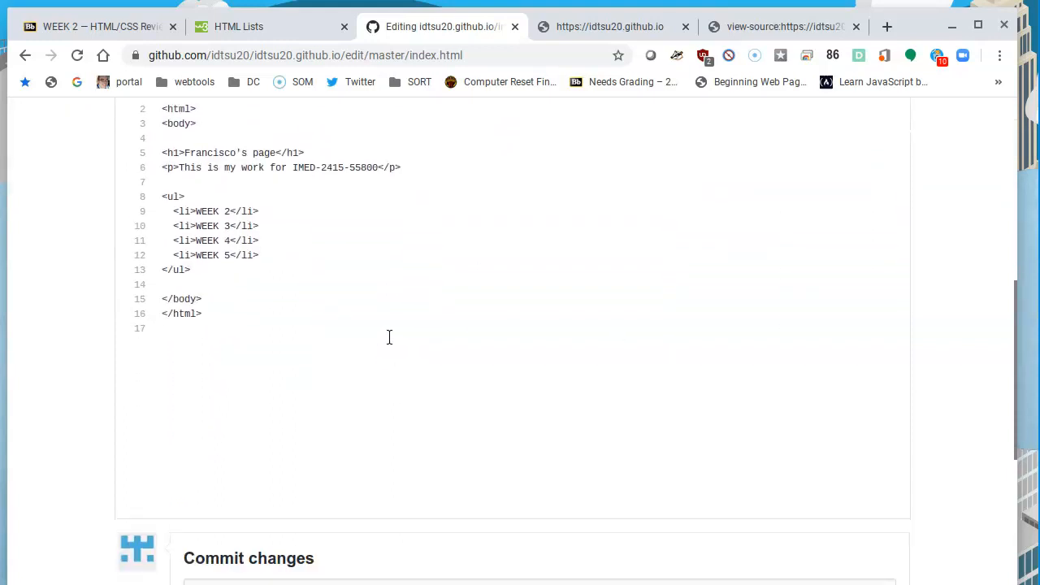
- Commit the edited index.html to master and review its saved WEEK 2 through WEEK 5 list
scroll("down", 3)
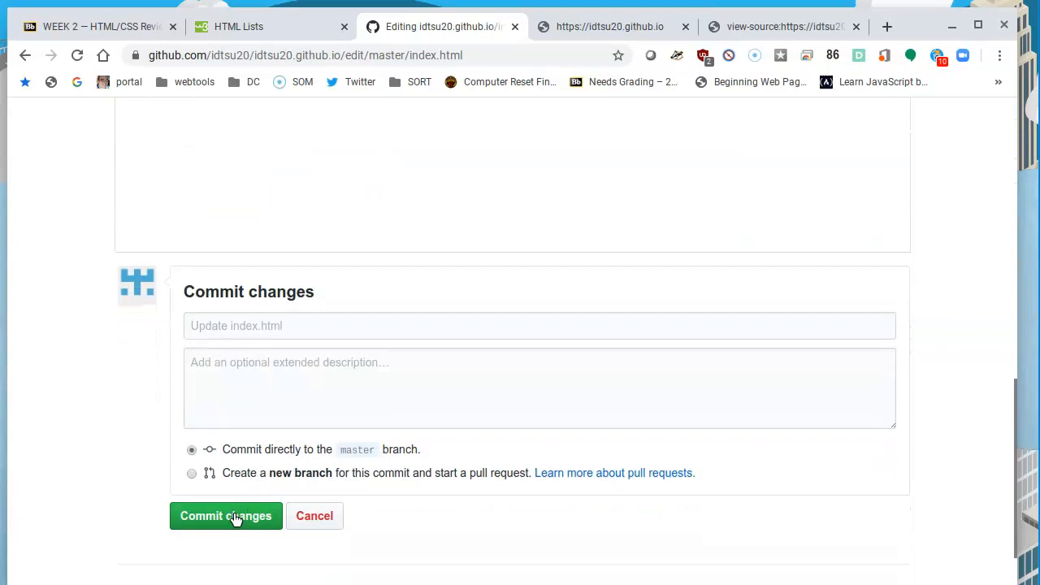
left_click(226, 517)
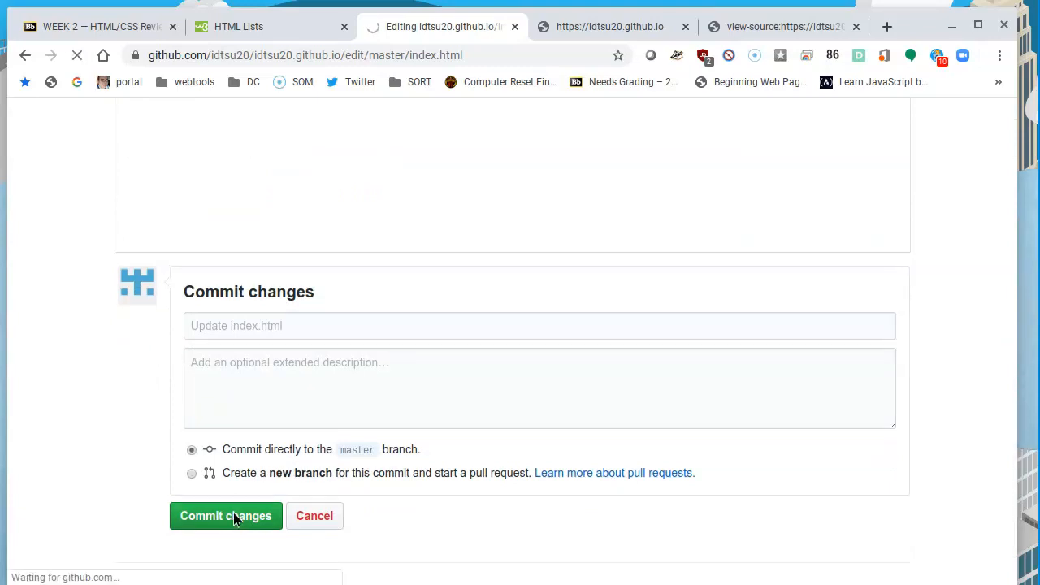
left_click(226, 517)
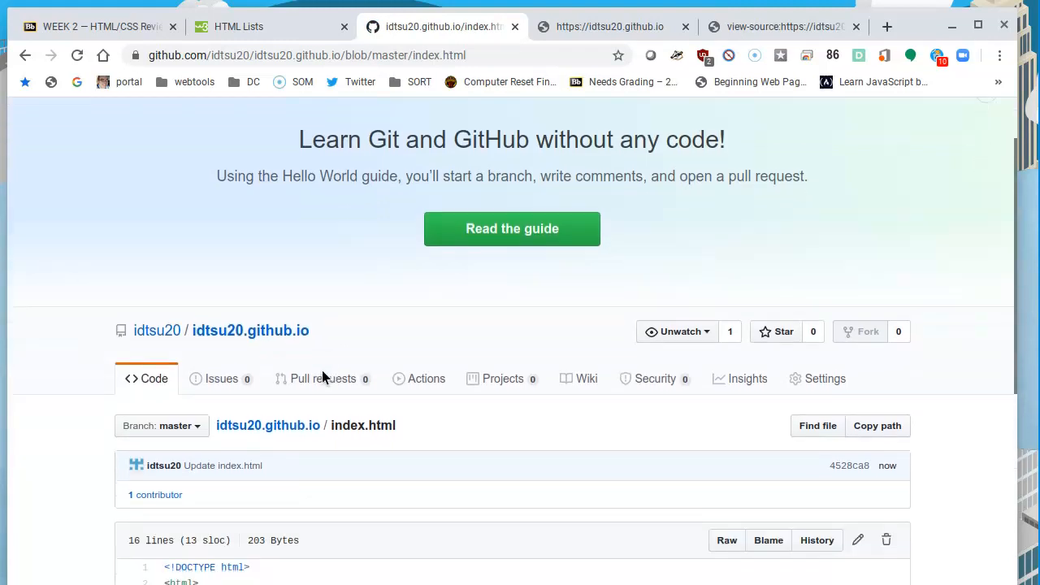
scroll("down", 3)
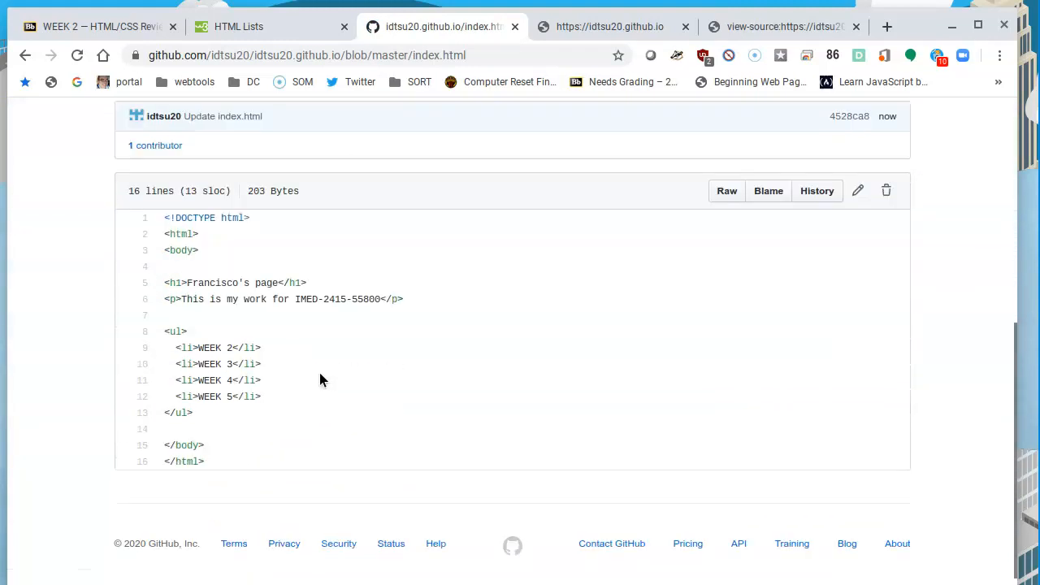
mouse_move(686, 3)
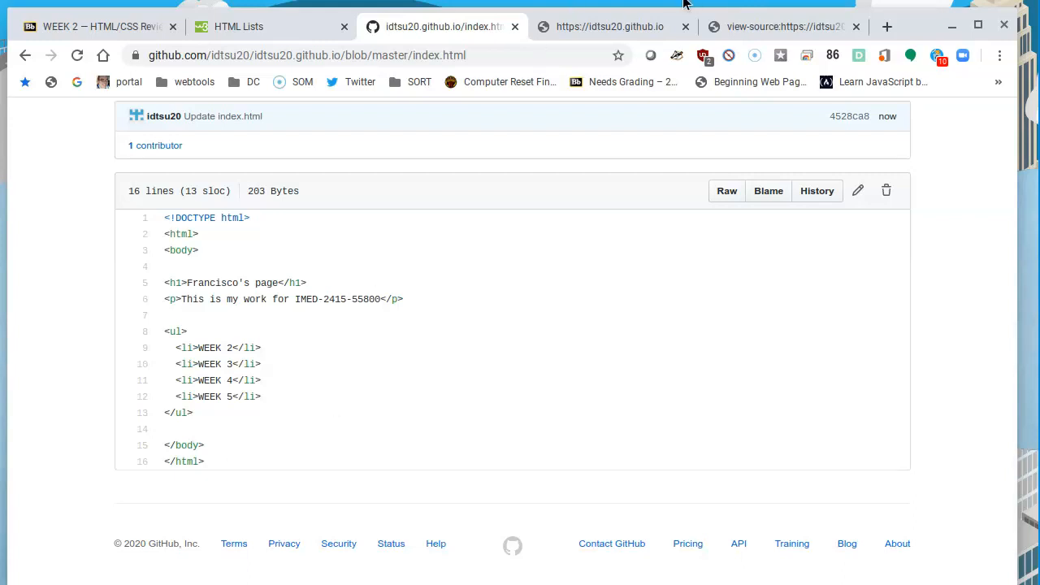
mouse_move(502, 68)
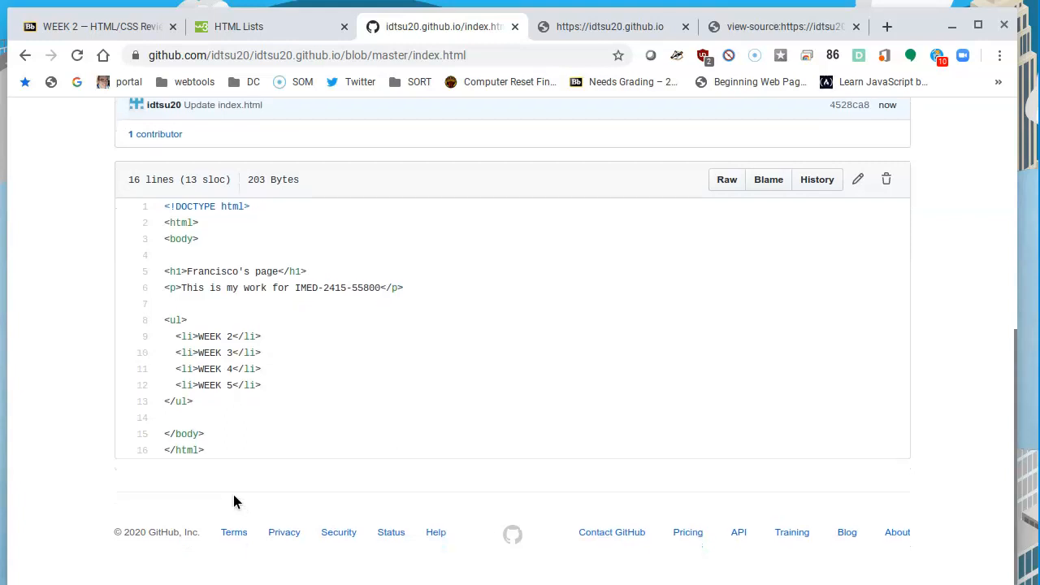
mouse_move(595, 26)
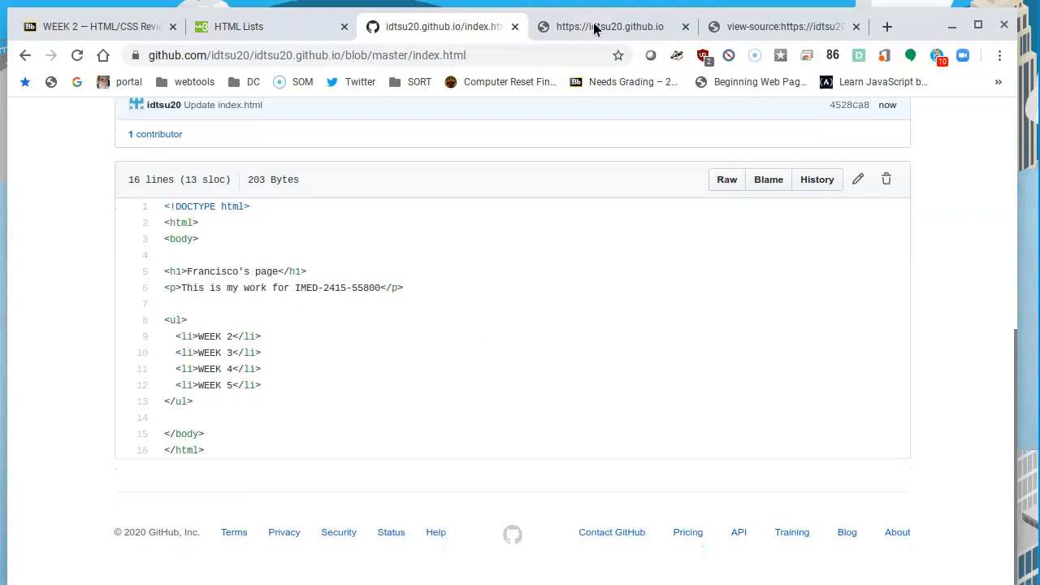
left_click(610, 26)
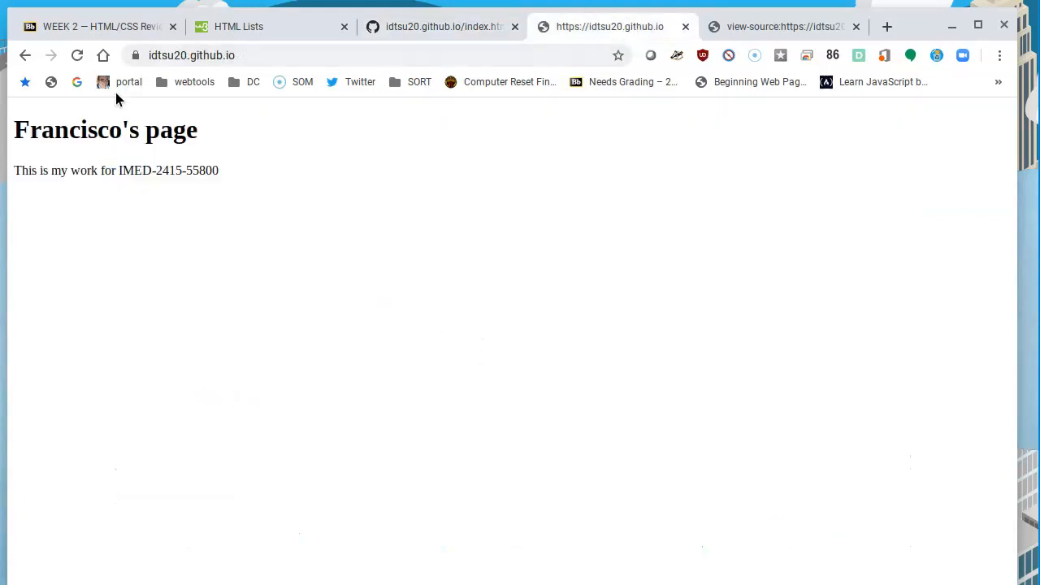
left_click(78, 55)
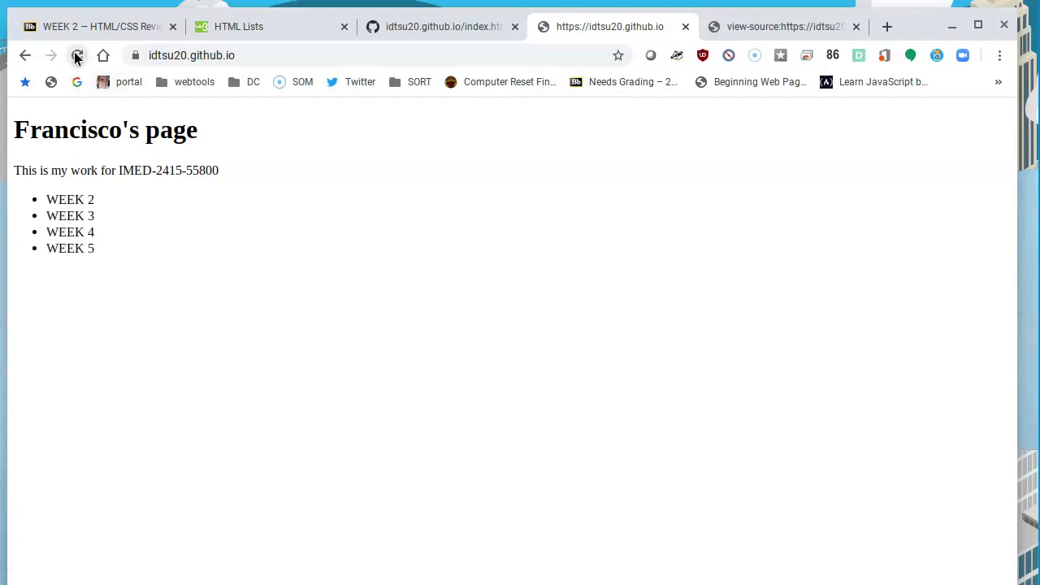
left_click(78, 55)
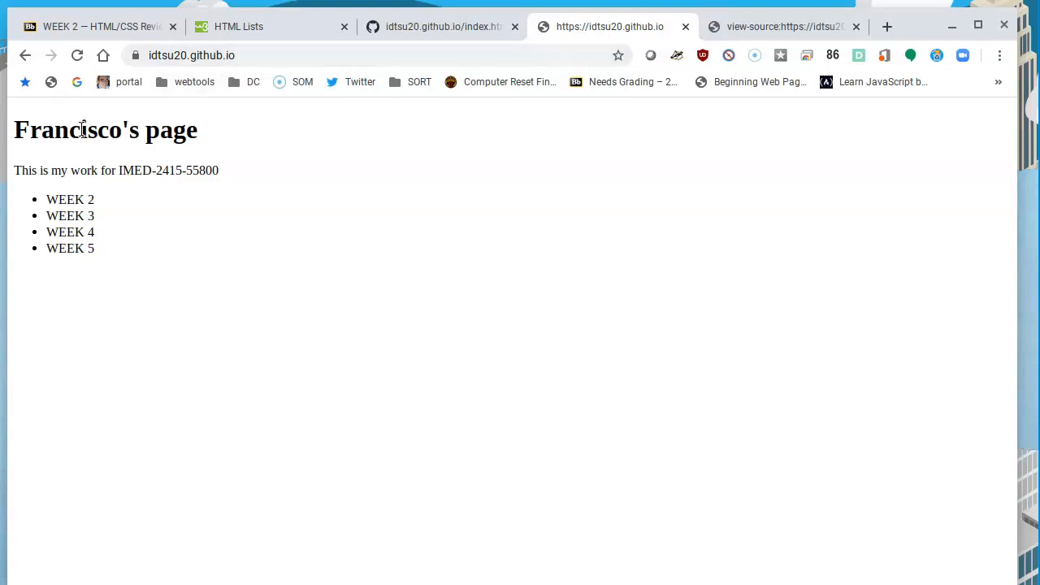
mouse_move(137, 183)
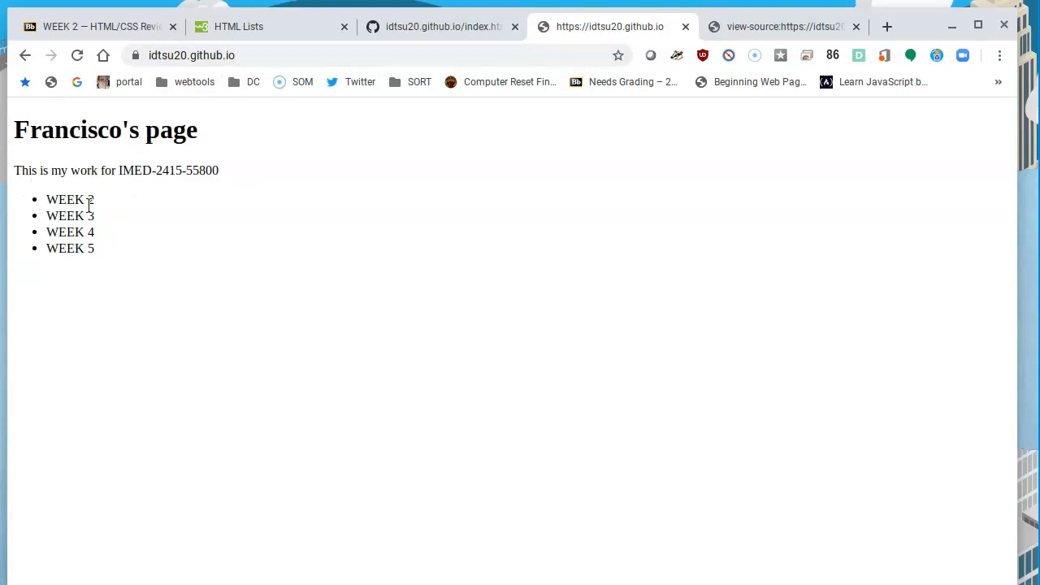
mouse_move(120, 231)
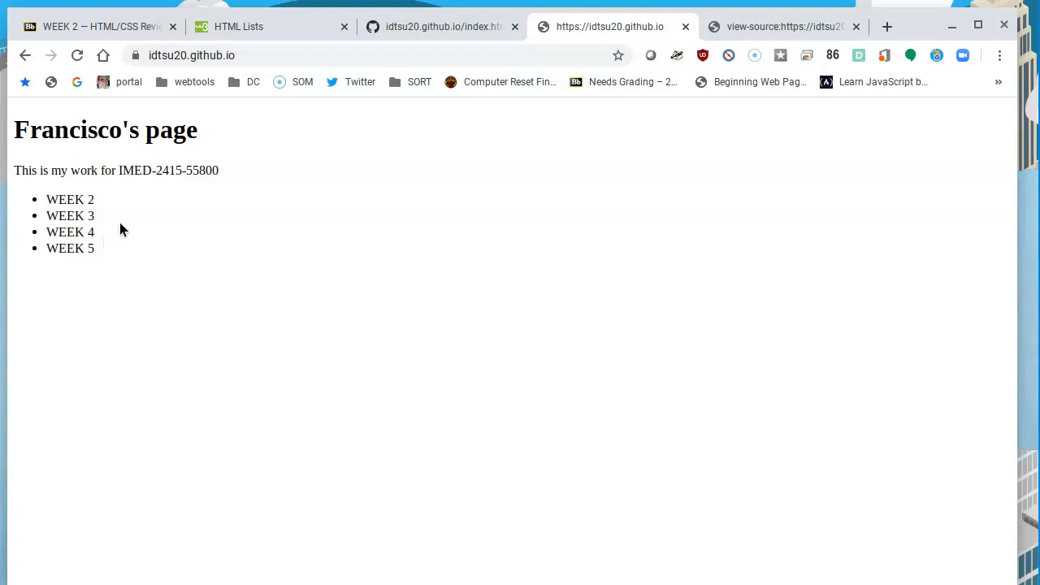
mouse_move(231, 246)
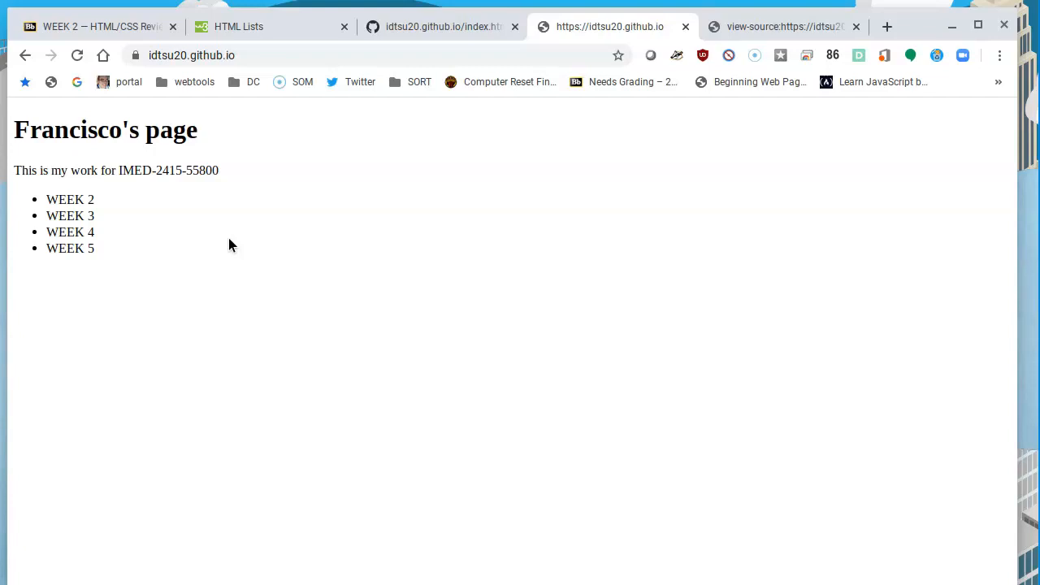
mouse_move(198, 213)
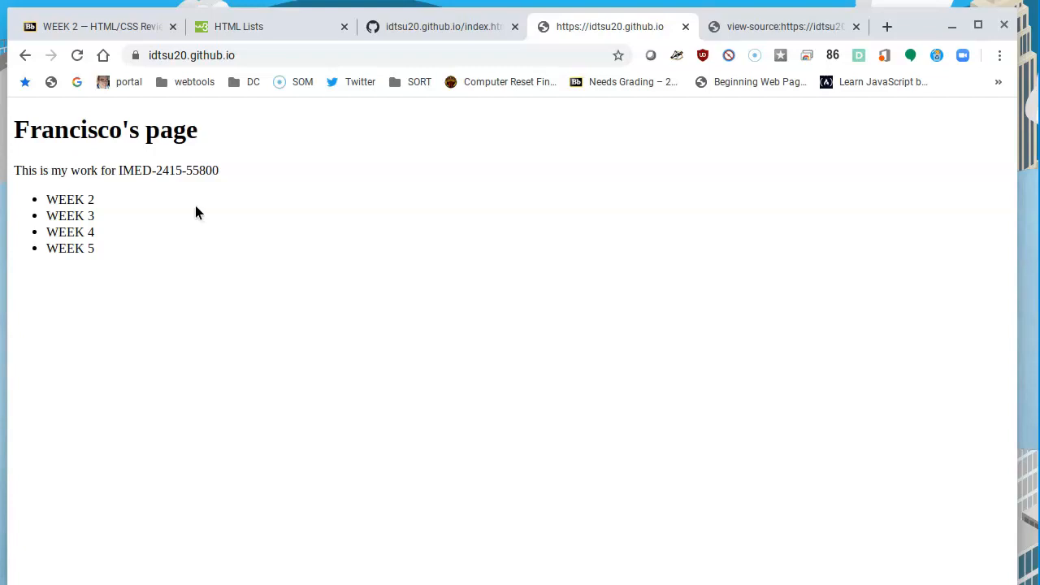
mouse_move(195, 212)
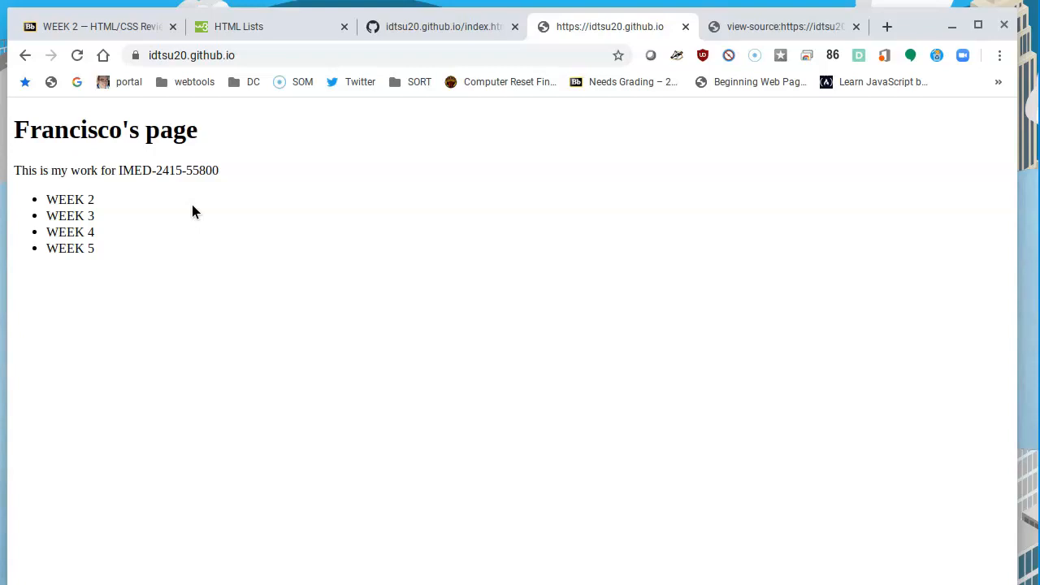
mouse_move(463, 165)
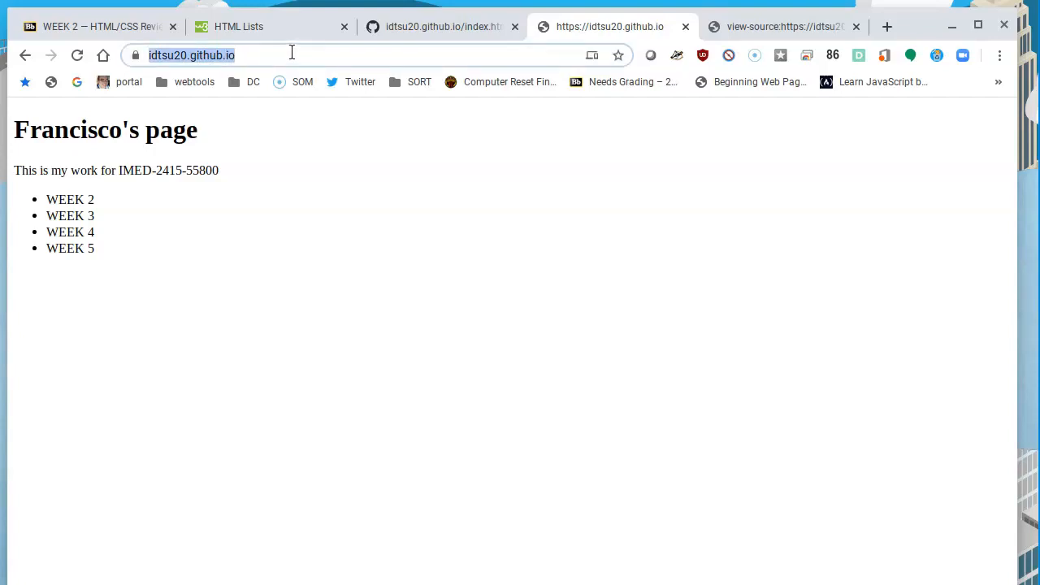
mouse_move(325, 59)
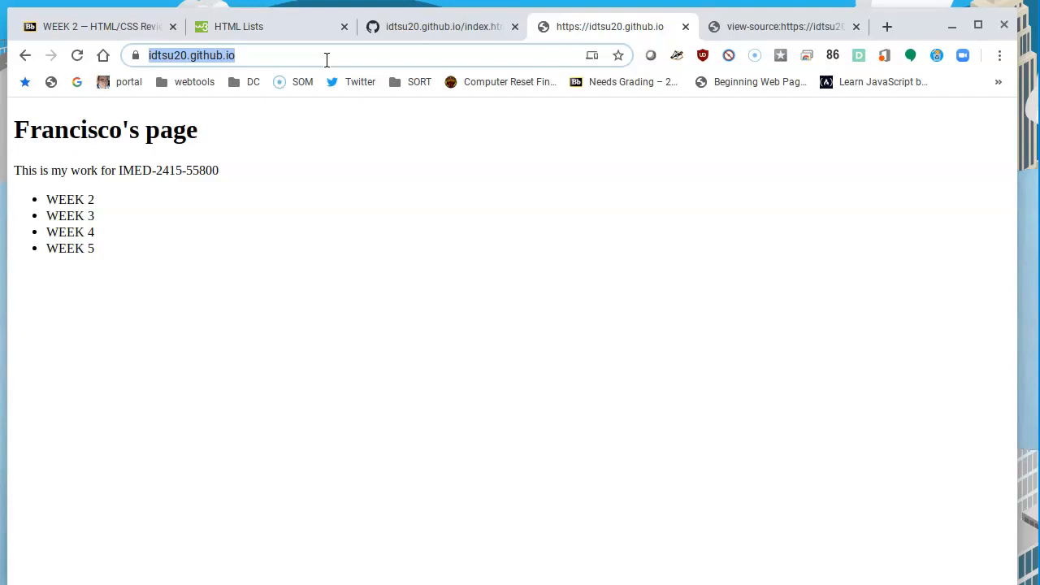
mouse_move(188, 88)
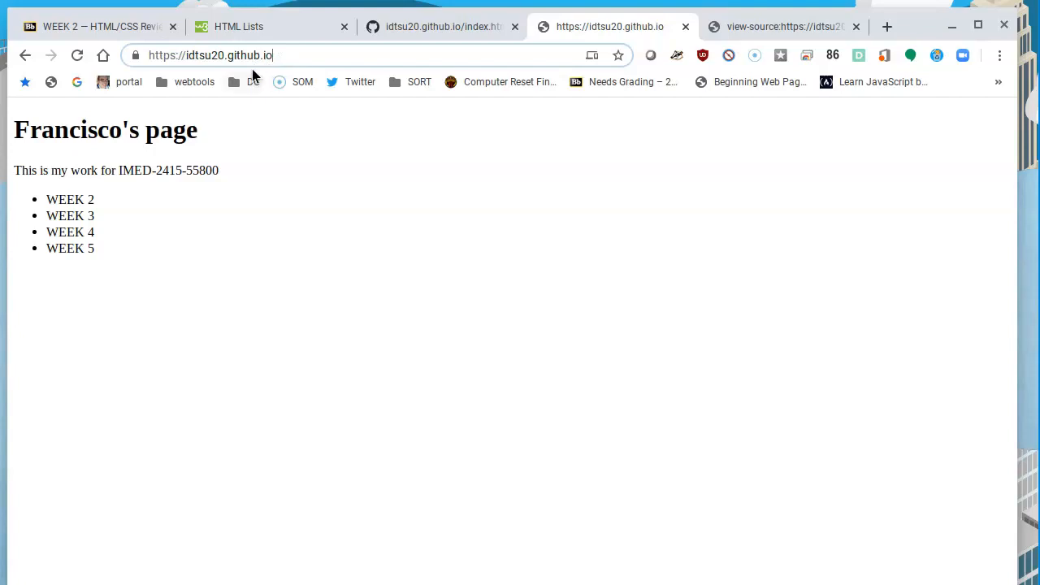
mouse_move(290, 56)
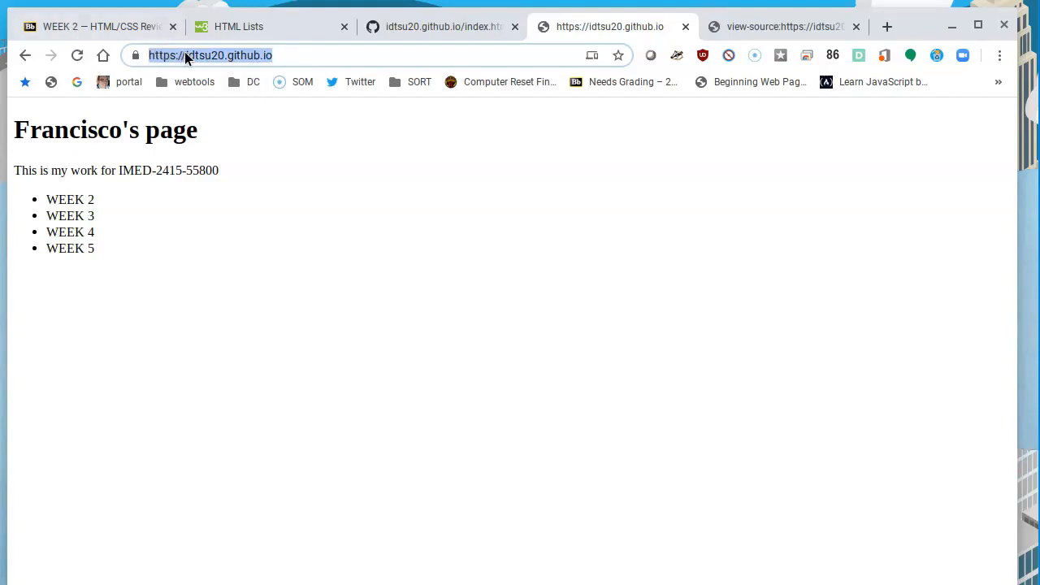
mouse_move(372, 45)
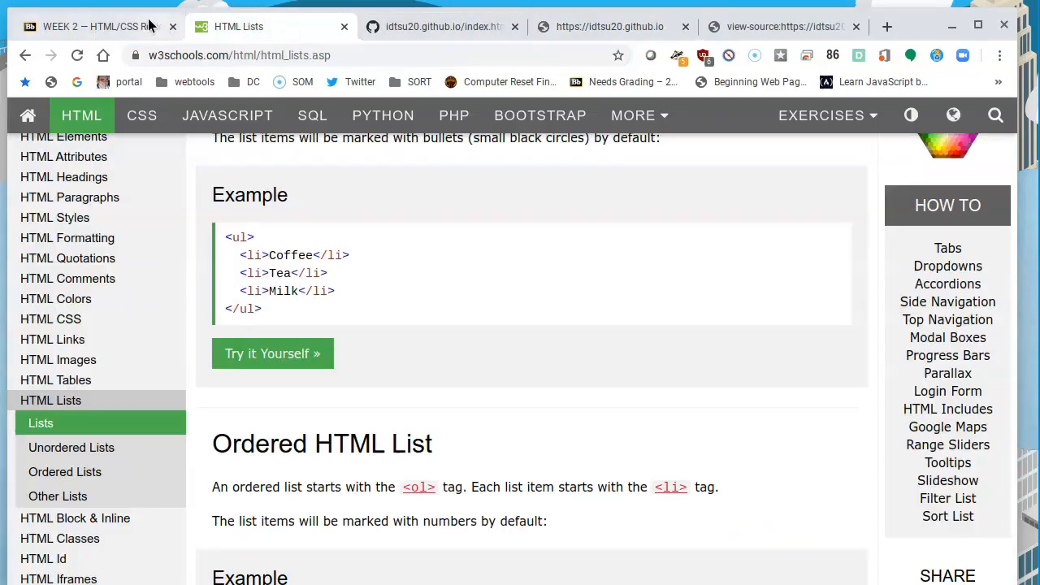
- From the WEEK 2 course page, open '02.1 Create your home page' and locate Assignment Submission
left_click(89, 26)
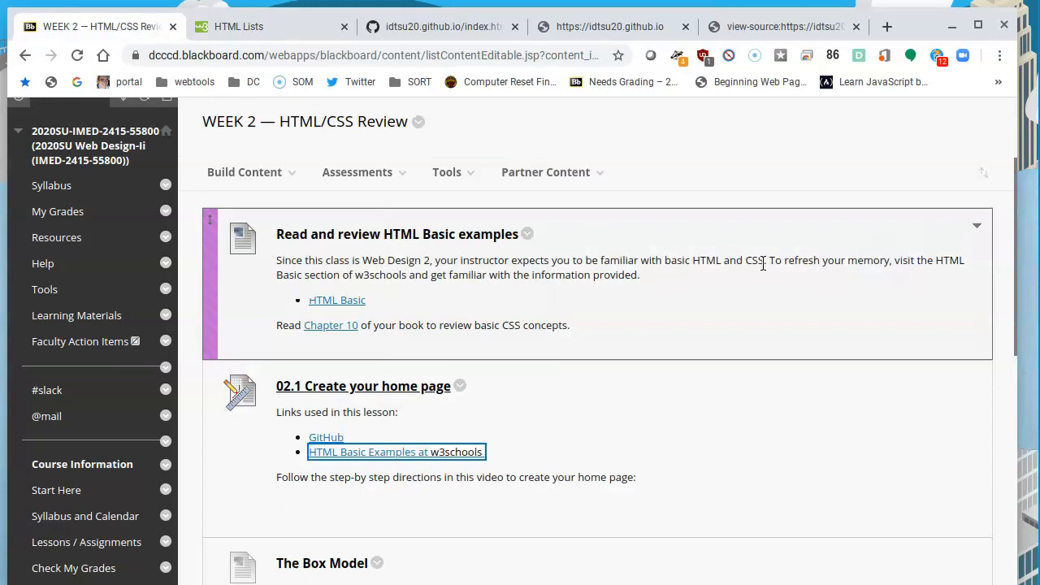
scroll("down", 3)
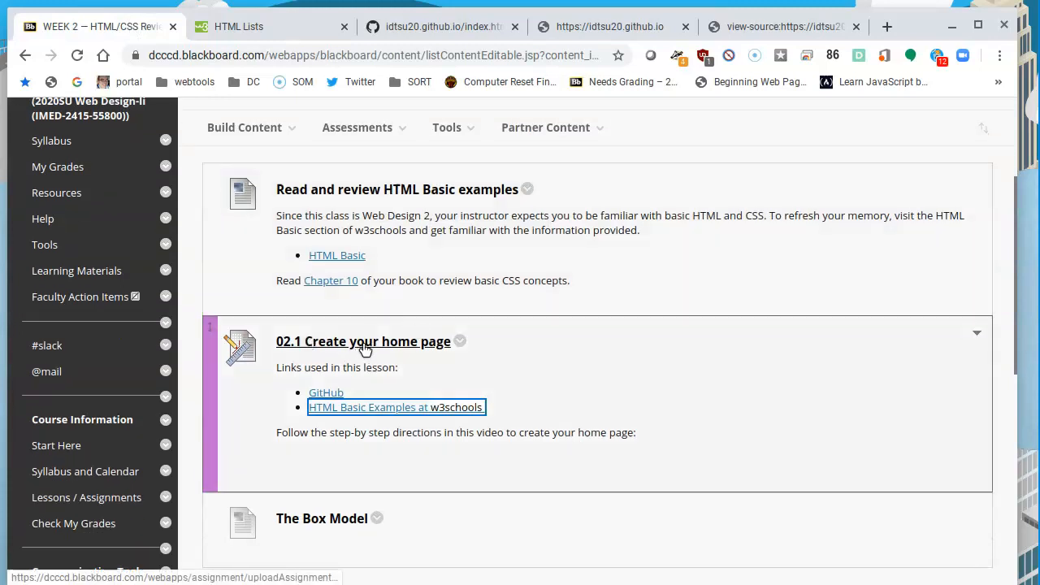
left_click(364, 341)
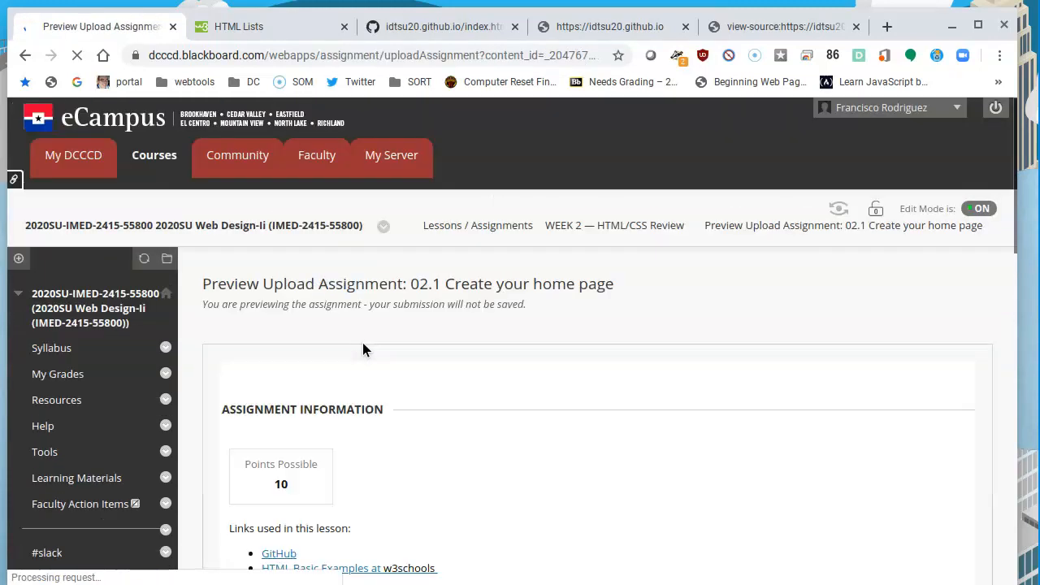
scroll("down", 3)
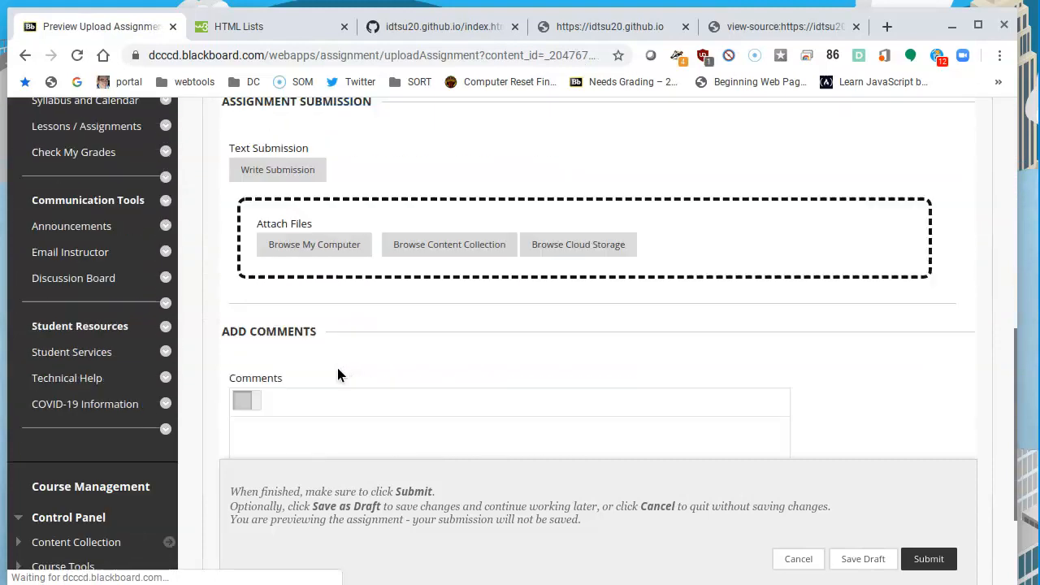
scroll("up", 3)
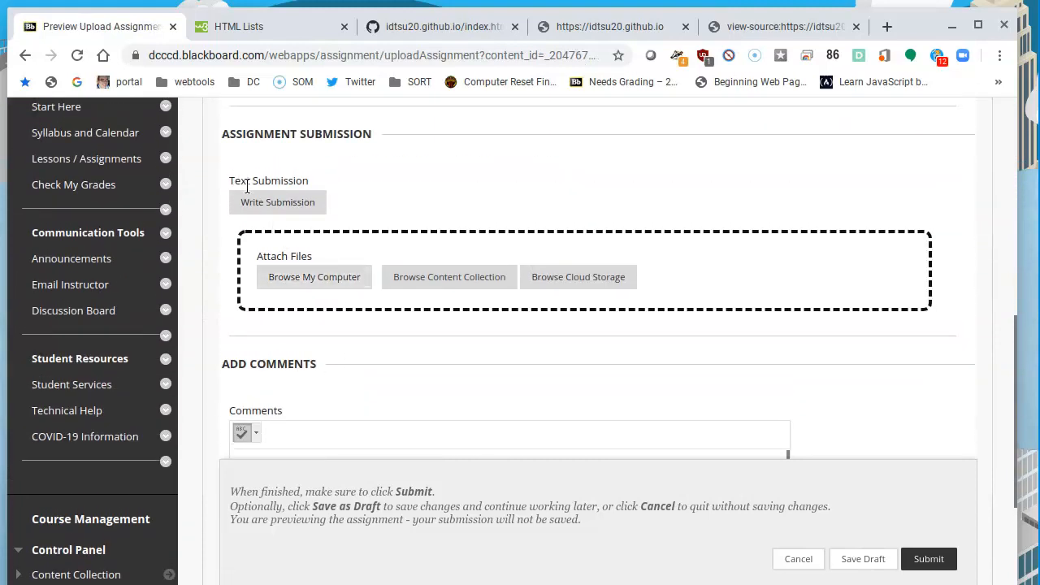
left_click(277, 201)
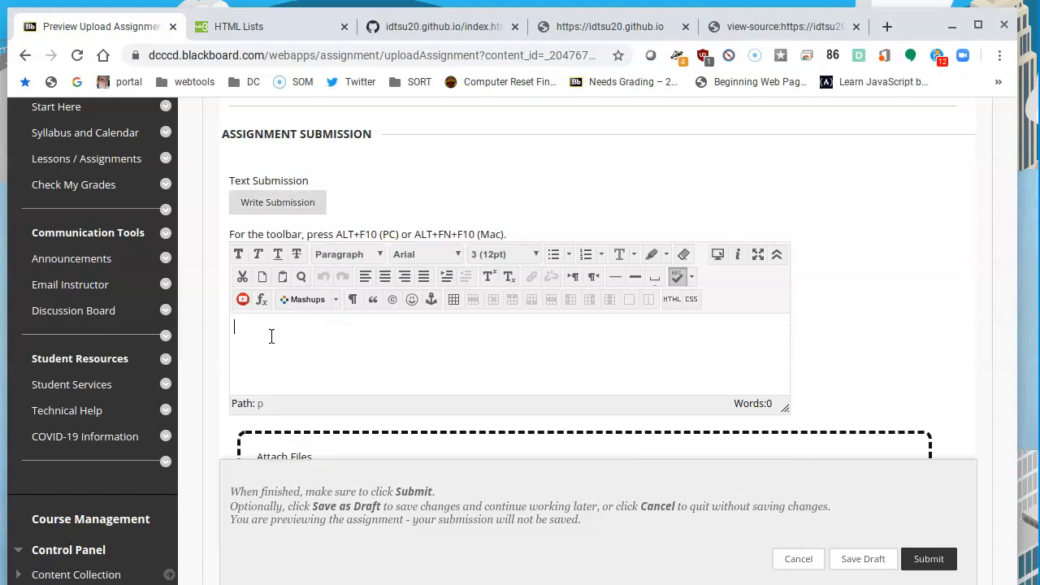
type("https://idtsu20.github.io/")
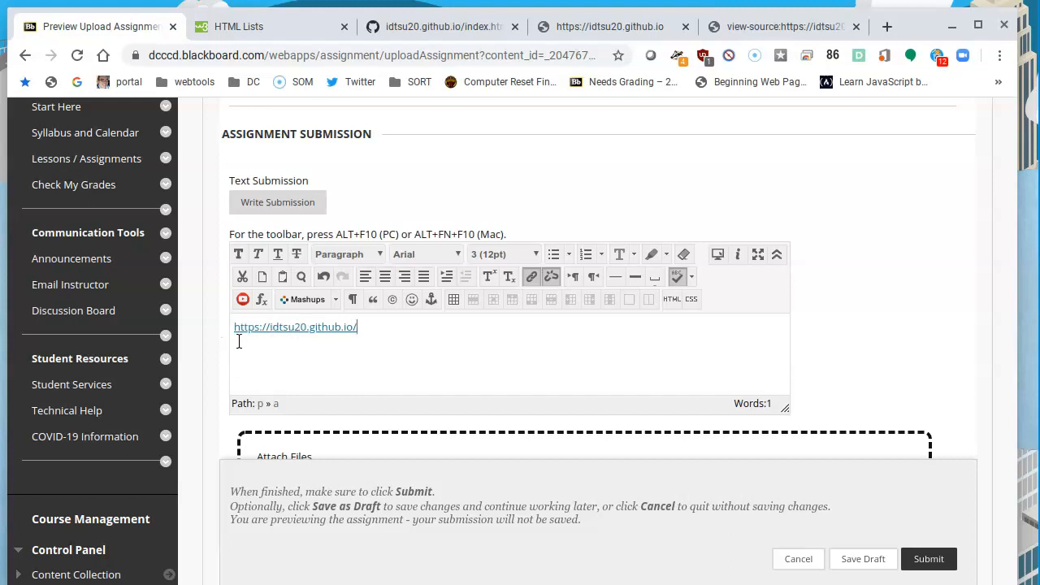
mouse_move(281, 340)
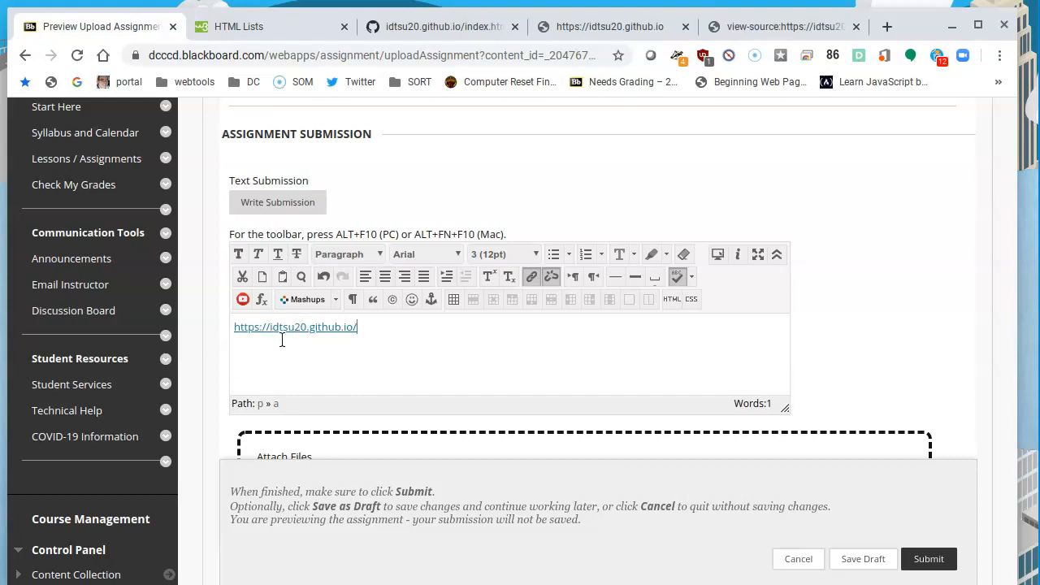
mouse_move(344, 339)
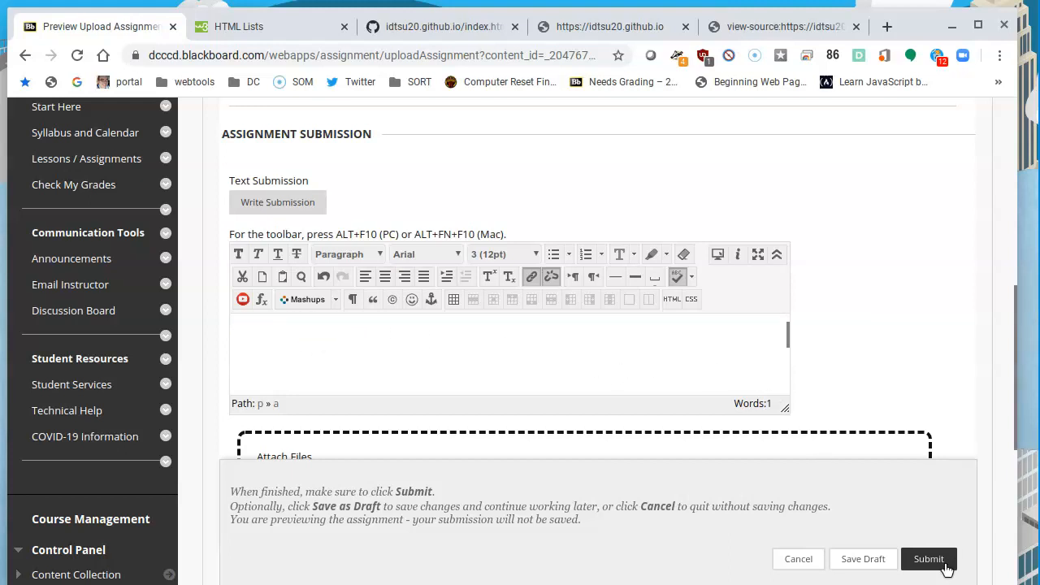
- Submit the 02.1 assignment with the site link from preview mode
left_click(927, 559)
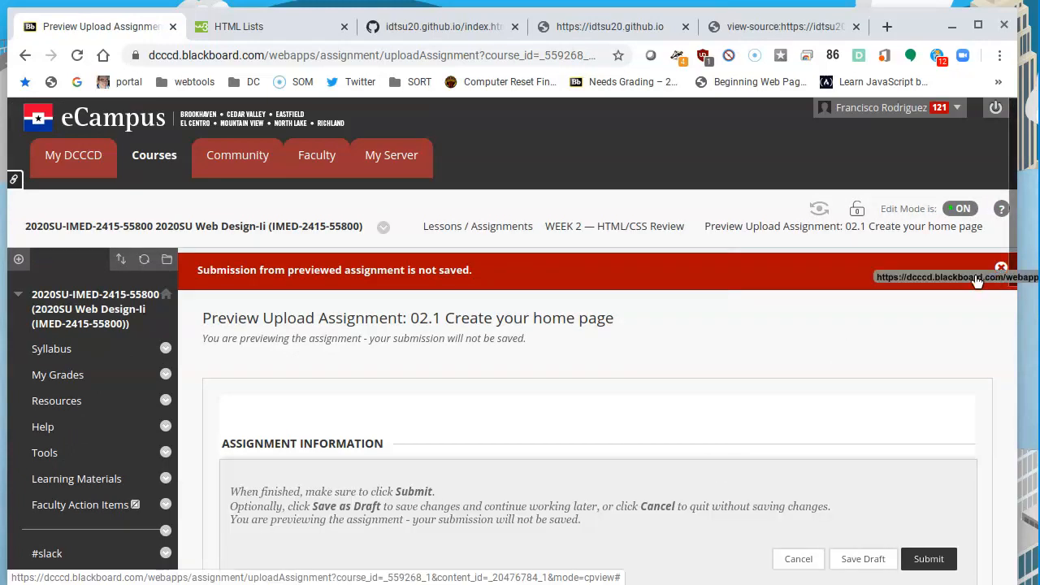
mouse_move(398, 323)
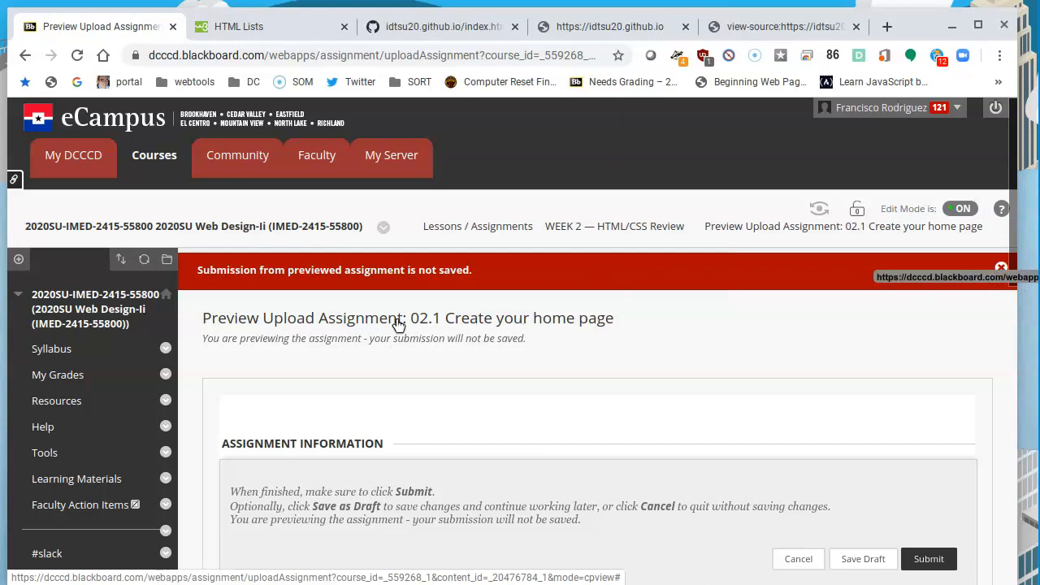
mouse_move(114, 478)
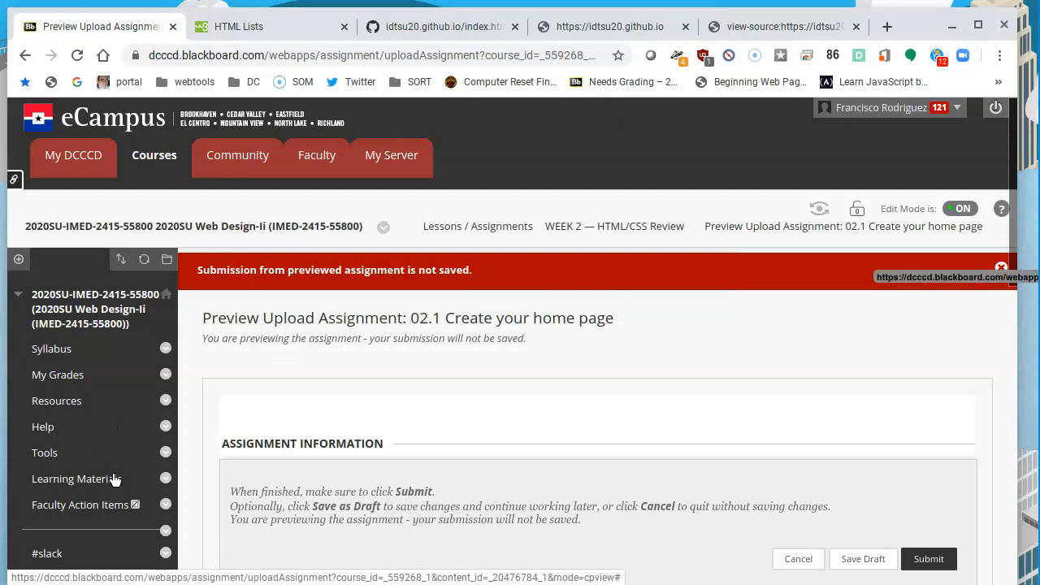
mouse_move(120, 452)
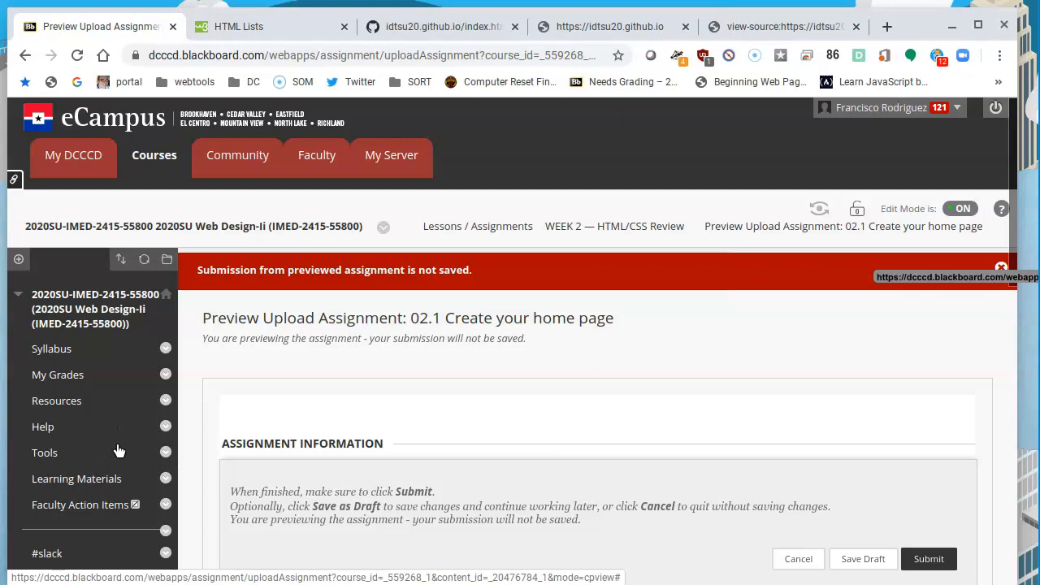
mouse_move(36, 549)
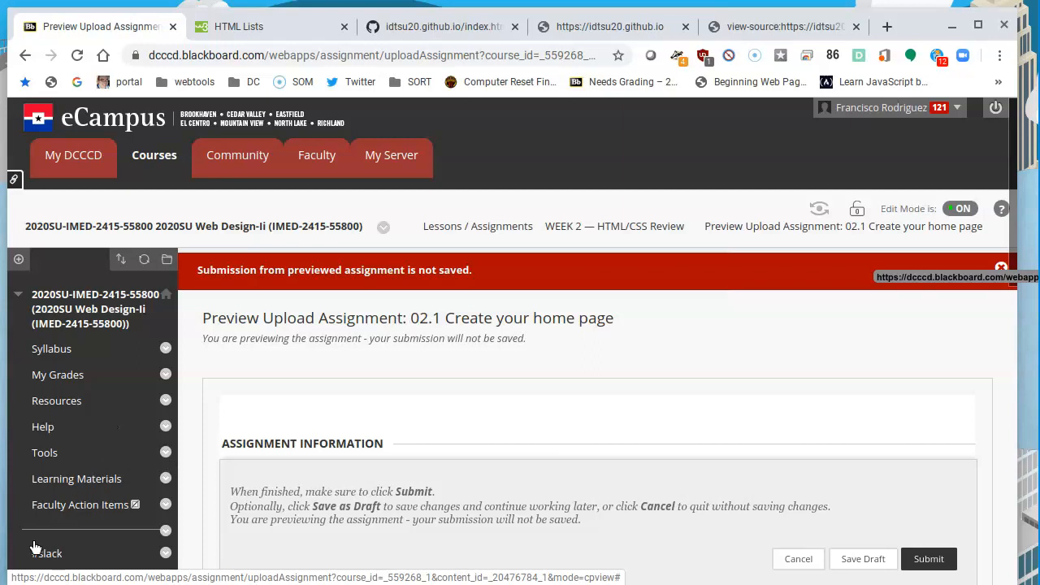